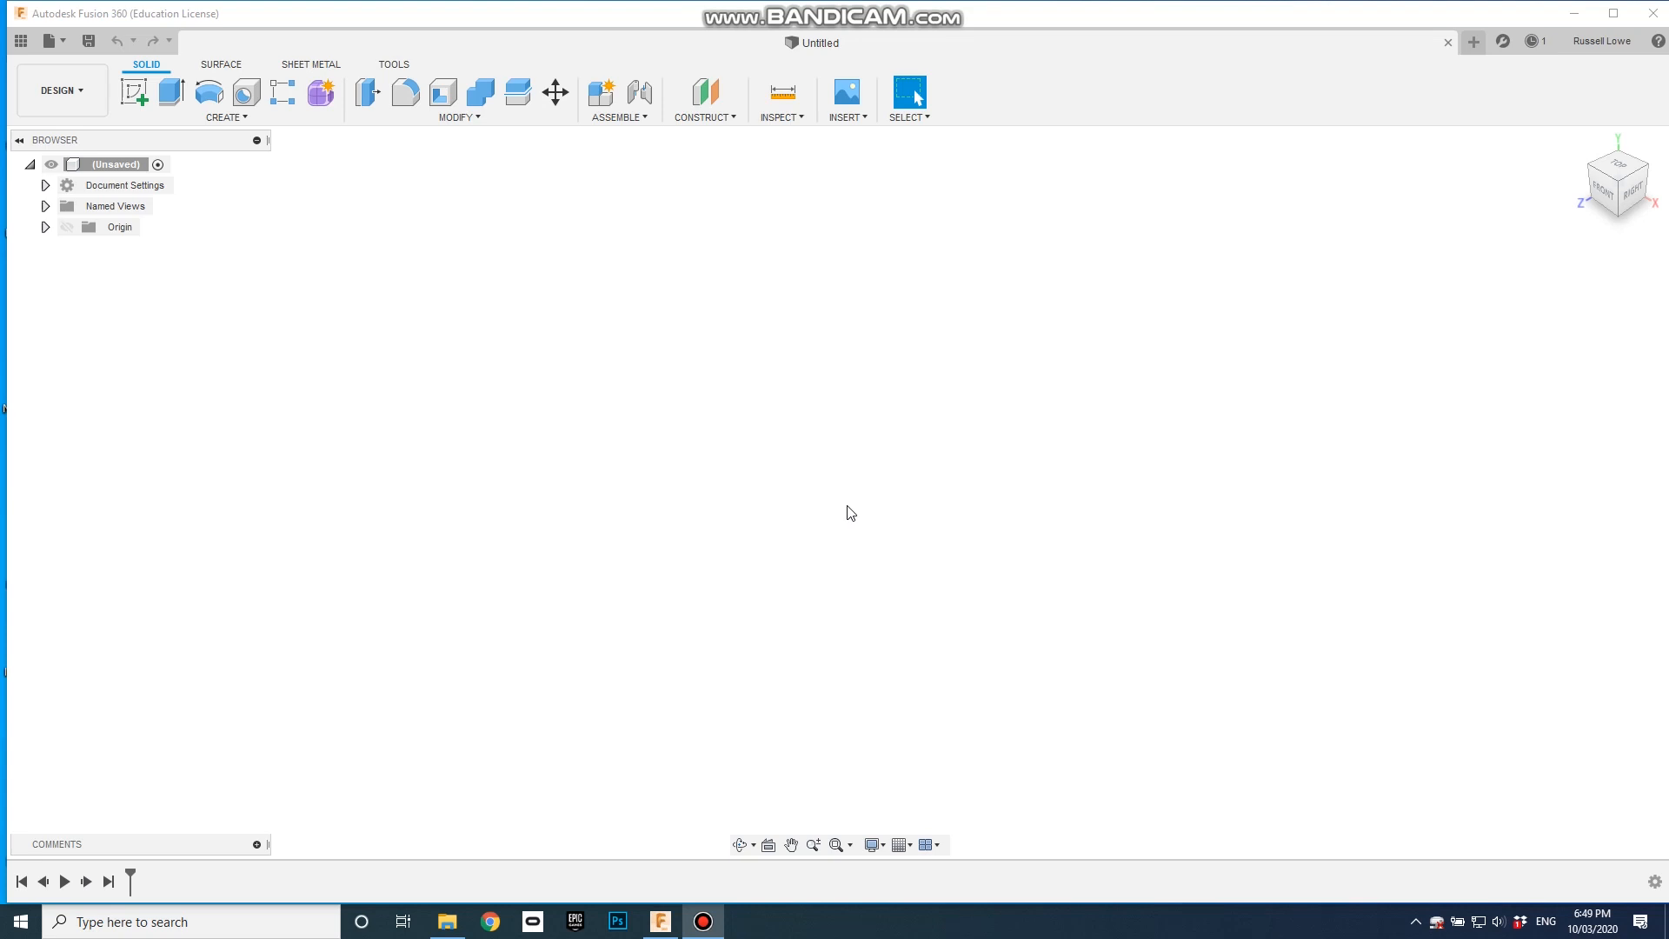
mouse_move(792, 454)
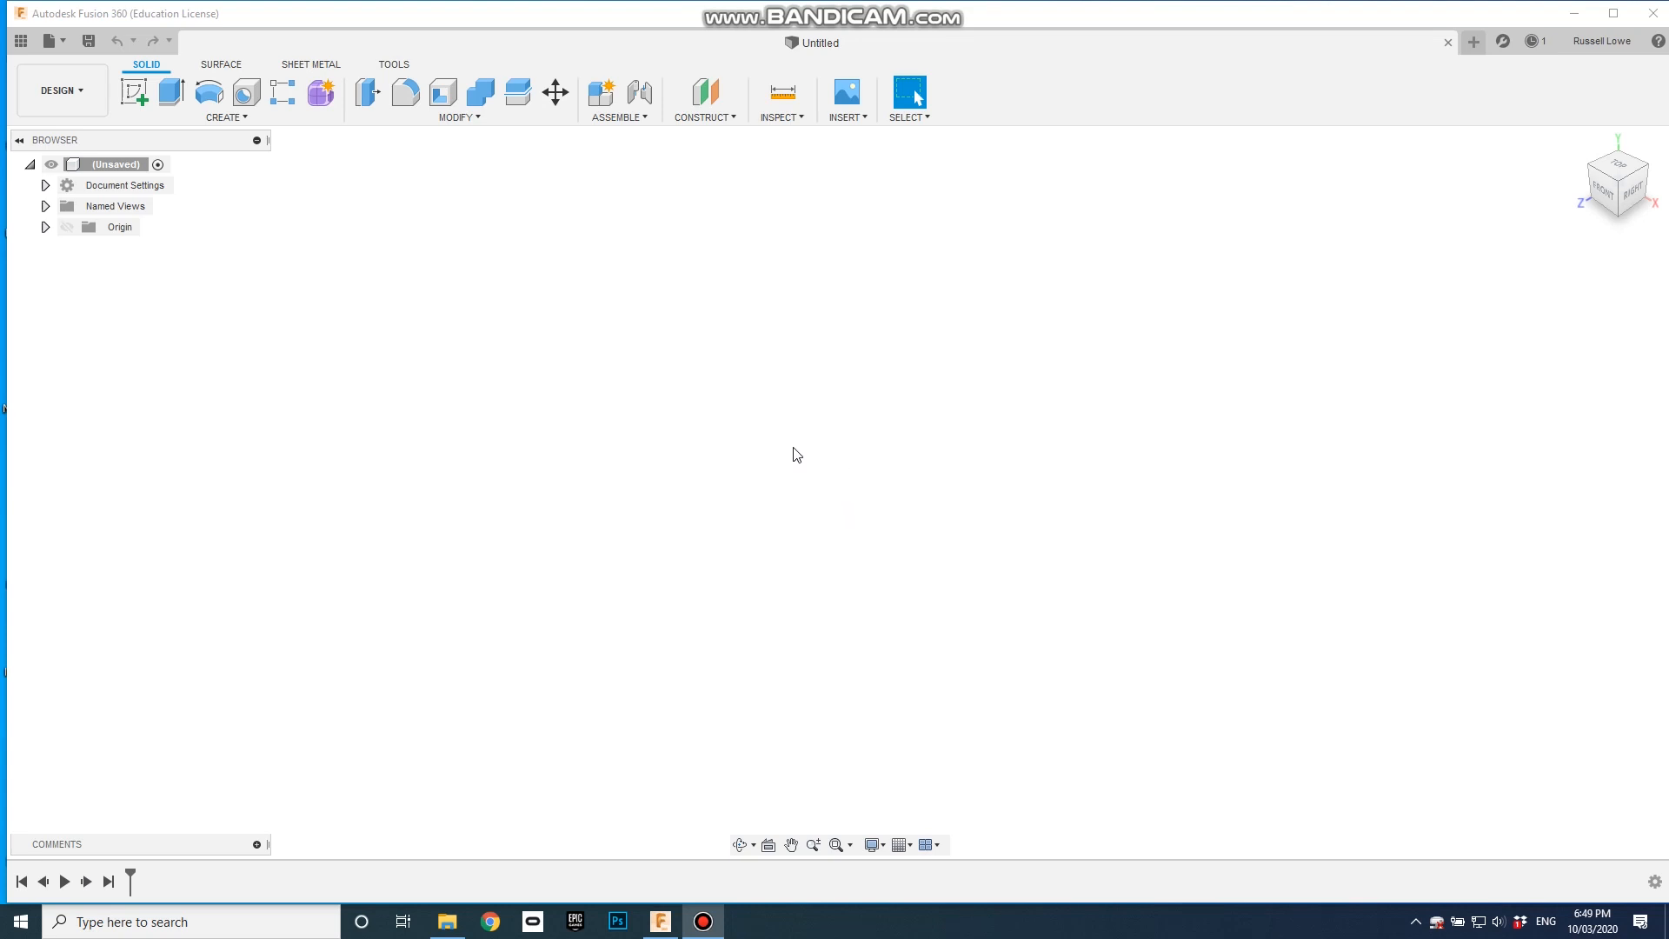
mouse_move(680, 452)
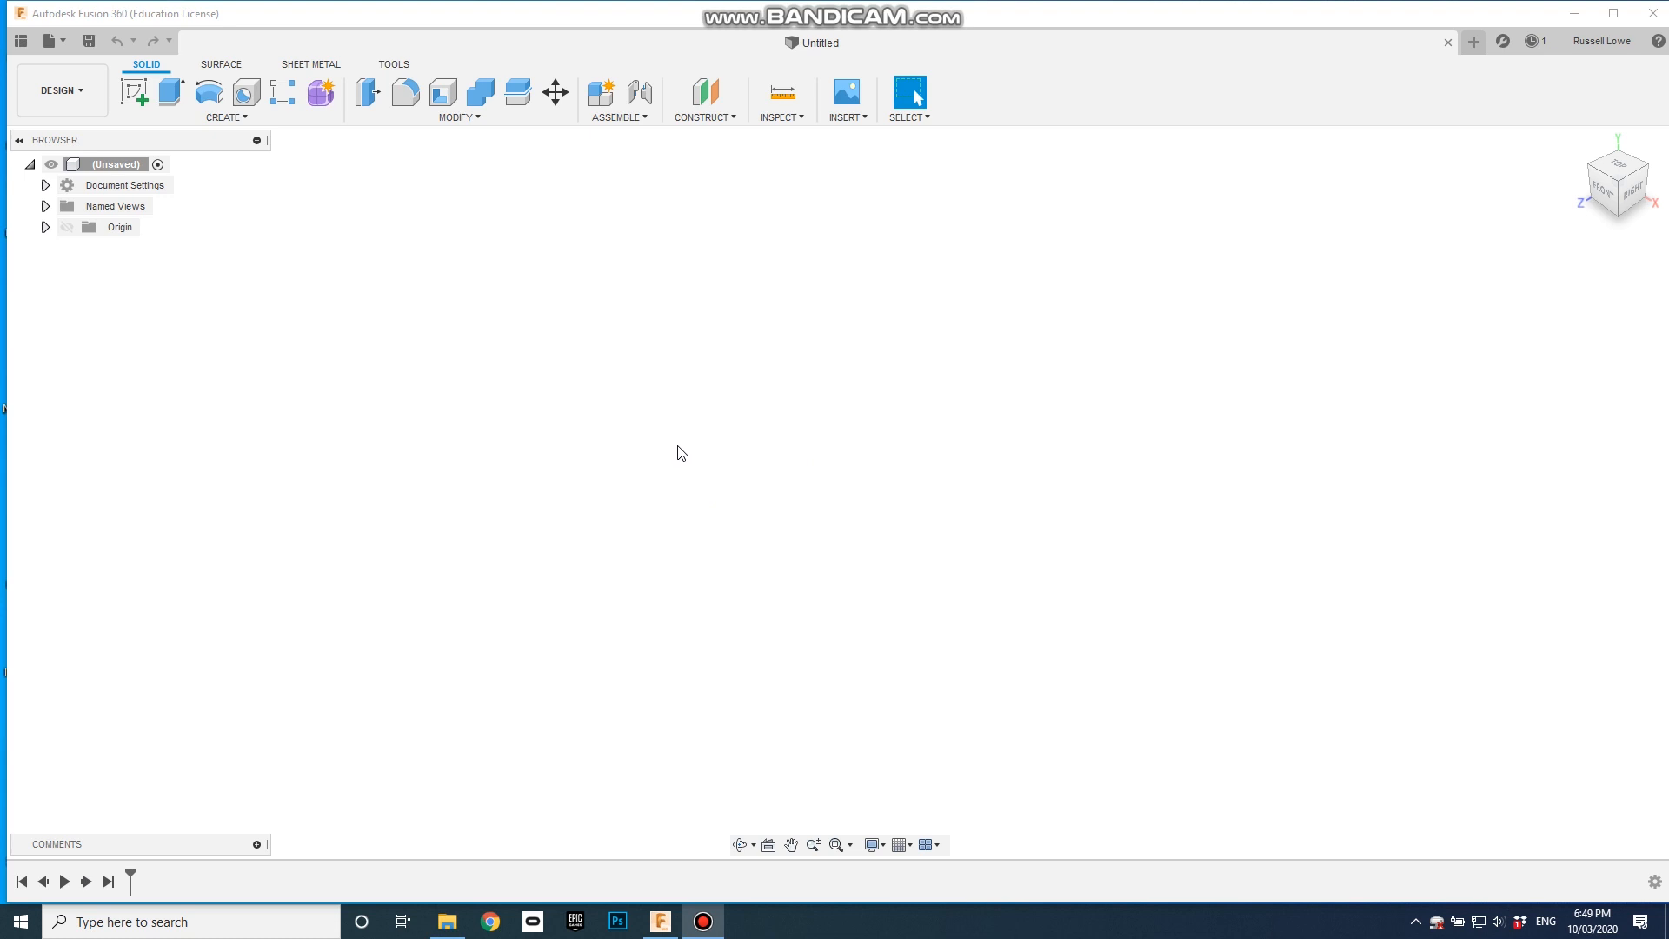
mouse_move(731, 473)
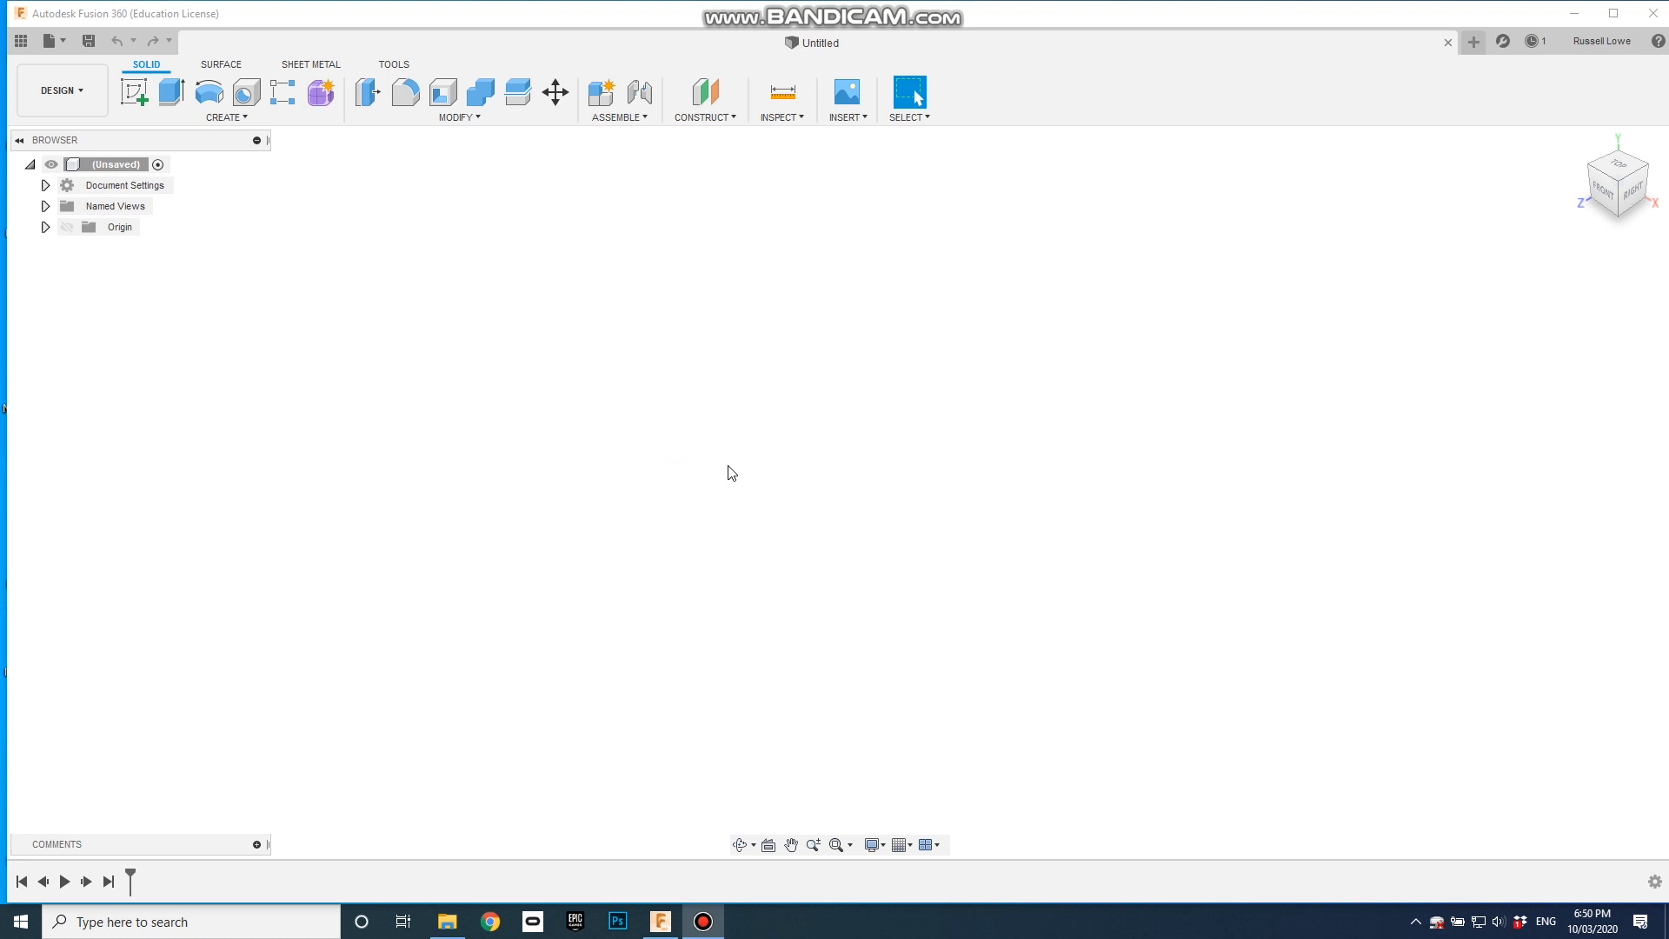
mouse_move(767, 469)
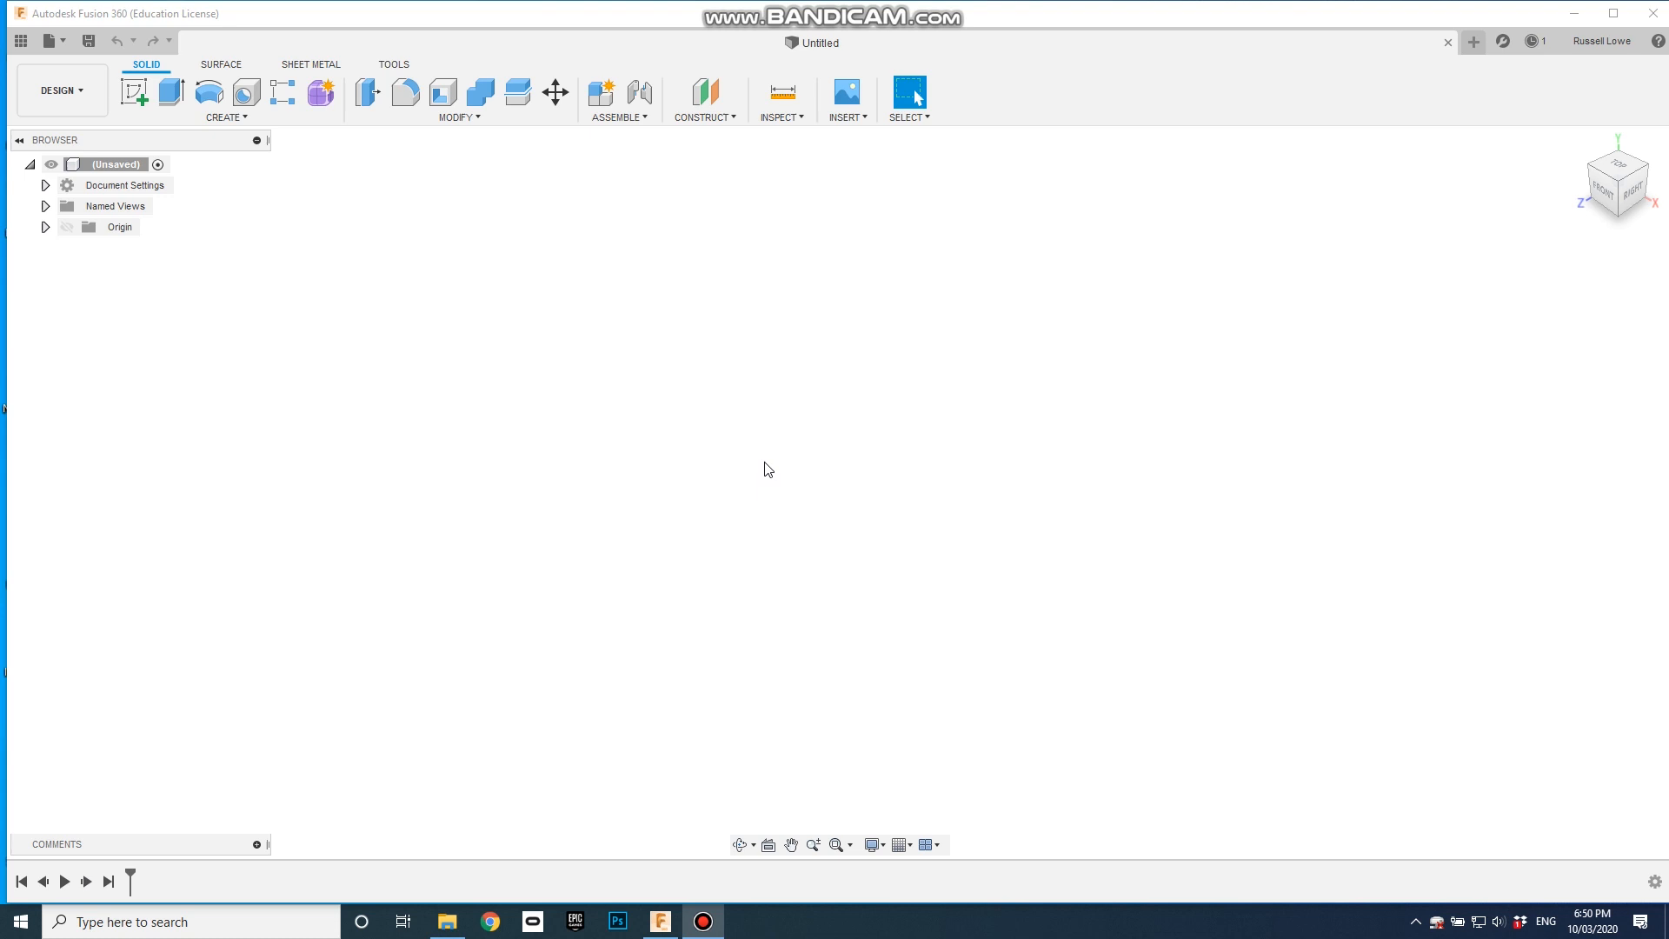
mouse_move(300, 193)
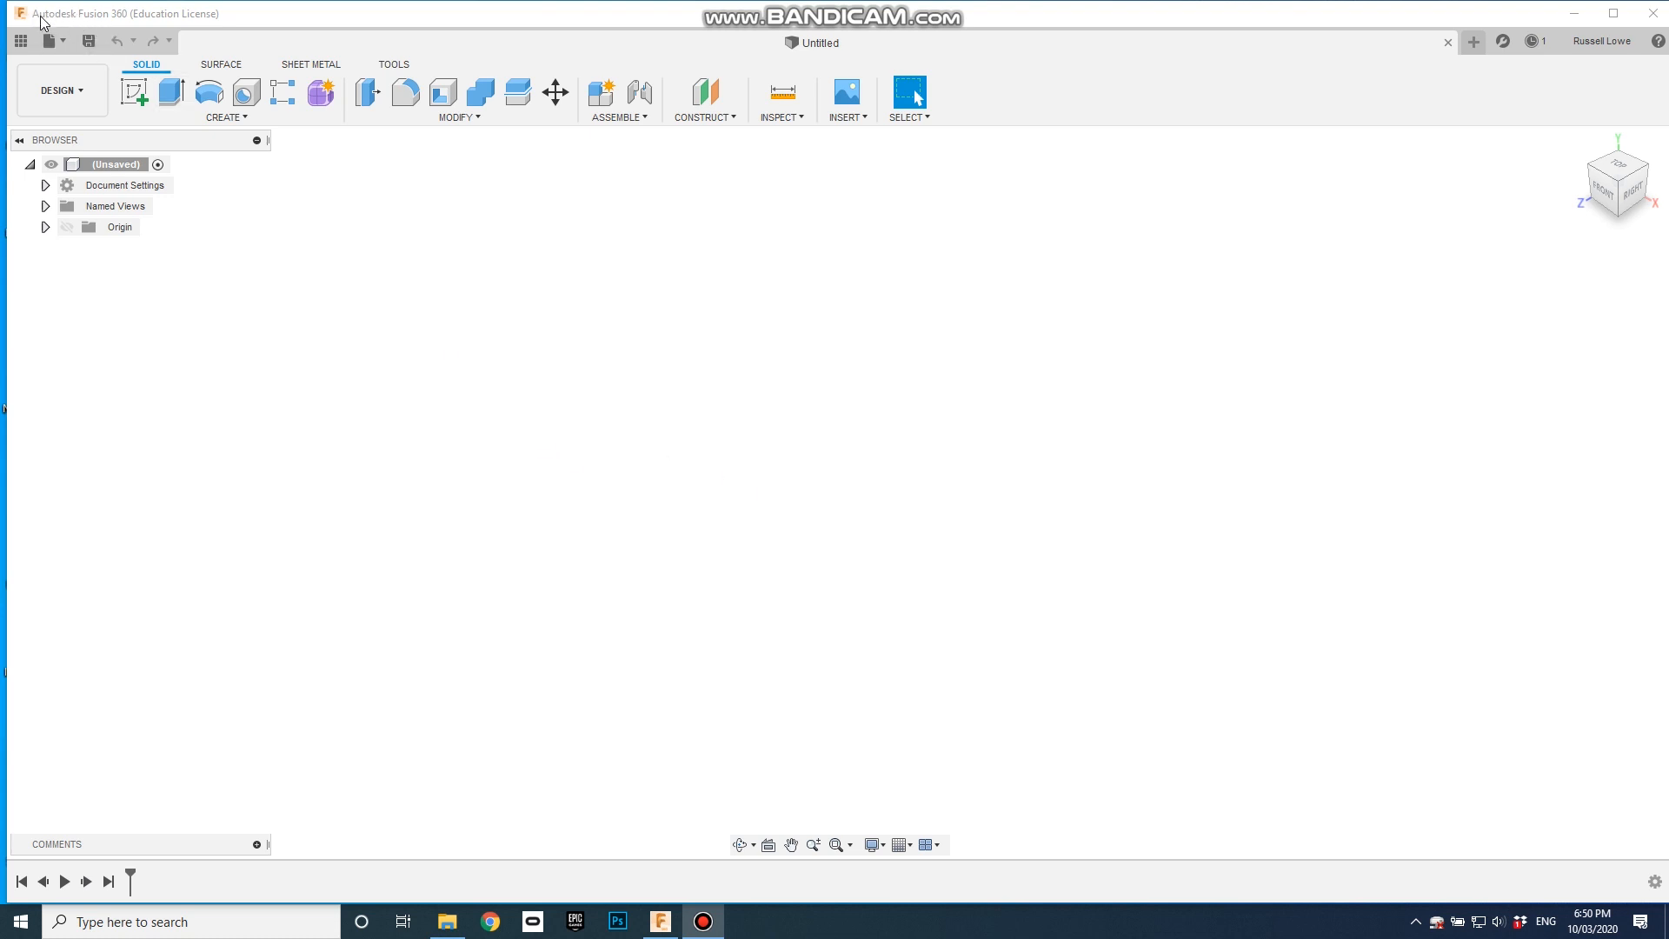
mouse_move(171, 24)
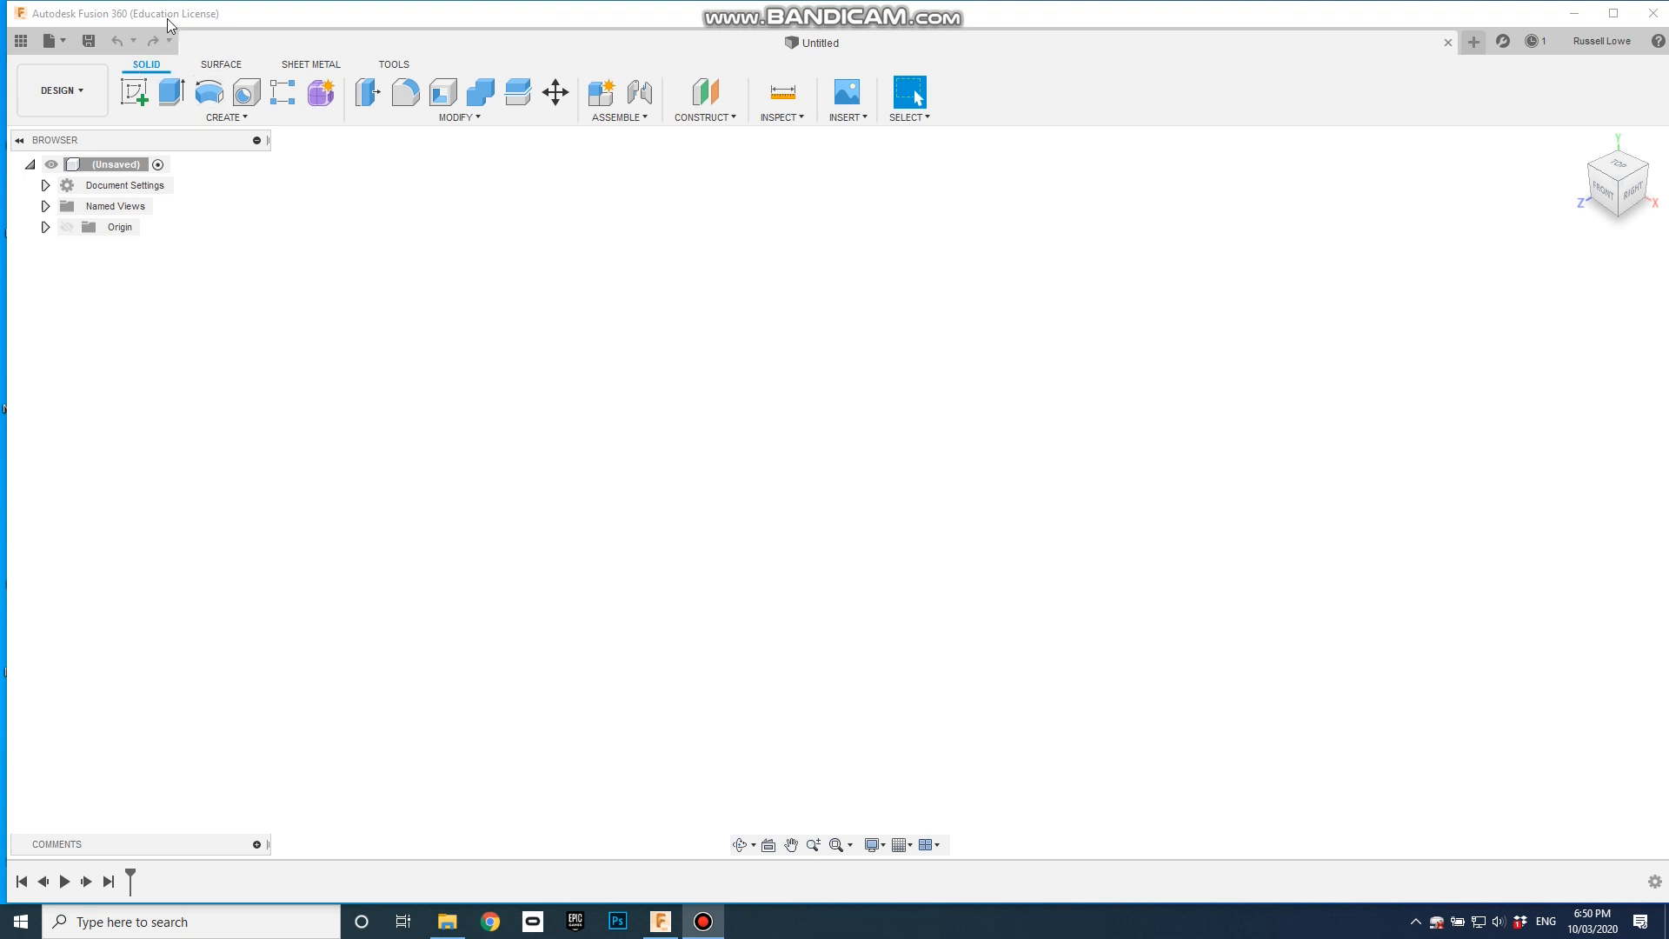
mouse_move(363, 316)
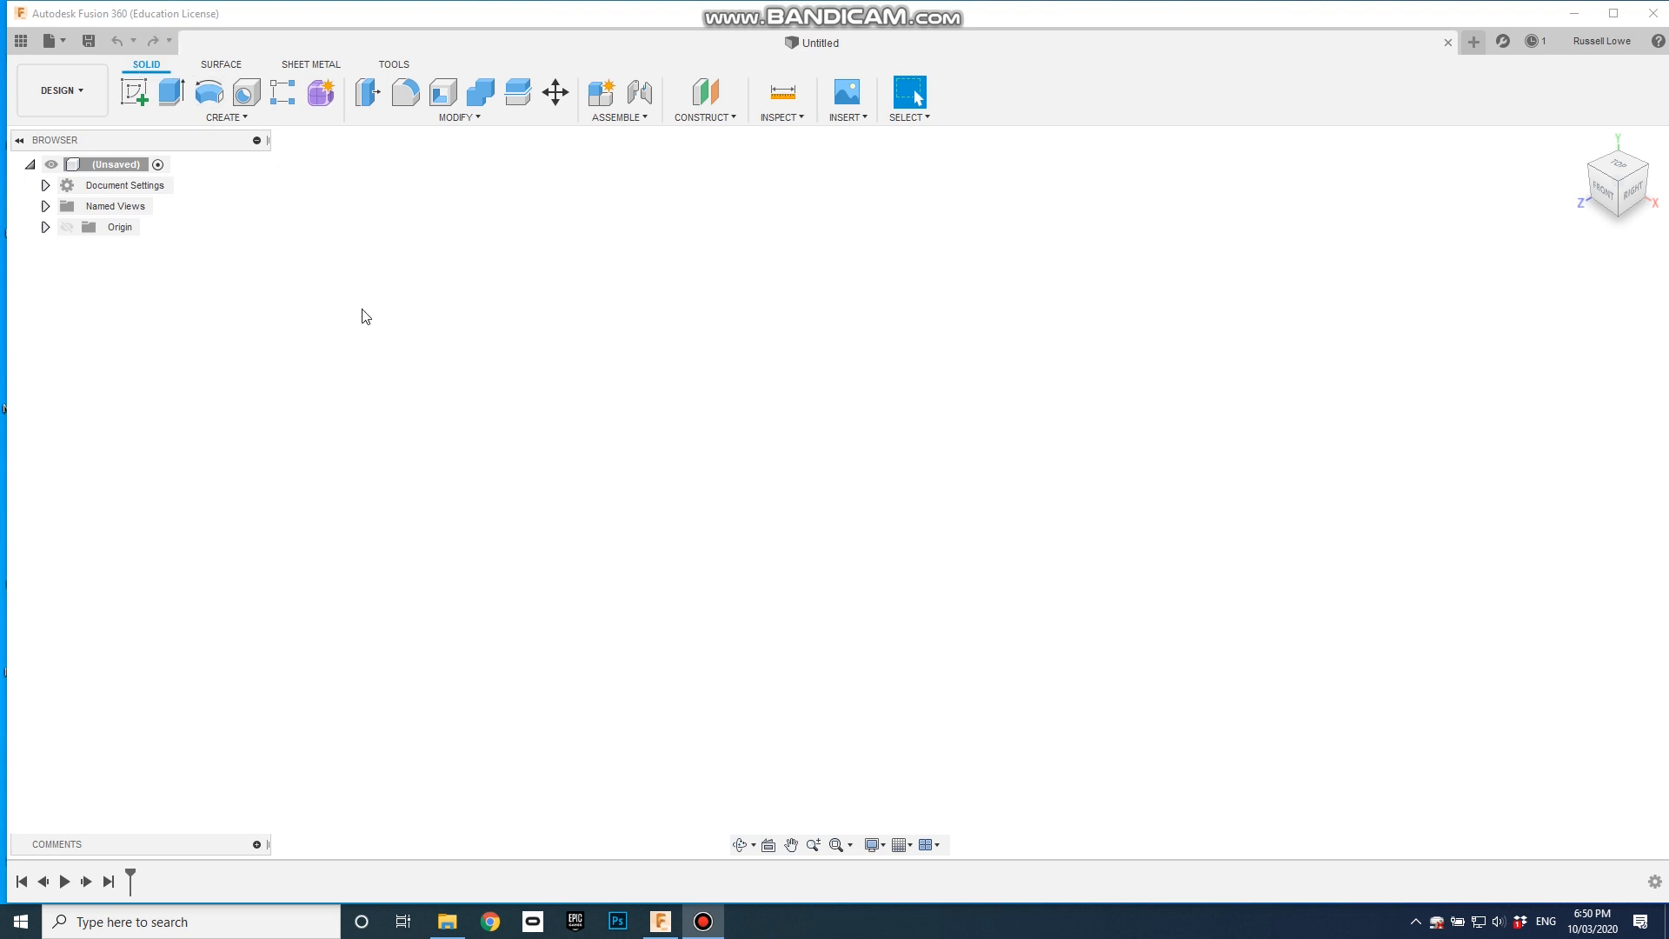
Open the File > Open dialog and browse theTRUTH, then OrthographicObjects project files
left_click(54, 41)
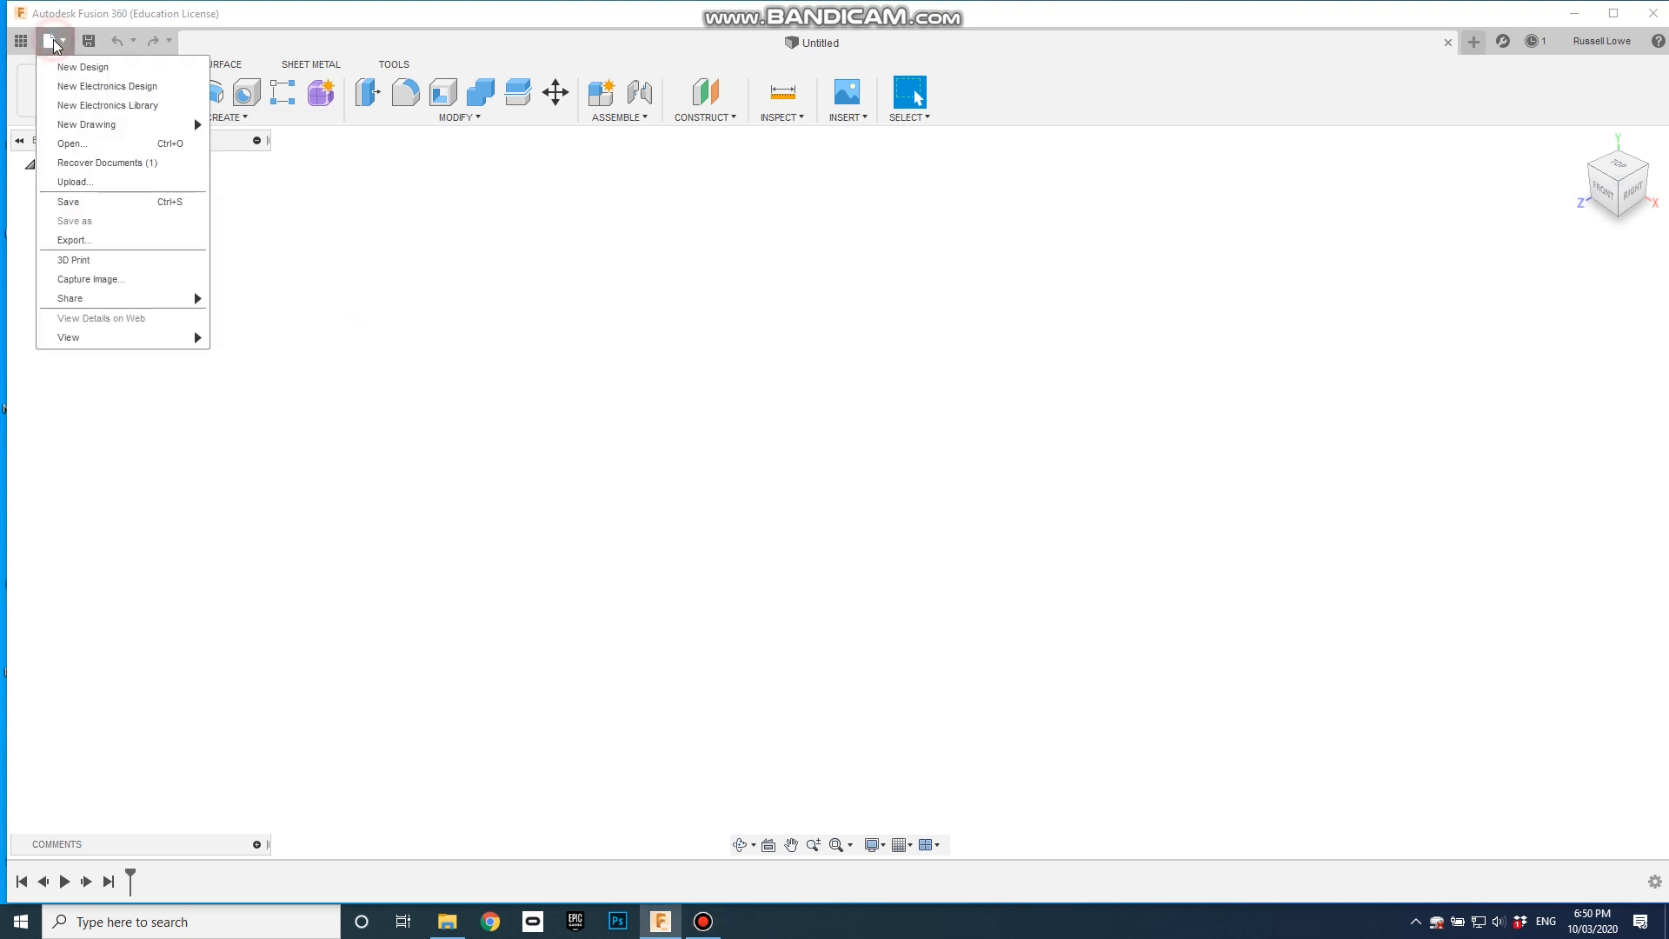
left_click(71, 144)
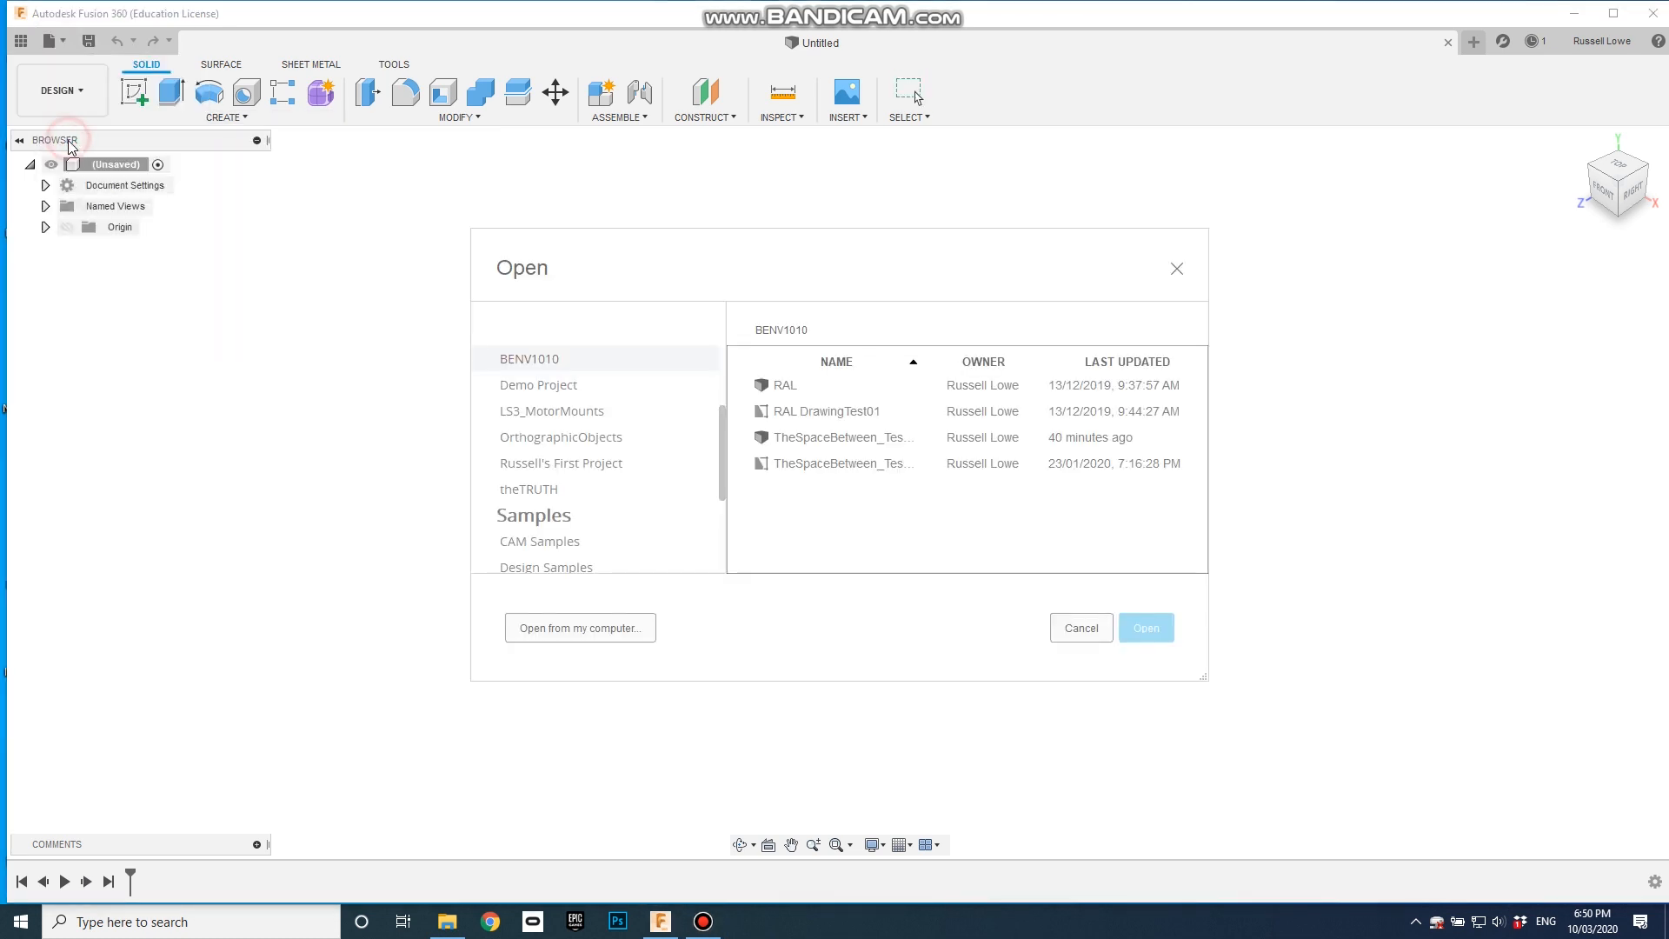
mouse_move(509, 436)
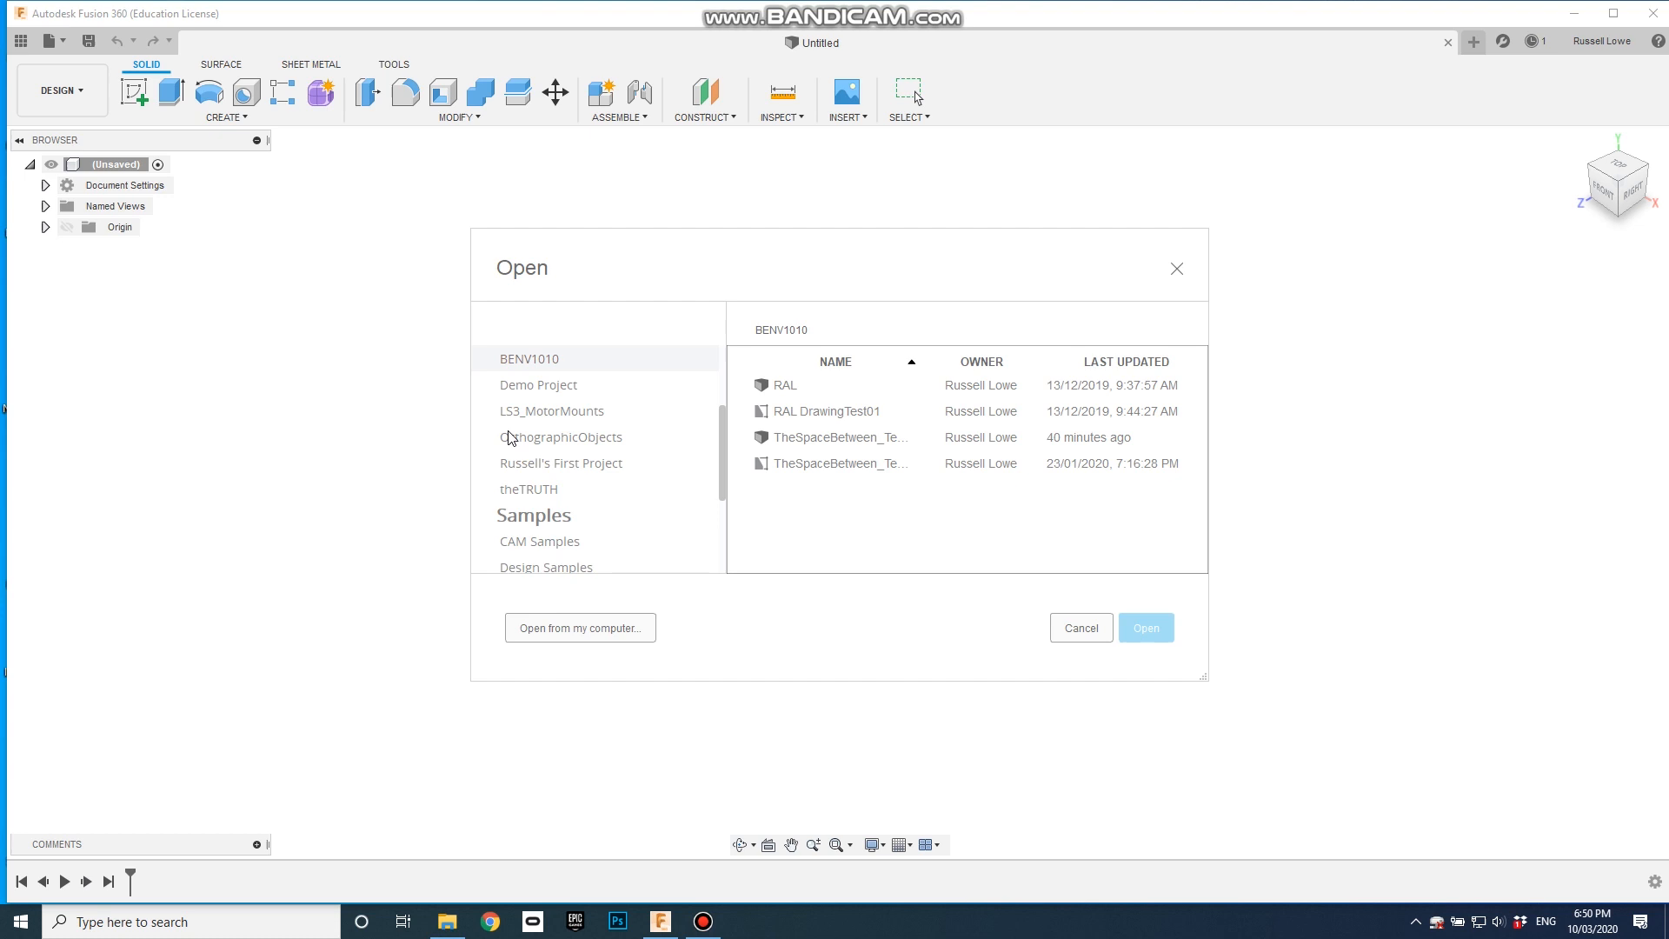
mouse_move(682, 502)
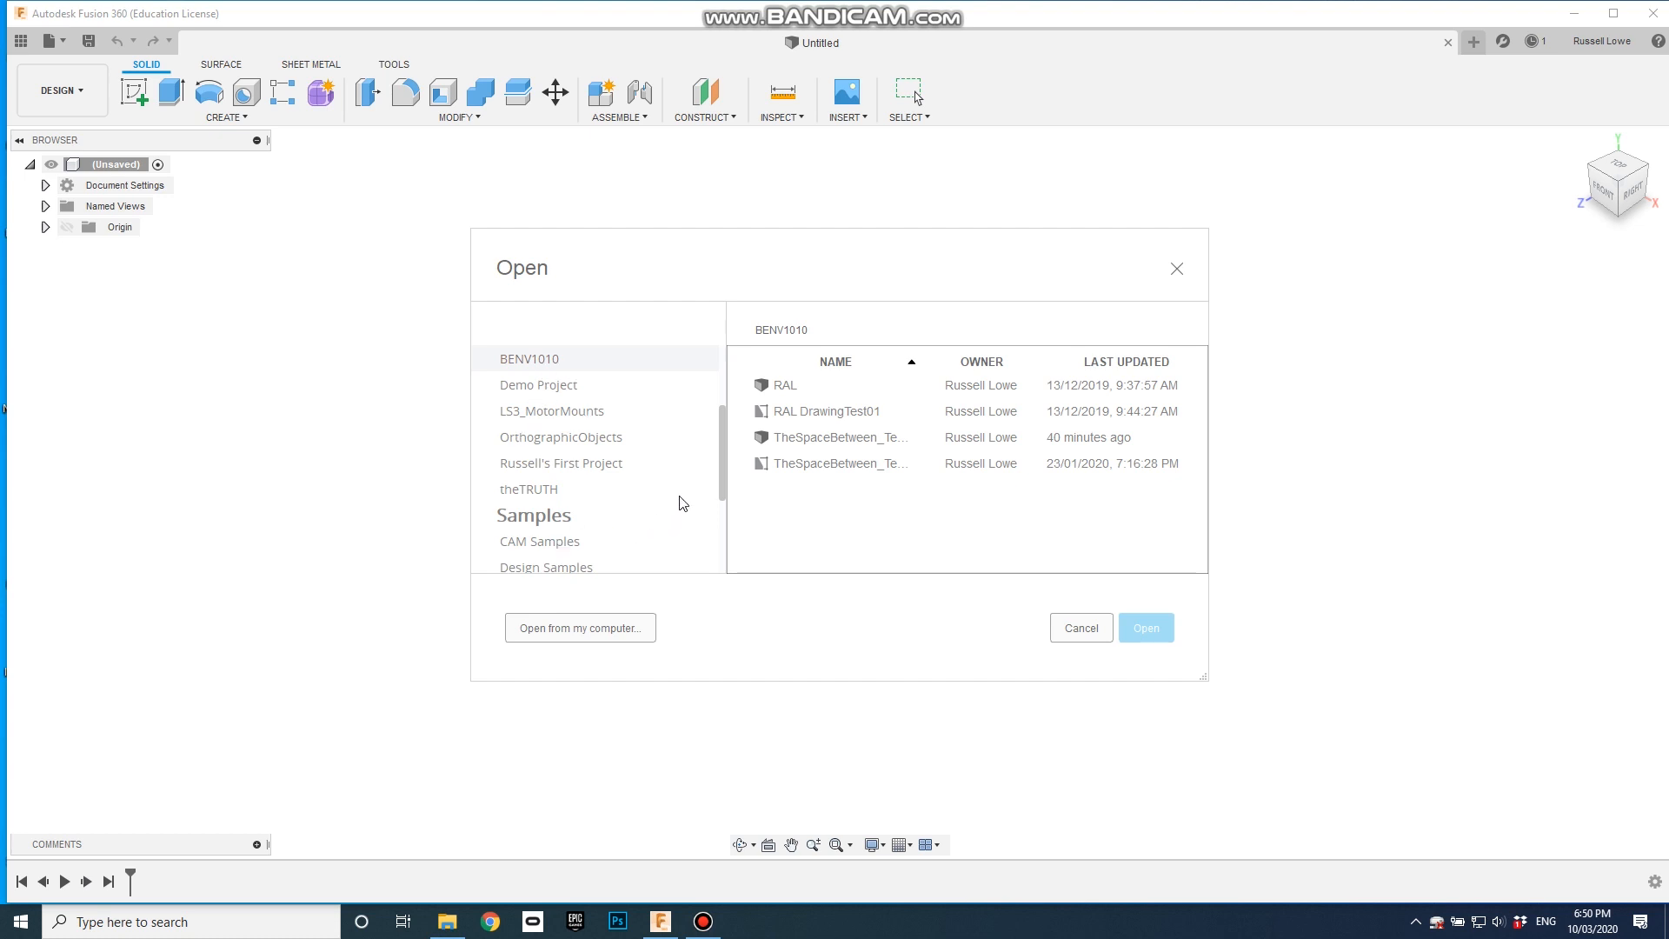
mouse_move(526, 365)
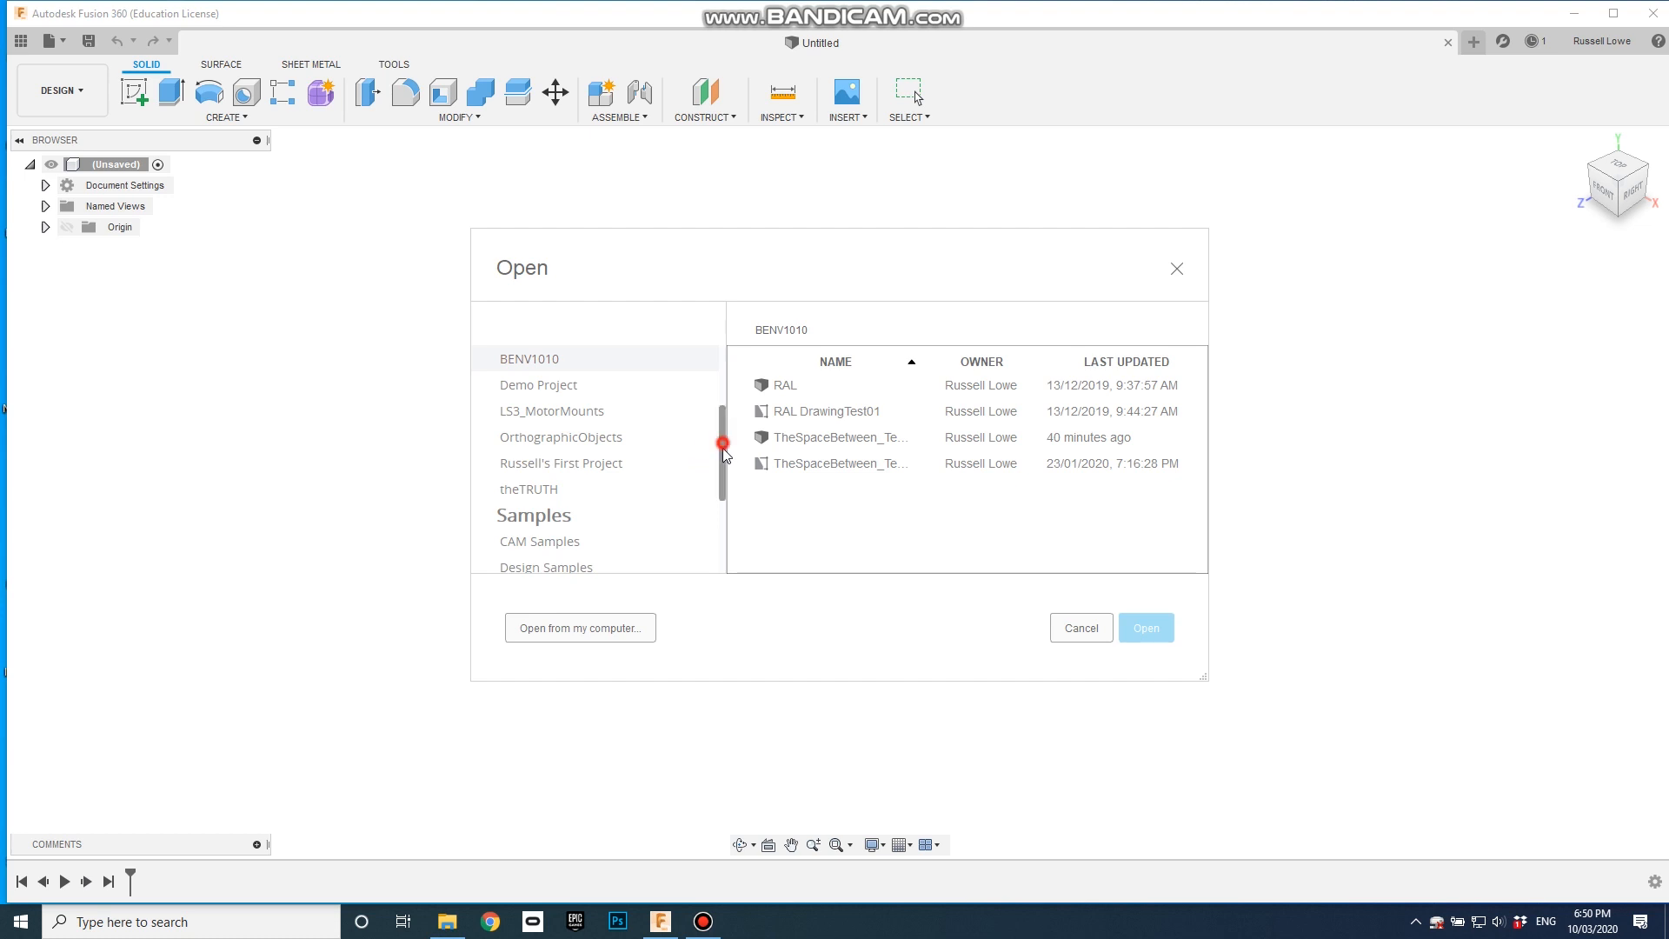
left_click(529, 462)
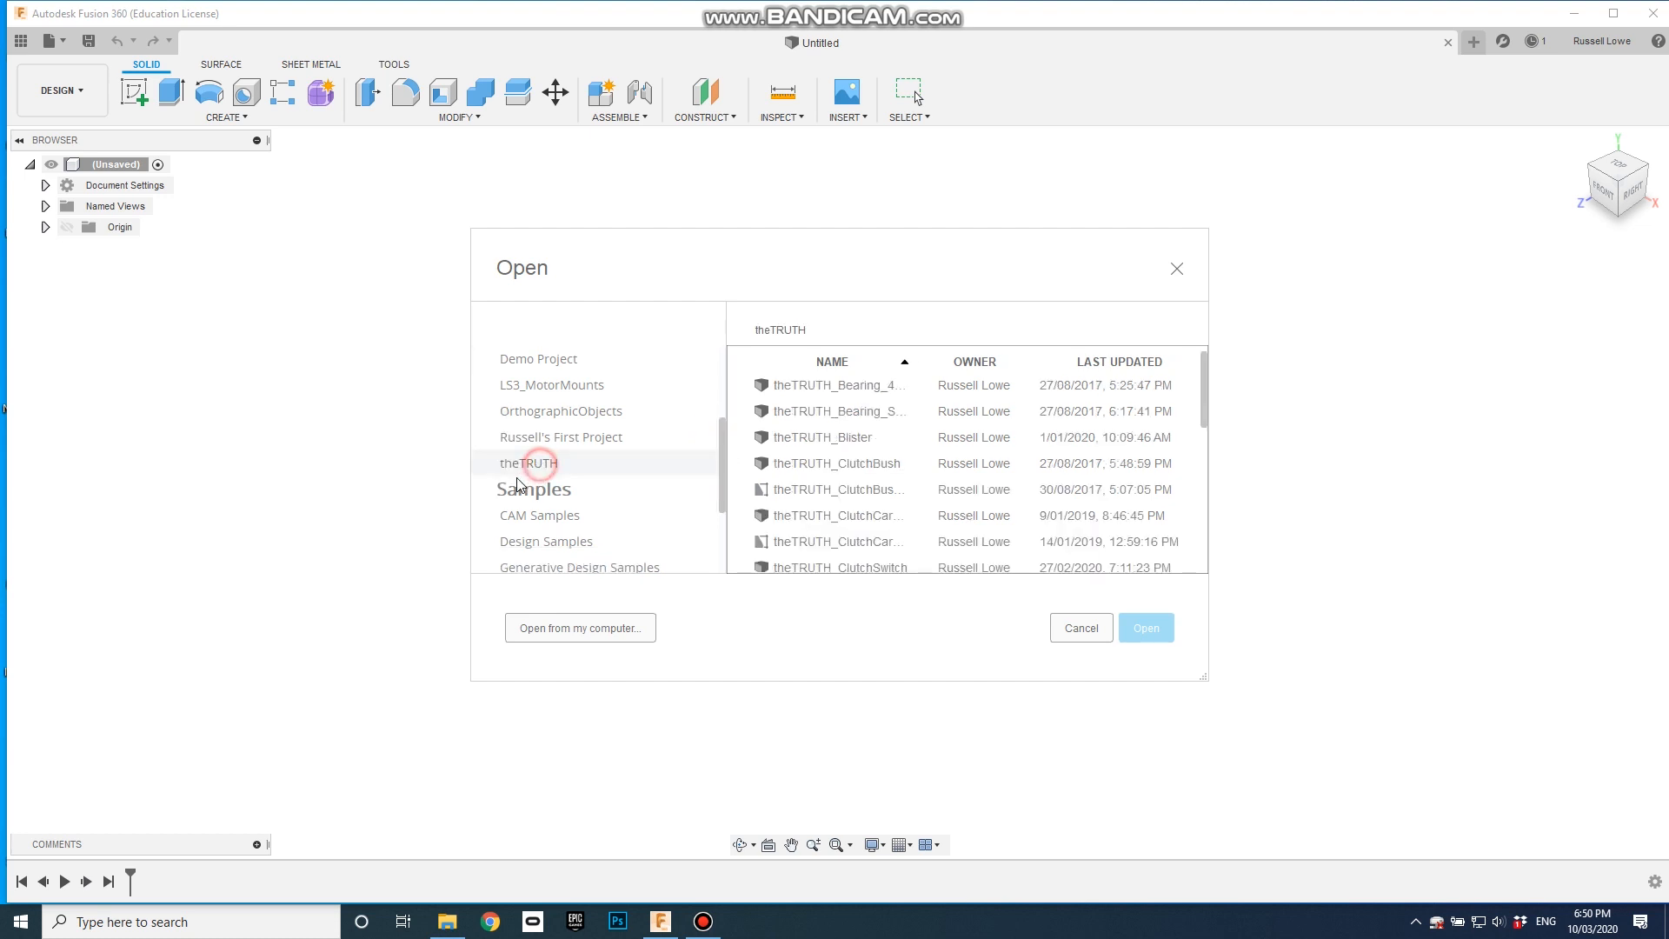
scroll("up", 3)
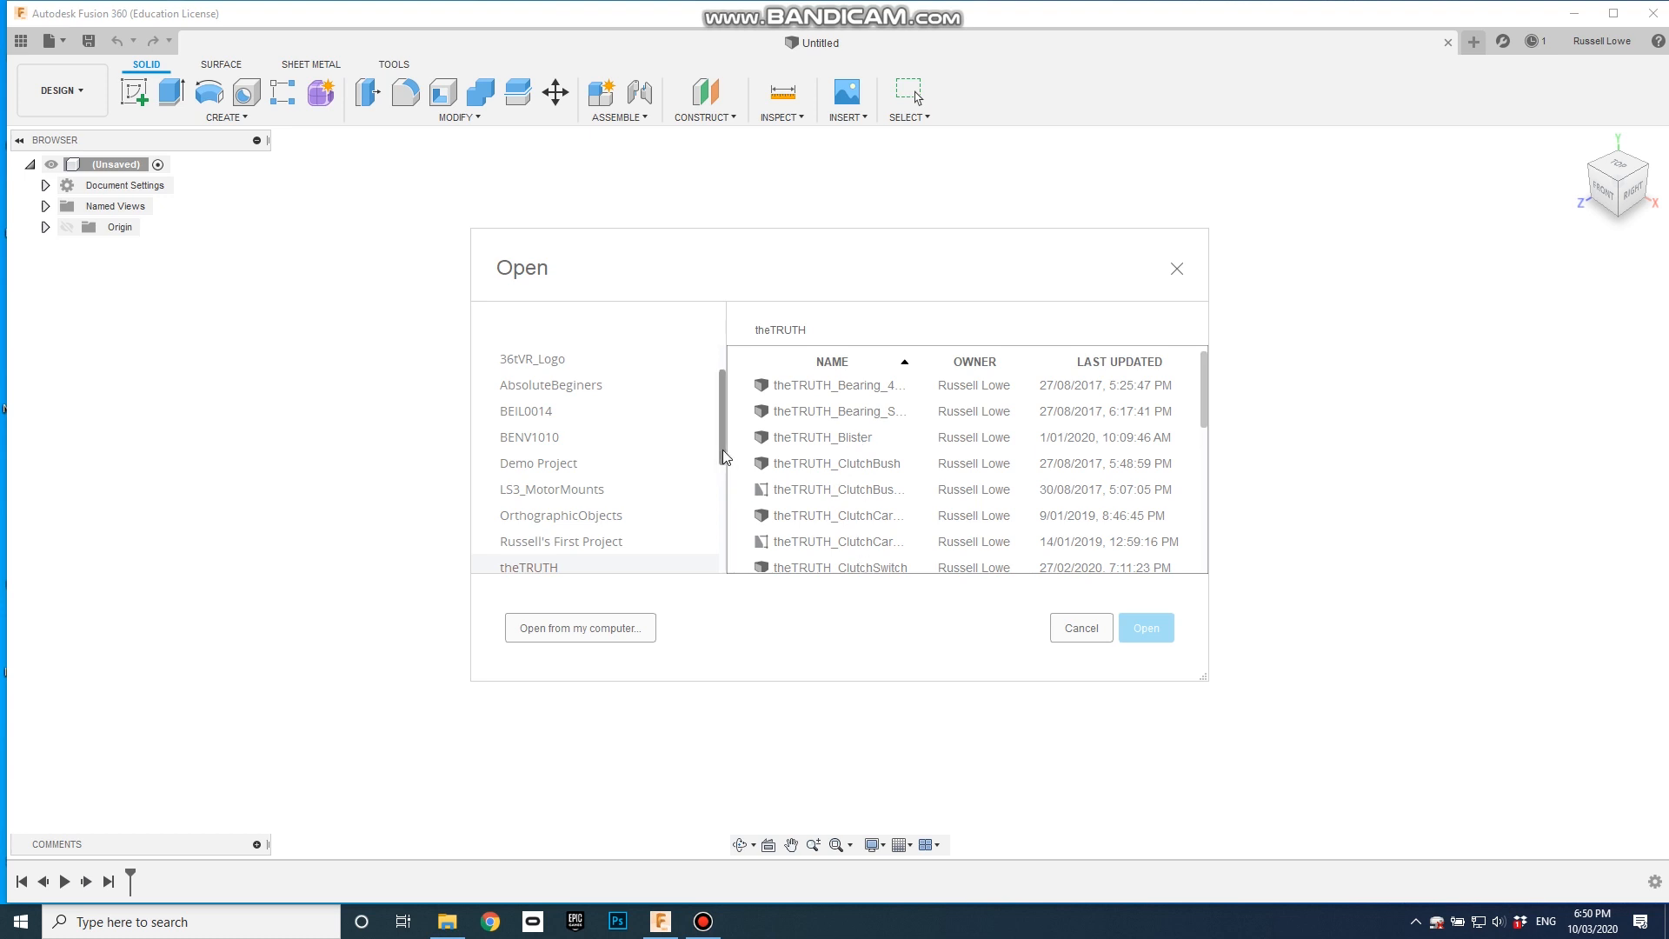
scroll("down", 3)
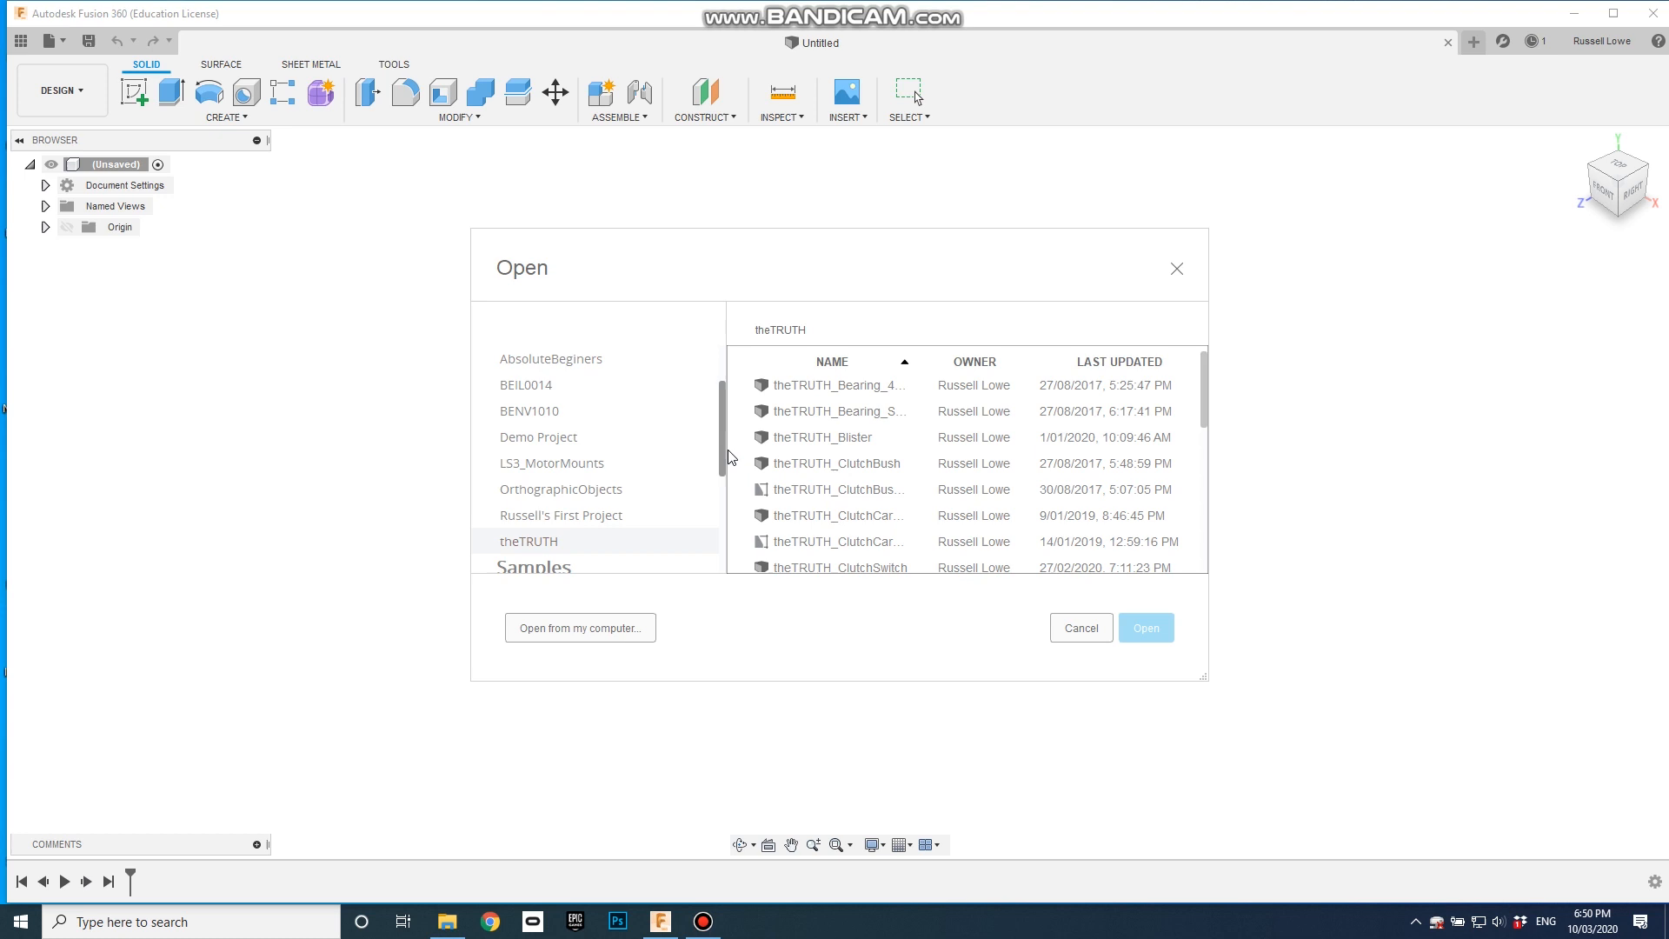
left_click(561, 462)
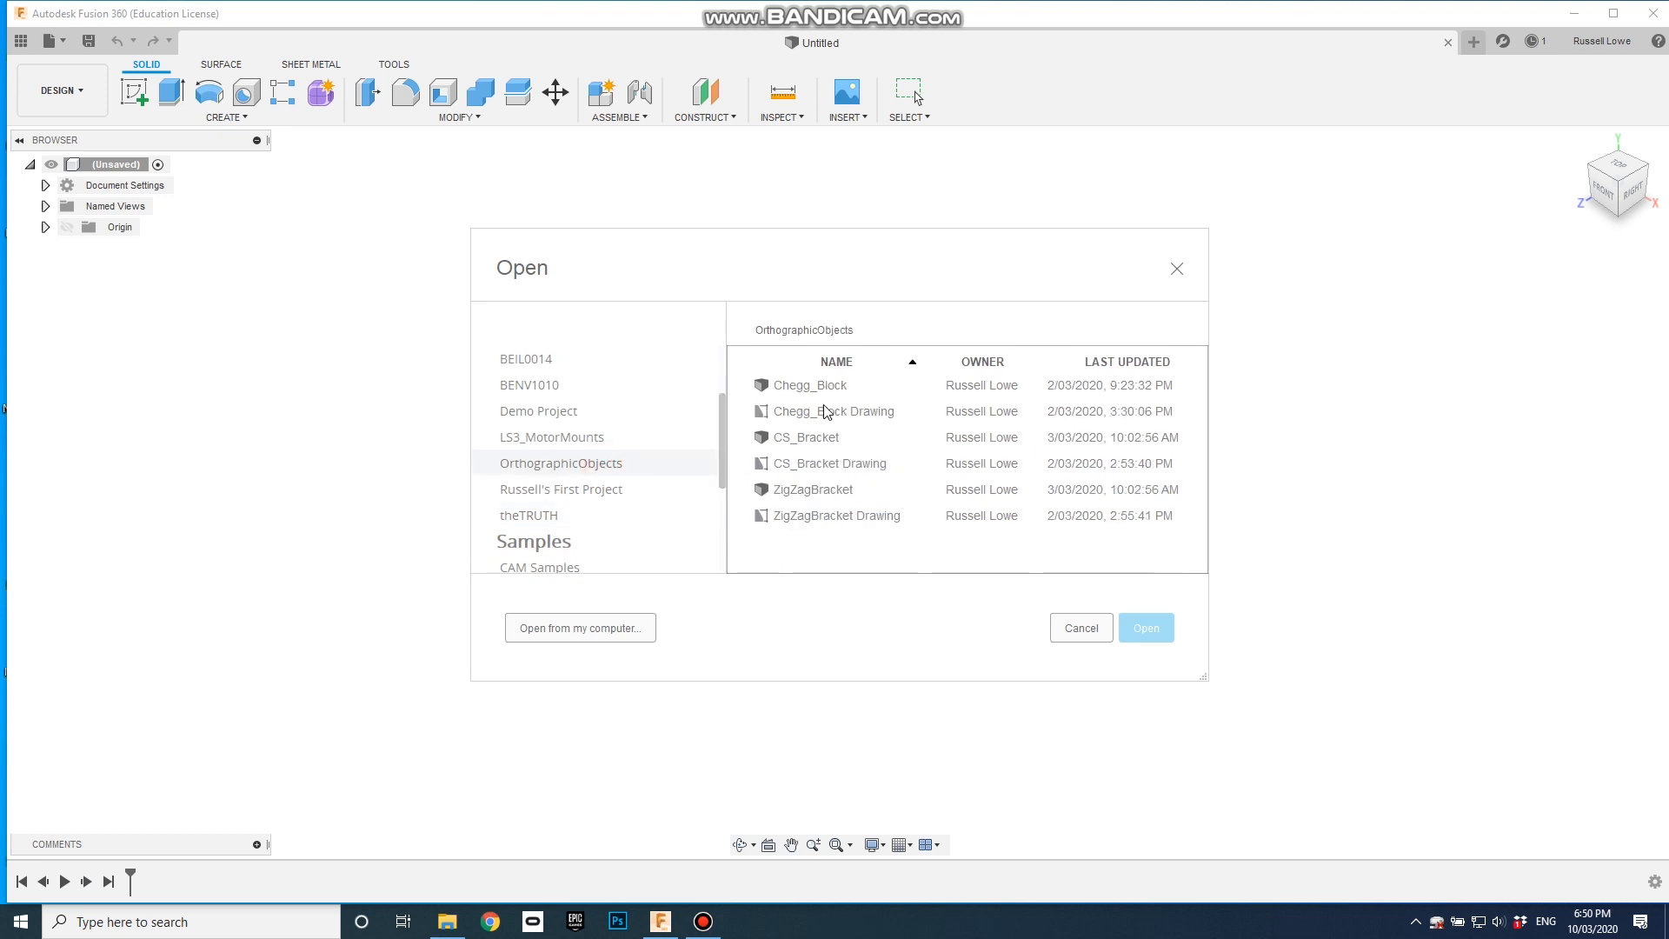
mouse_move(823, 551)
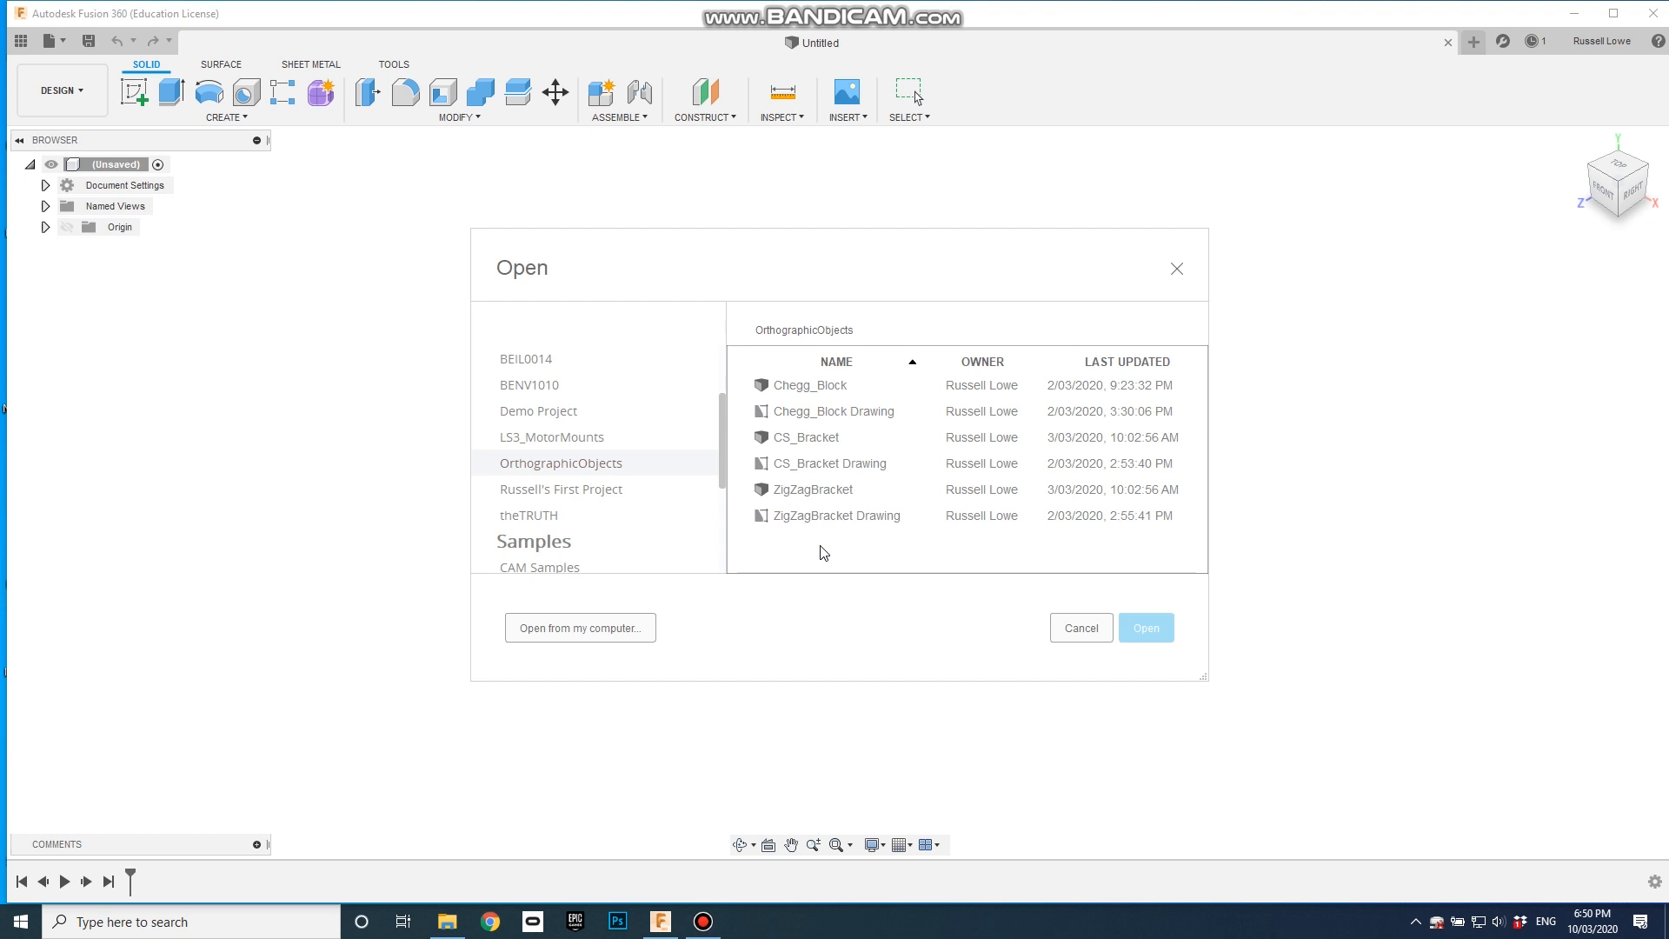
mouse_move(606, 466)
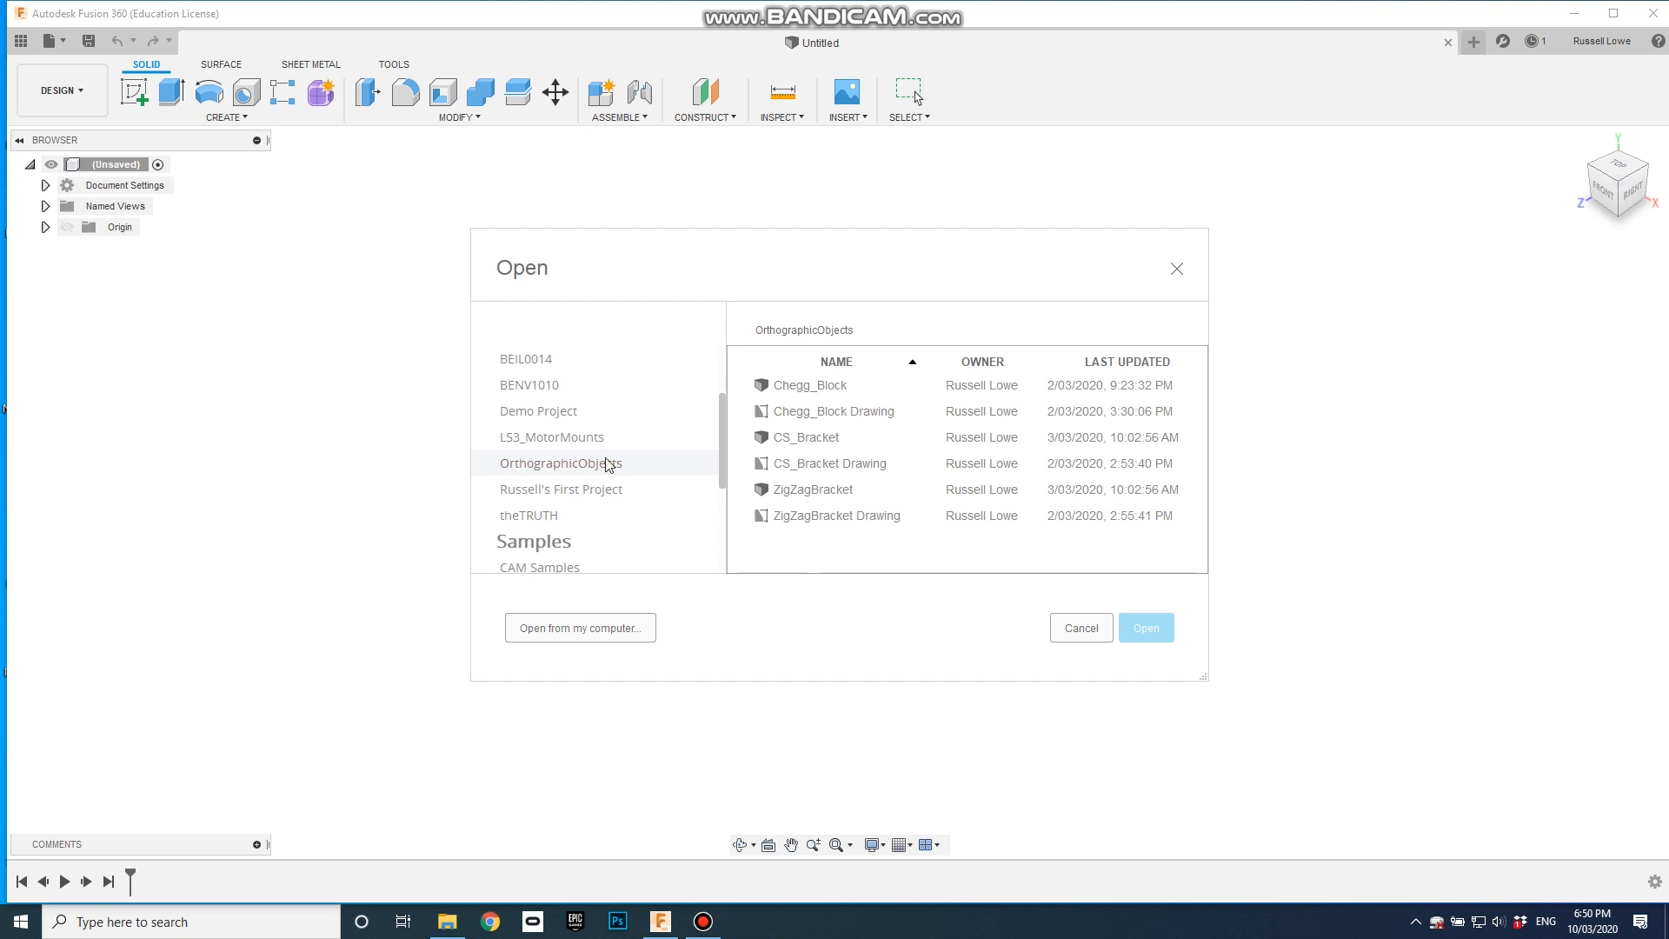
Switch to the BENV1010 project to open TheSpaceBetween_TestModel01
left_click(530, 385)
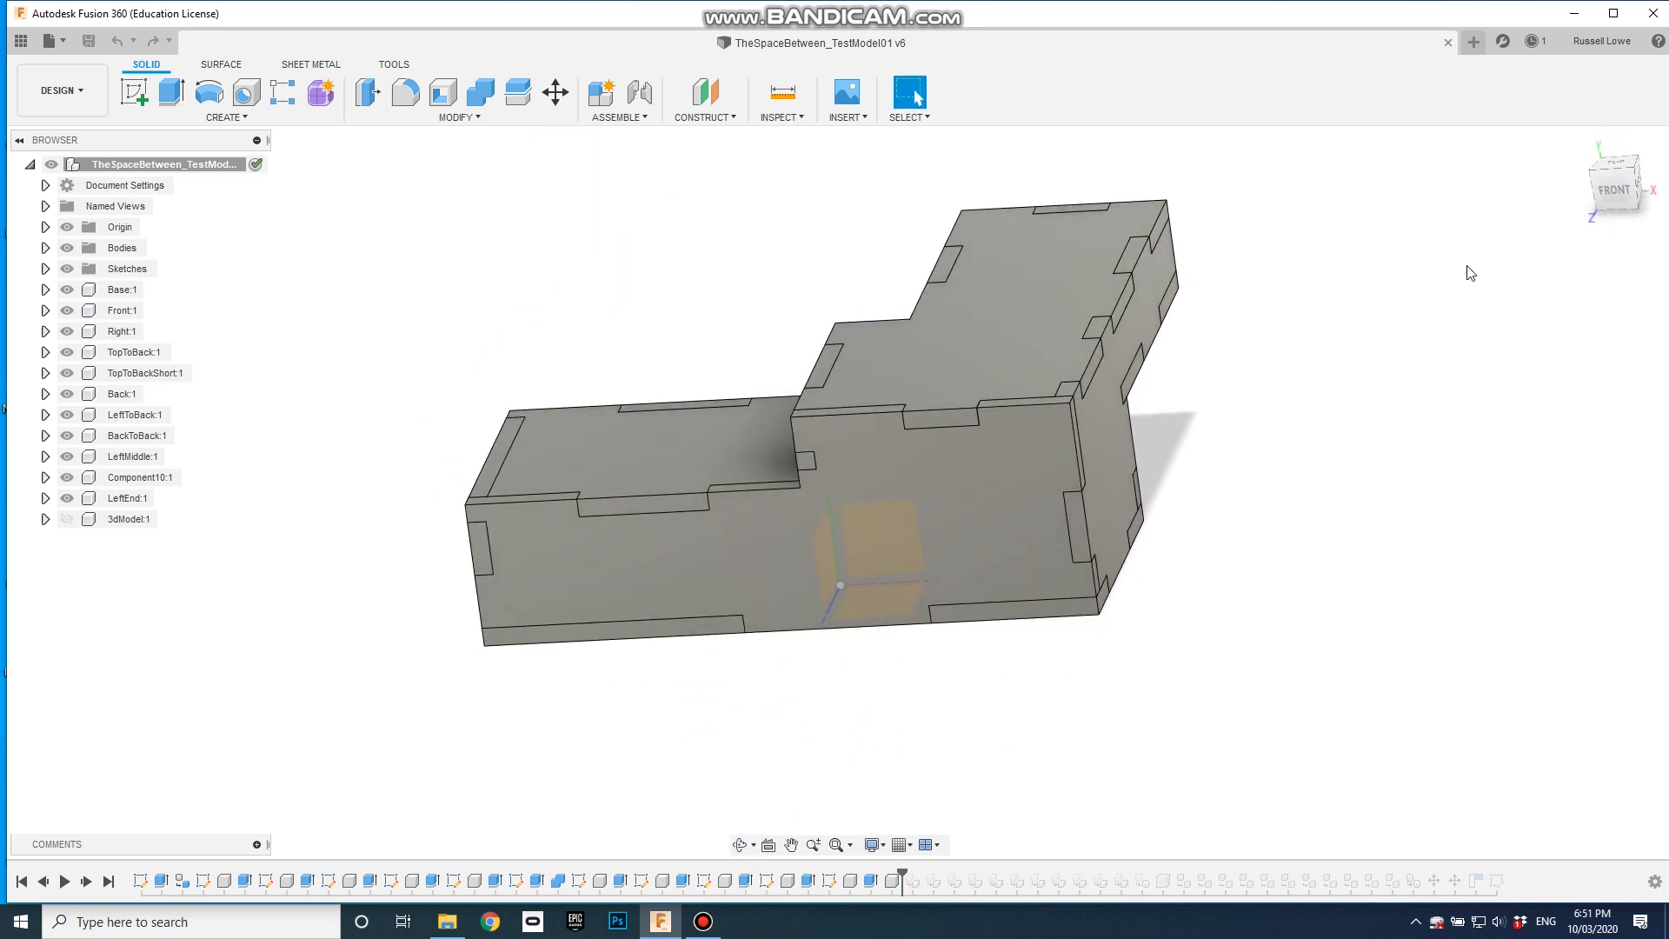
Rotate the L-shaped box model to its BACK view
left_click(1617, 181)
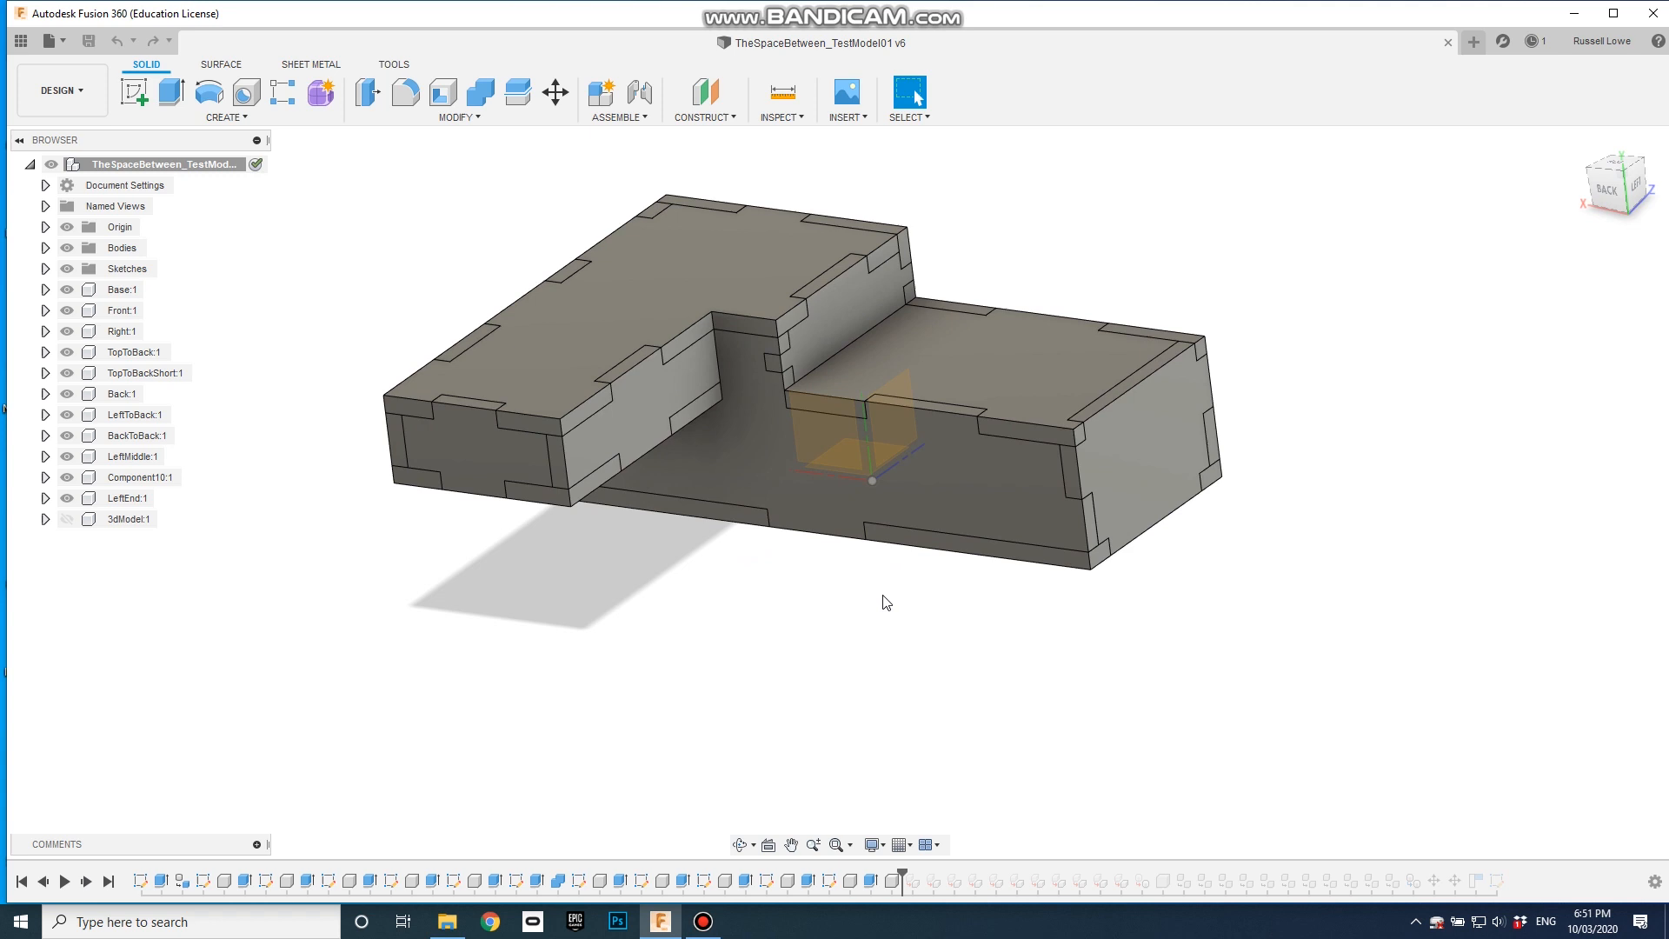
mouse_move(749, 549)
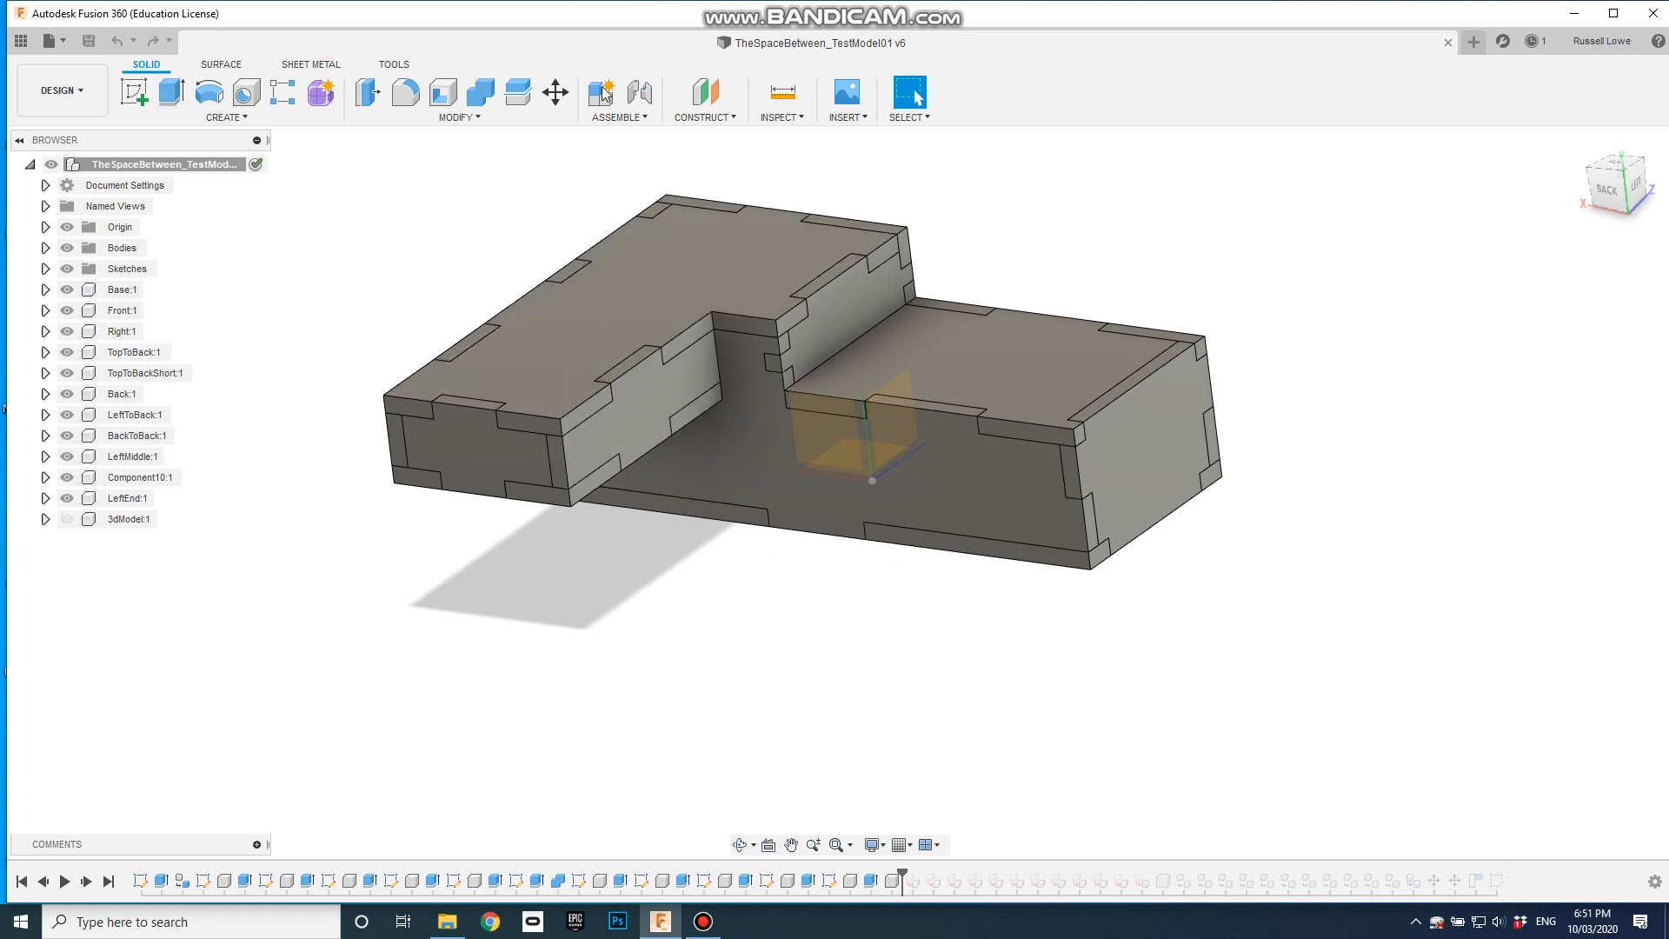
left_click(224, 117)
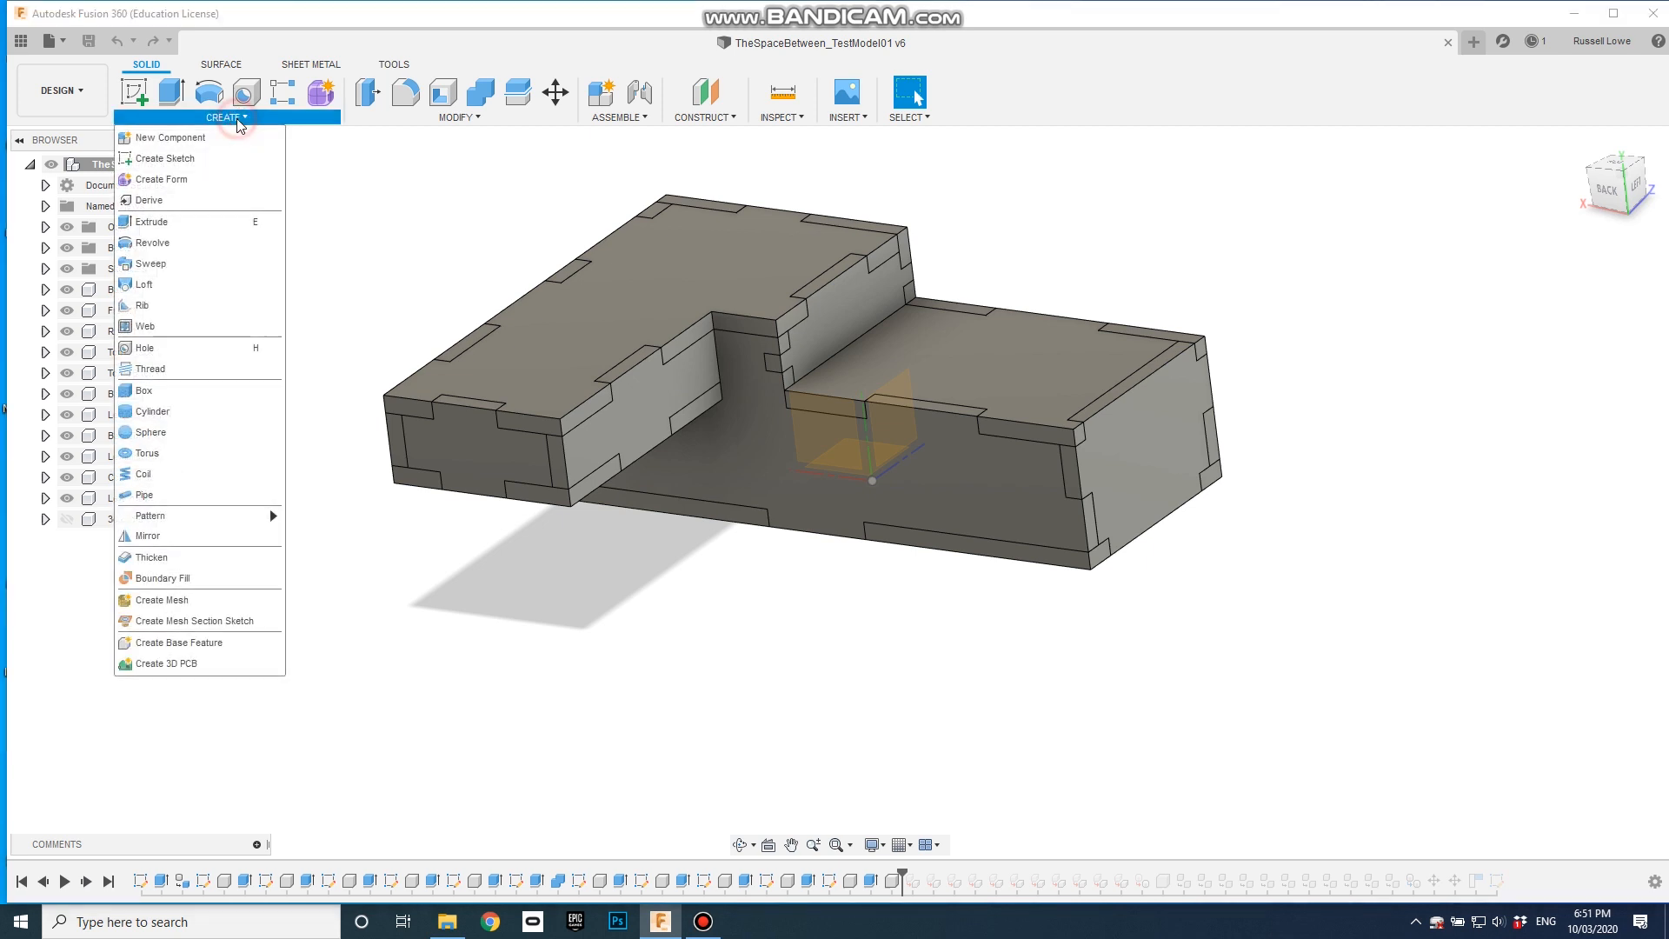
mouse_move(176, 138)
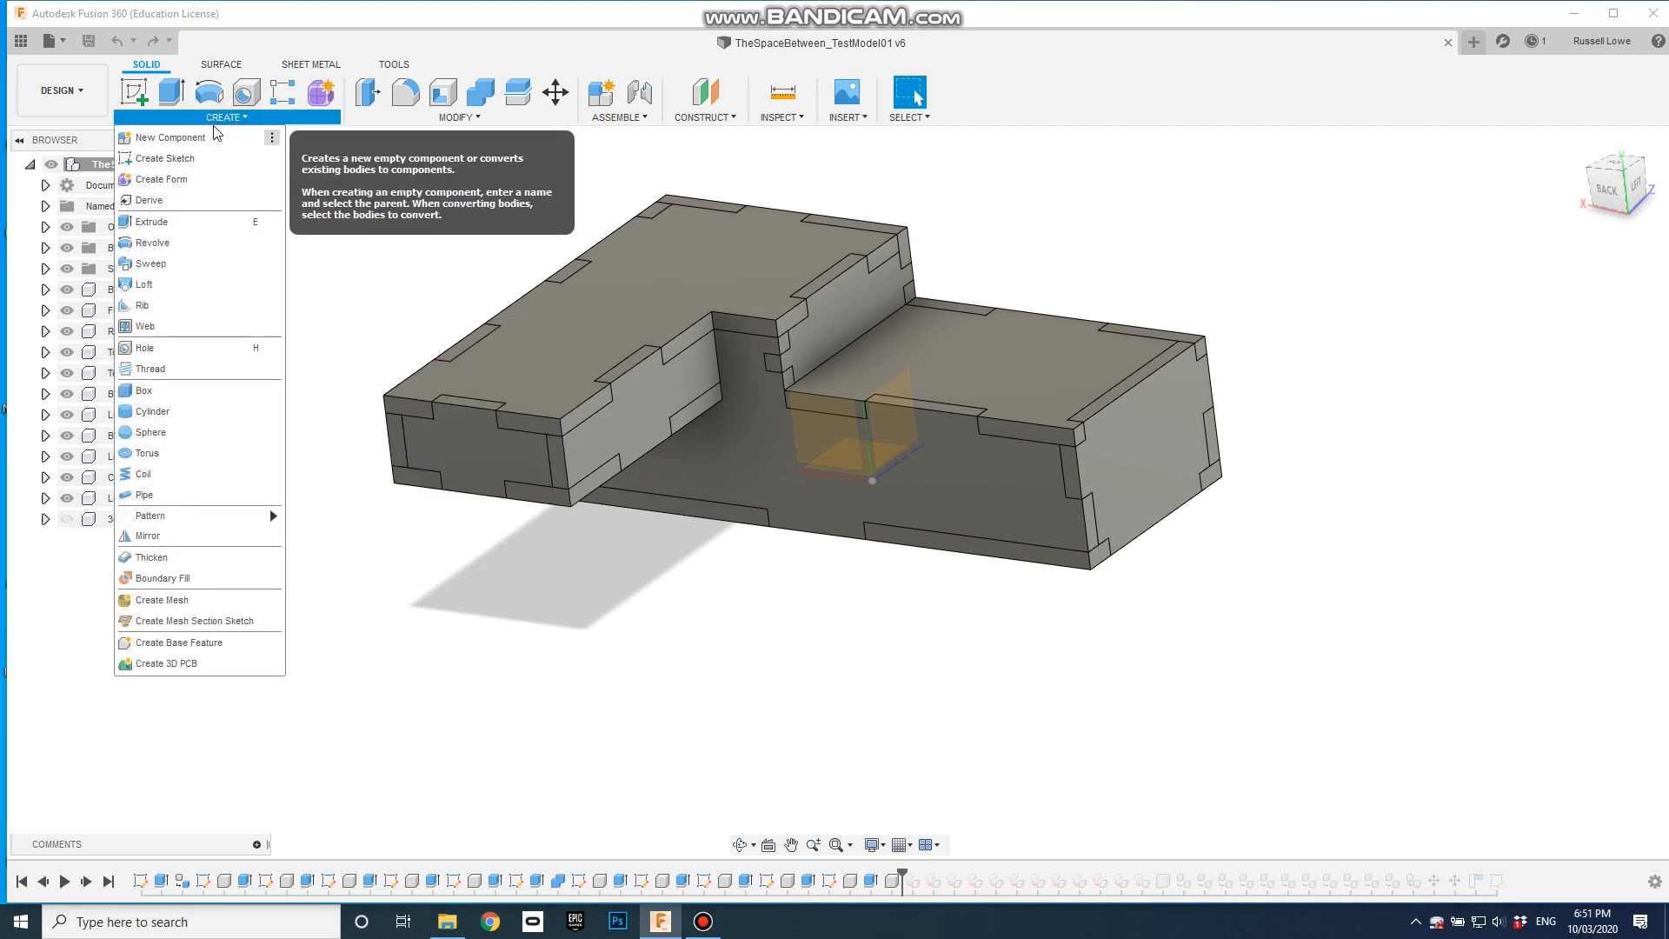
mouse_move(170, 138)
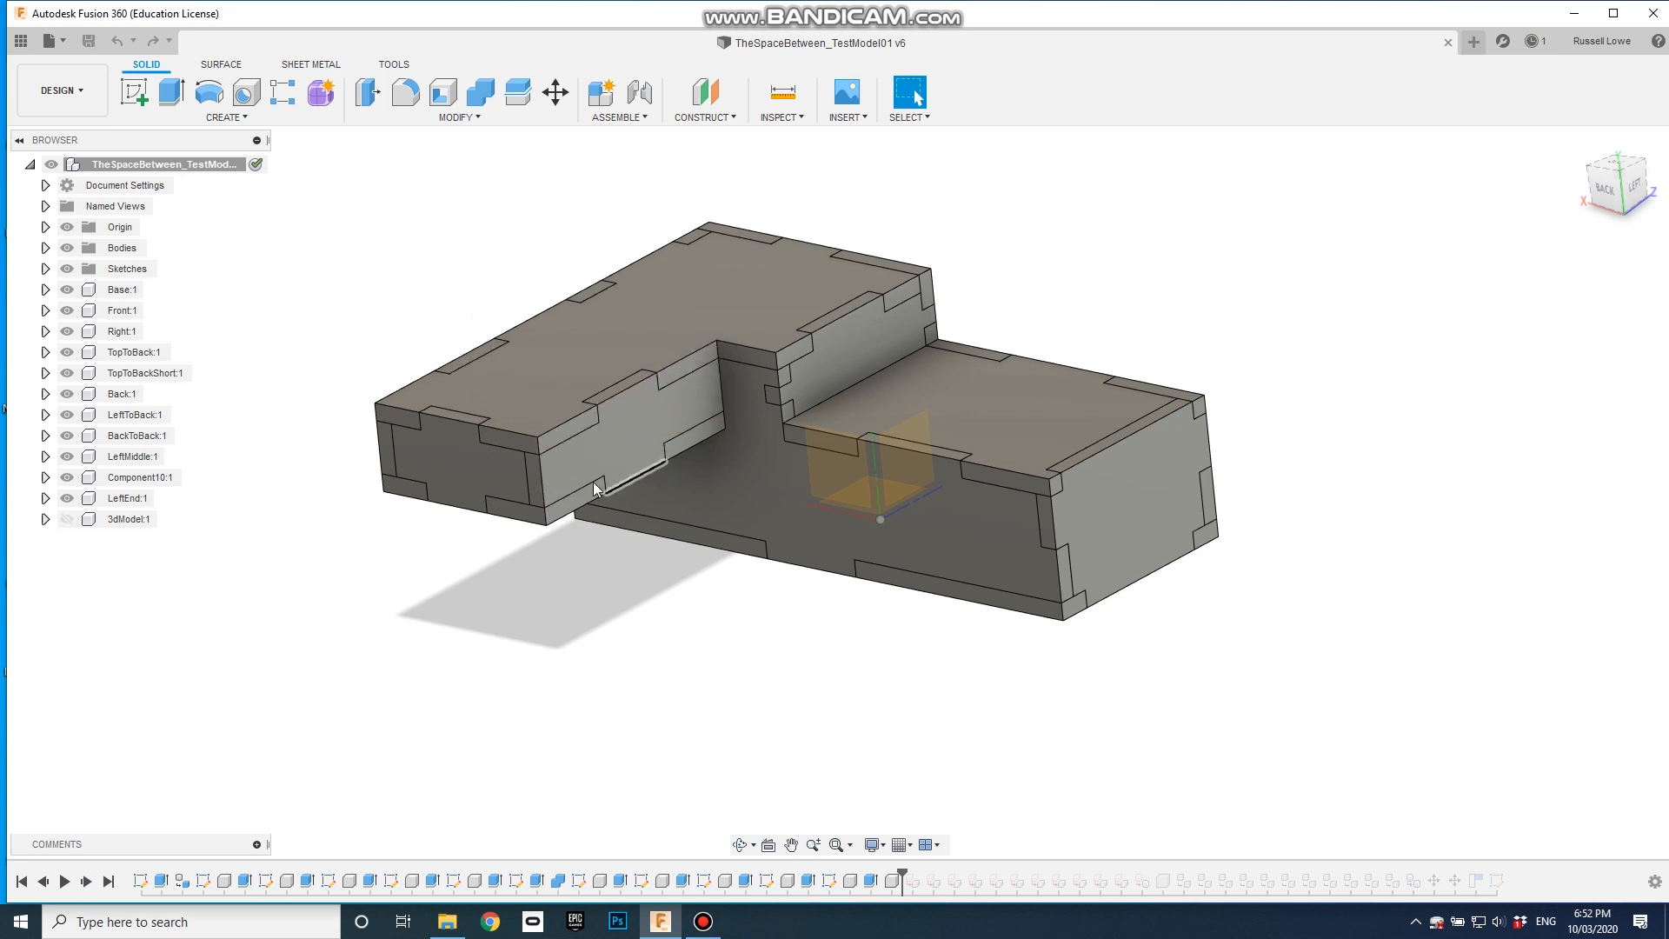
mouse_move(679, 651)
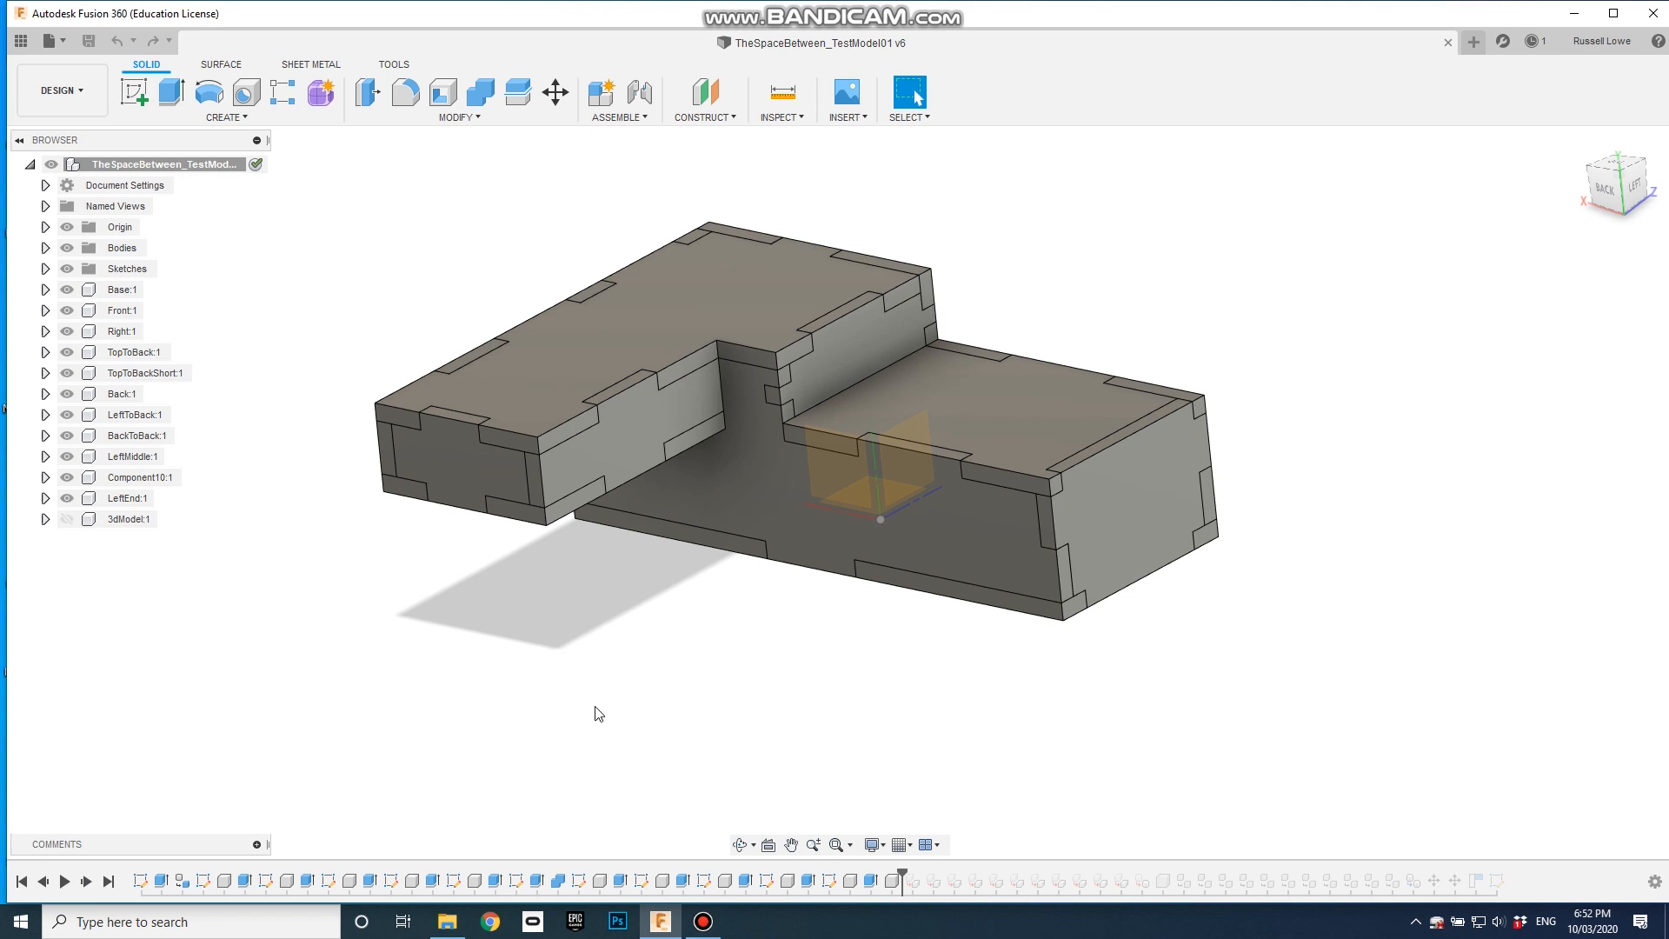
mouse_move(556, 689)
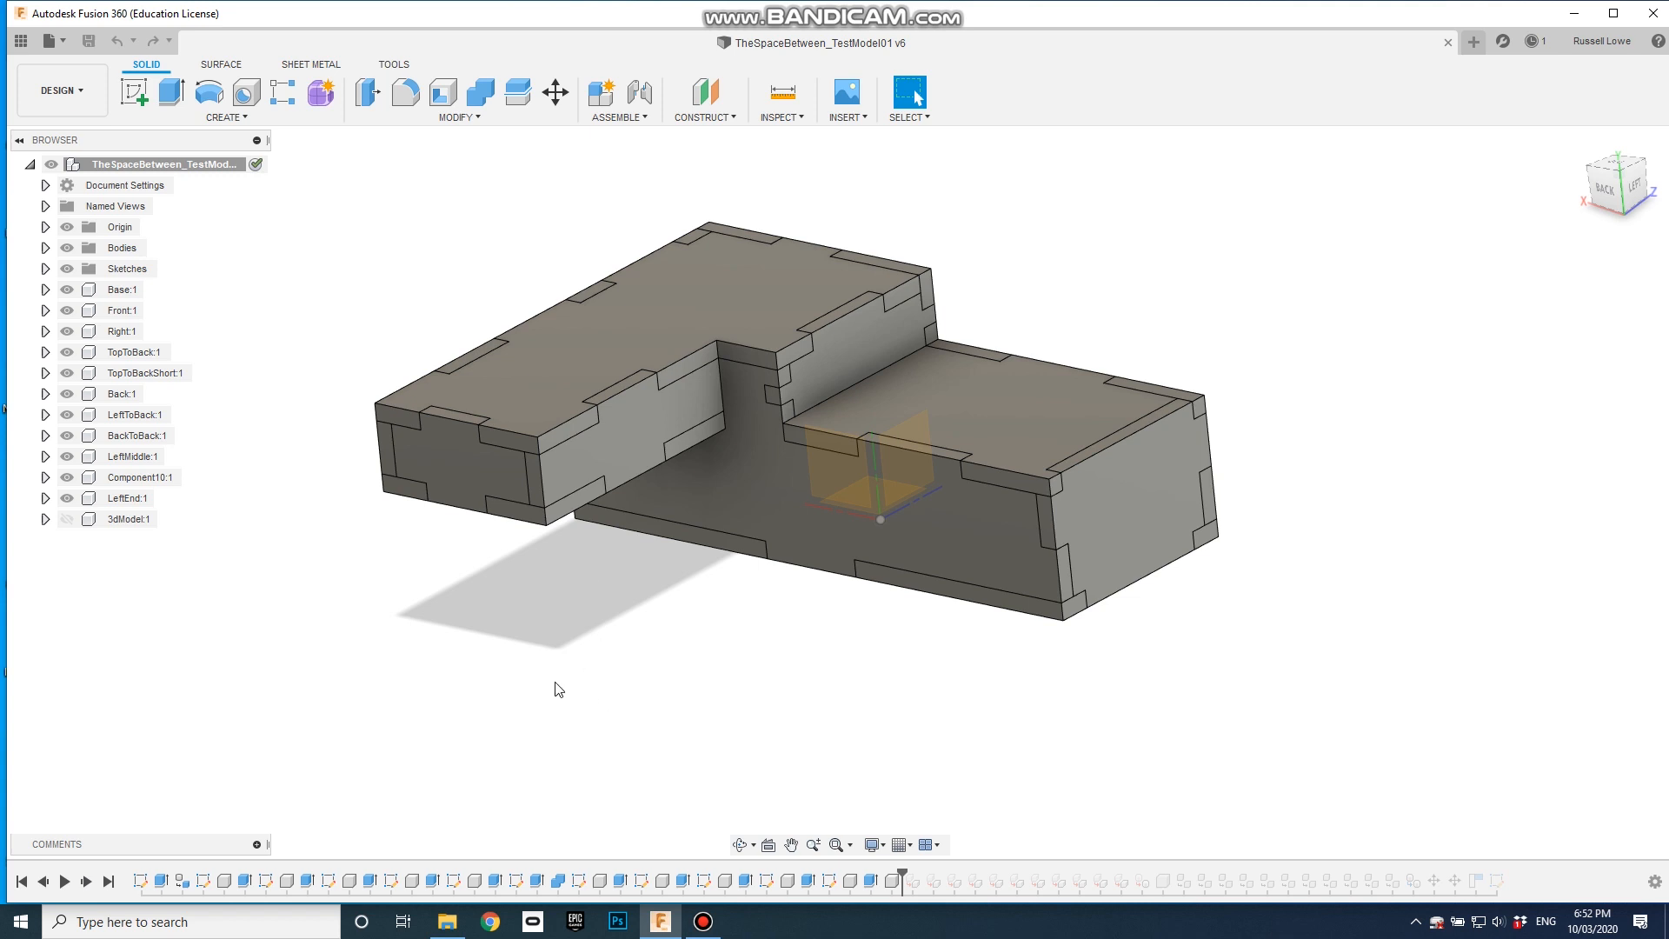
mouse_move(385, 627)
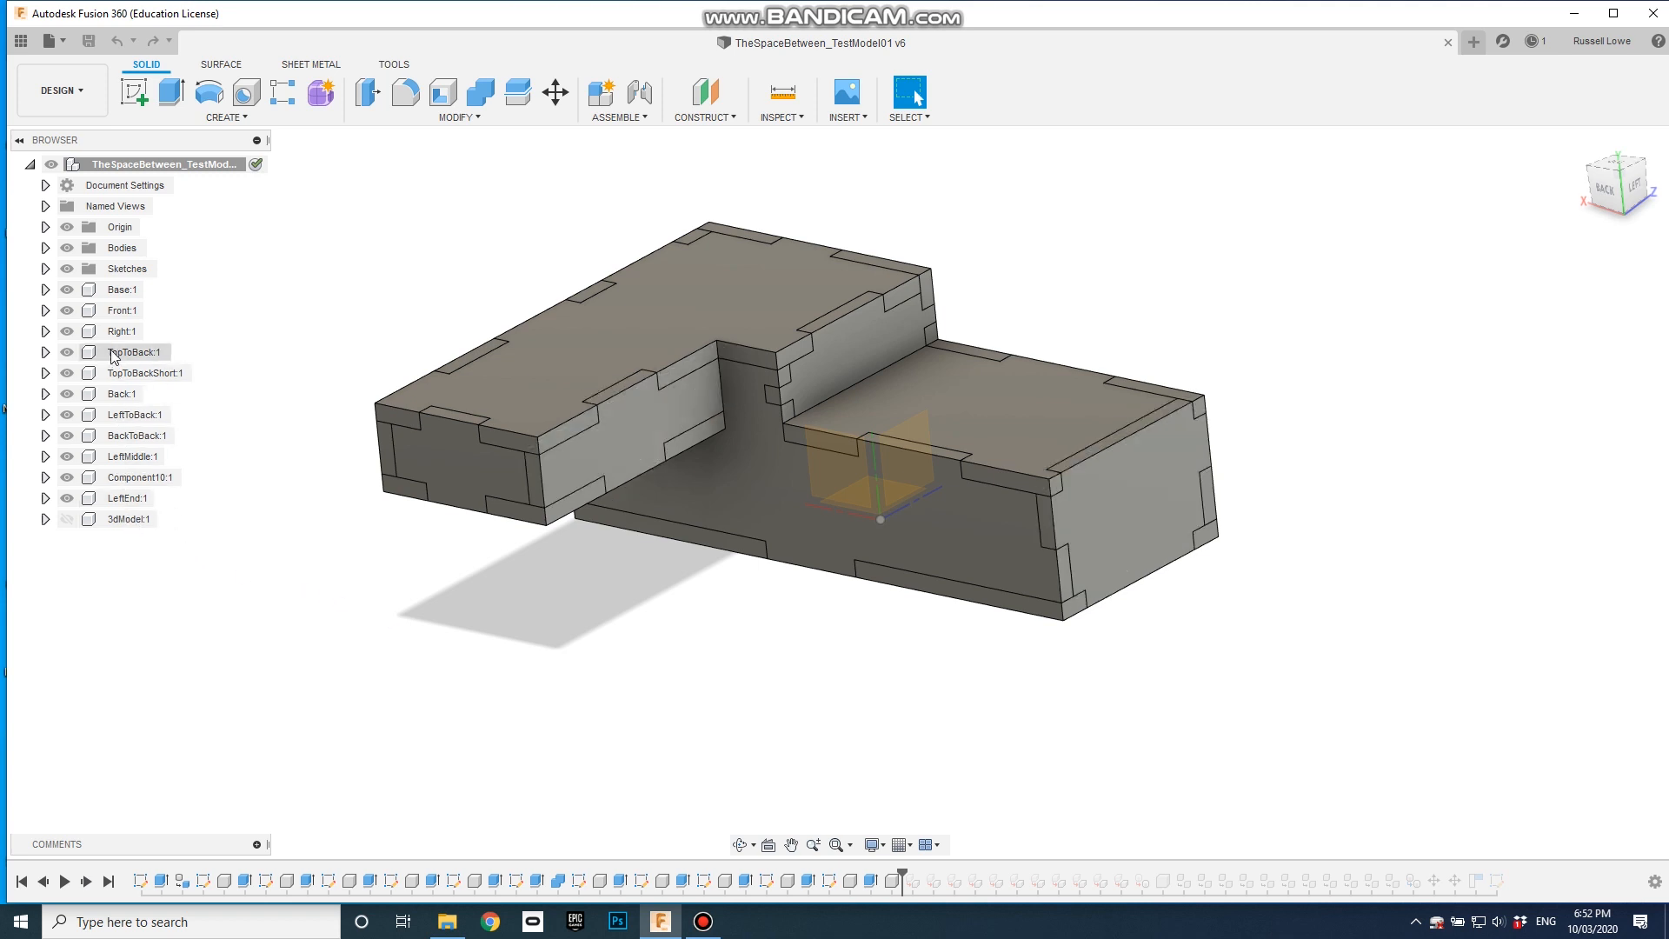
mouse_move(115, 191)
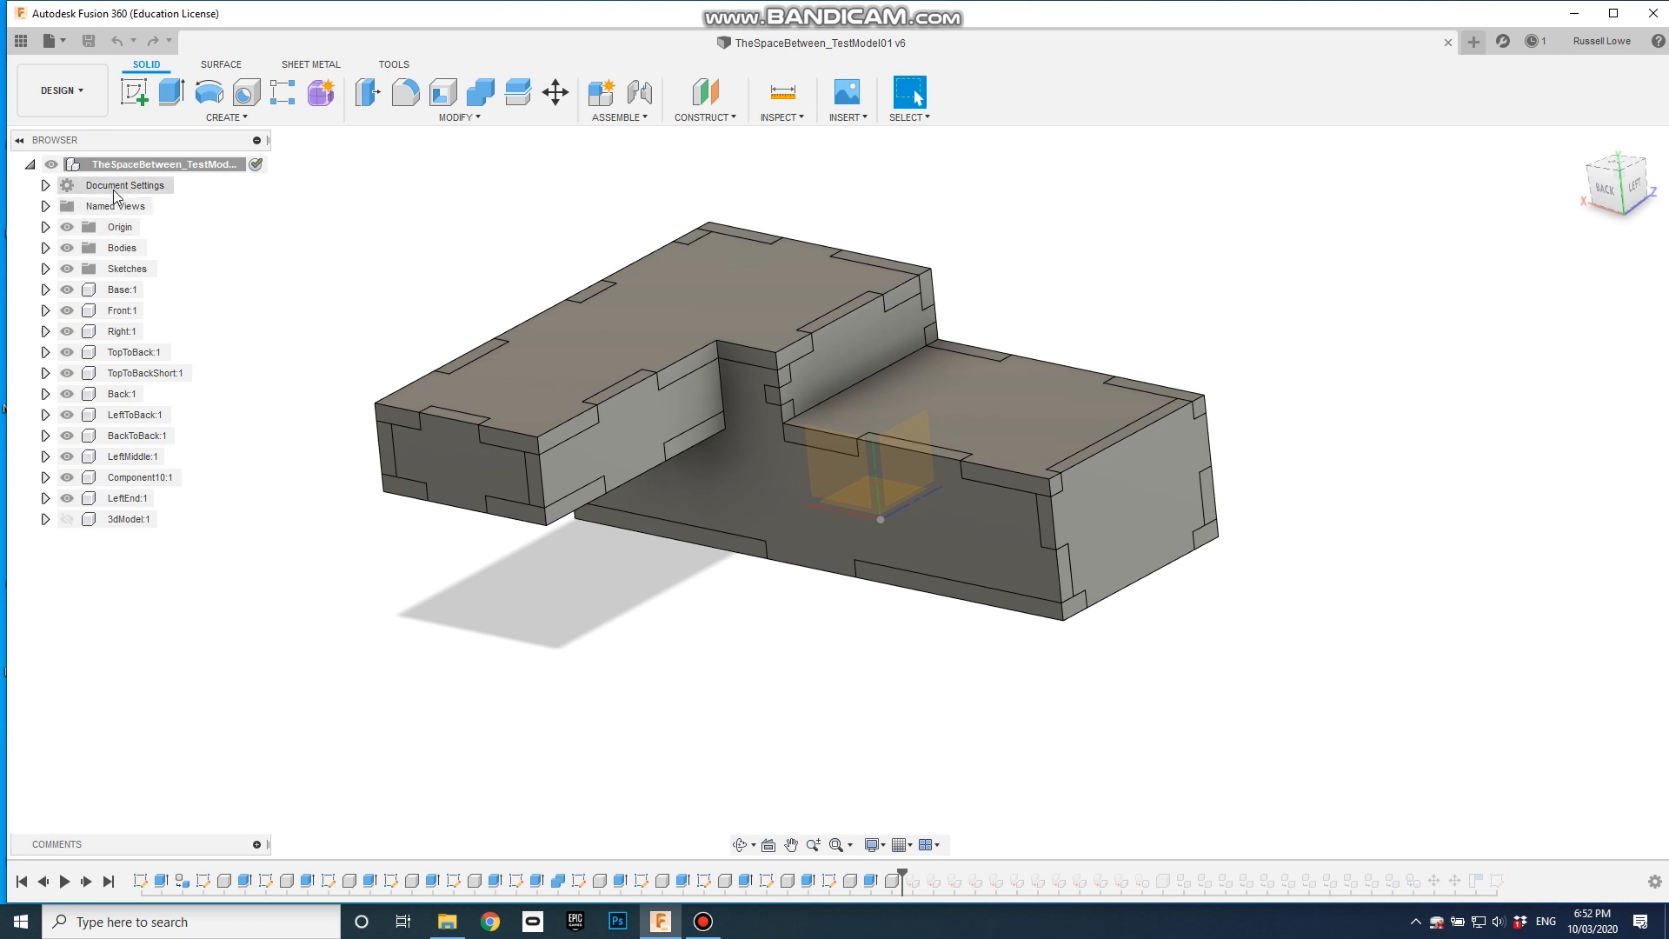
mouse_move(303, 744)
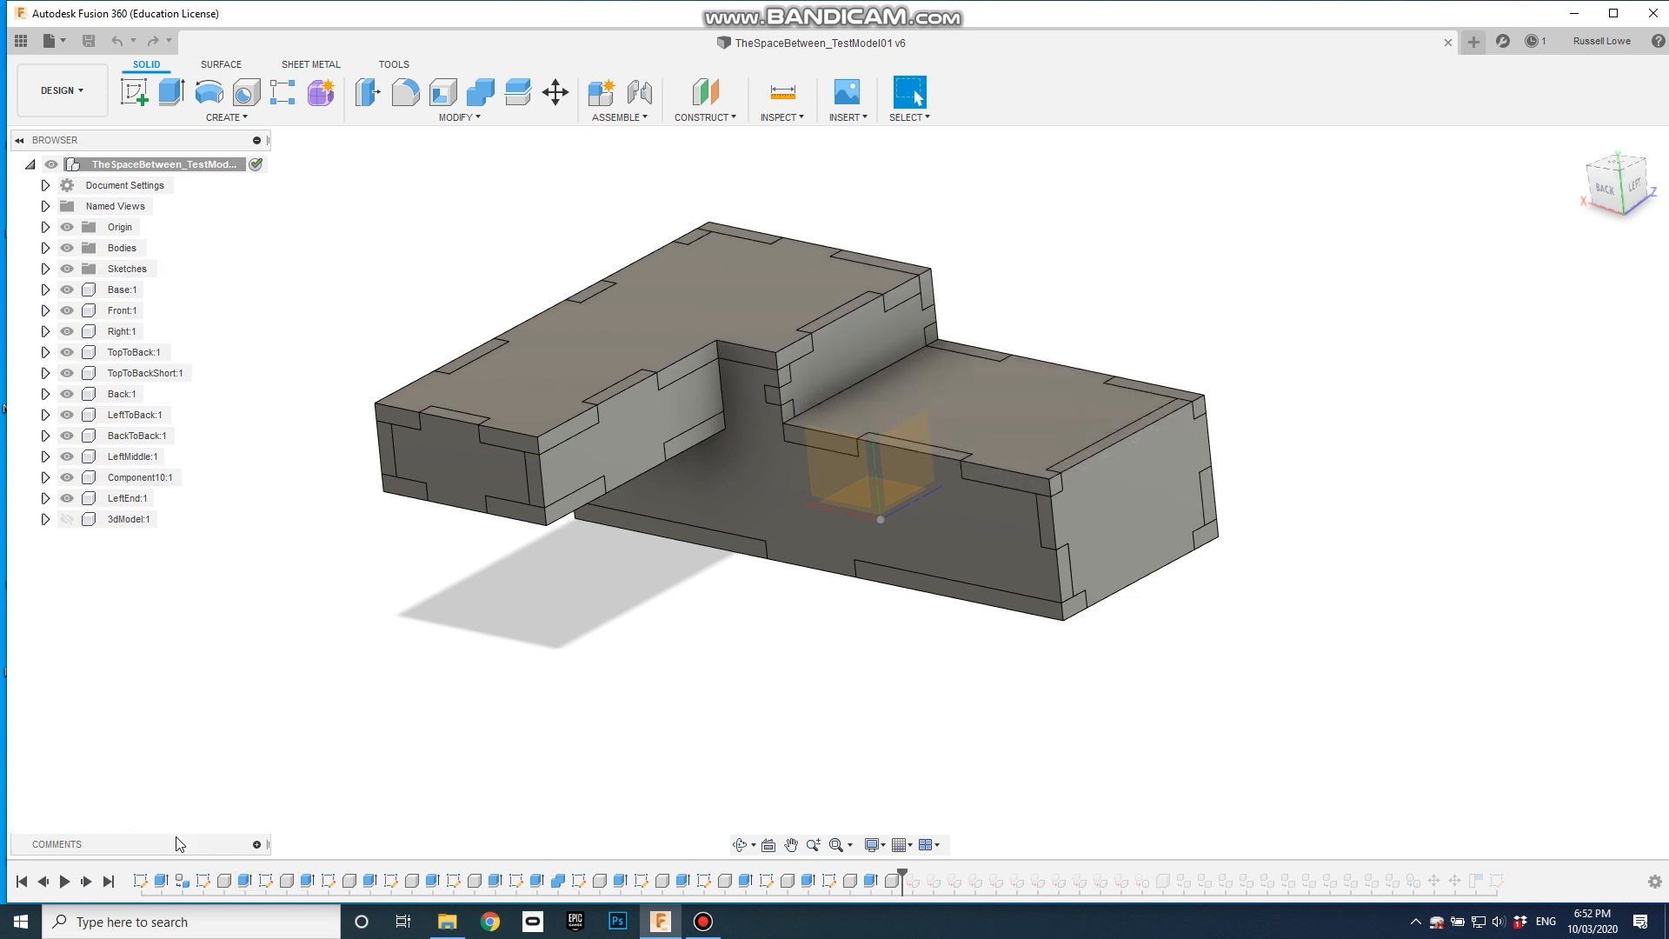
mouse_move(203, 881)
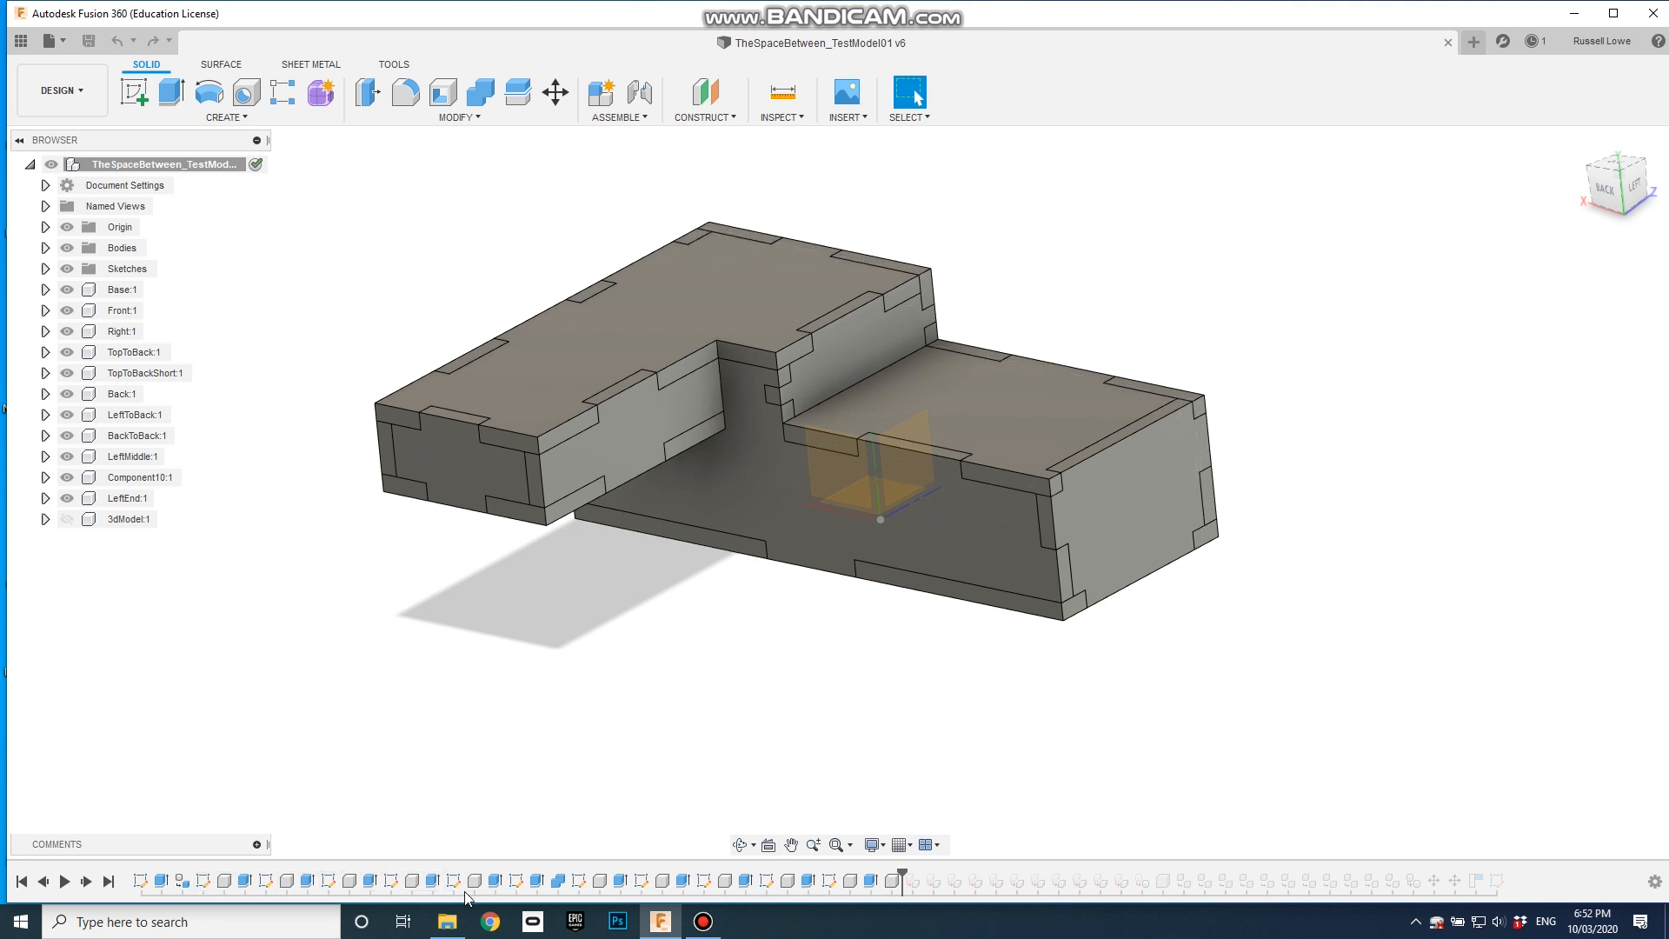
mouse_move(541, 767)
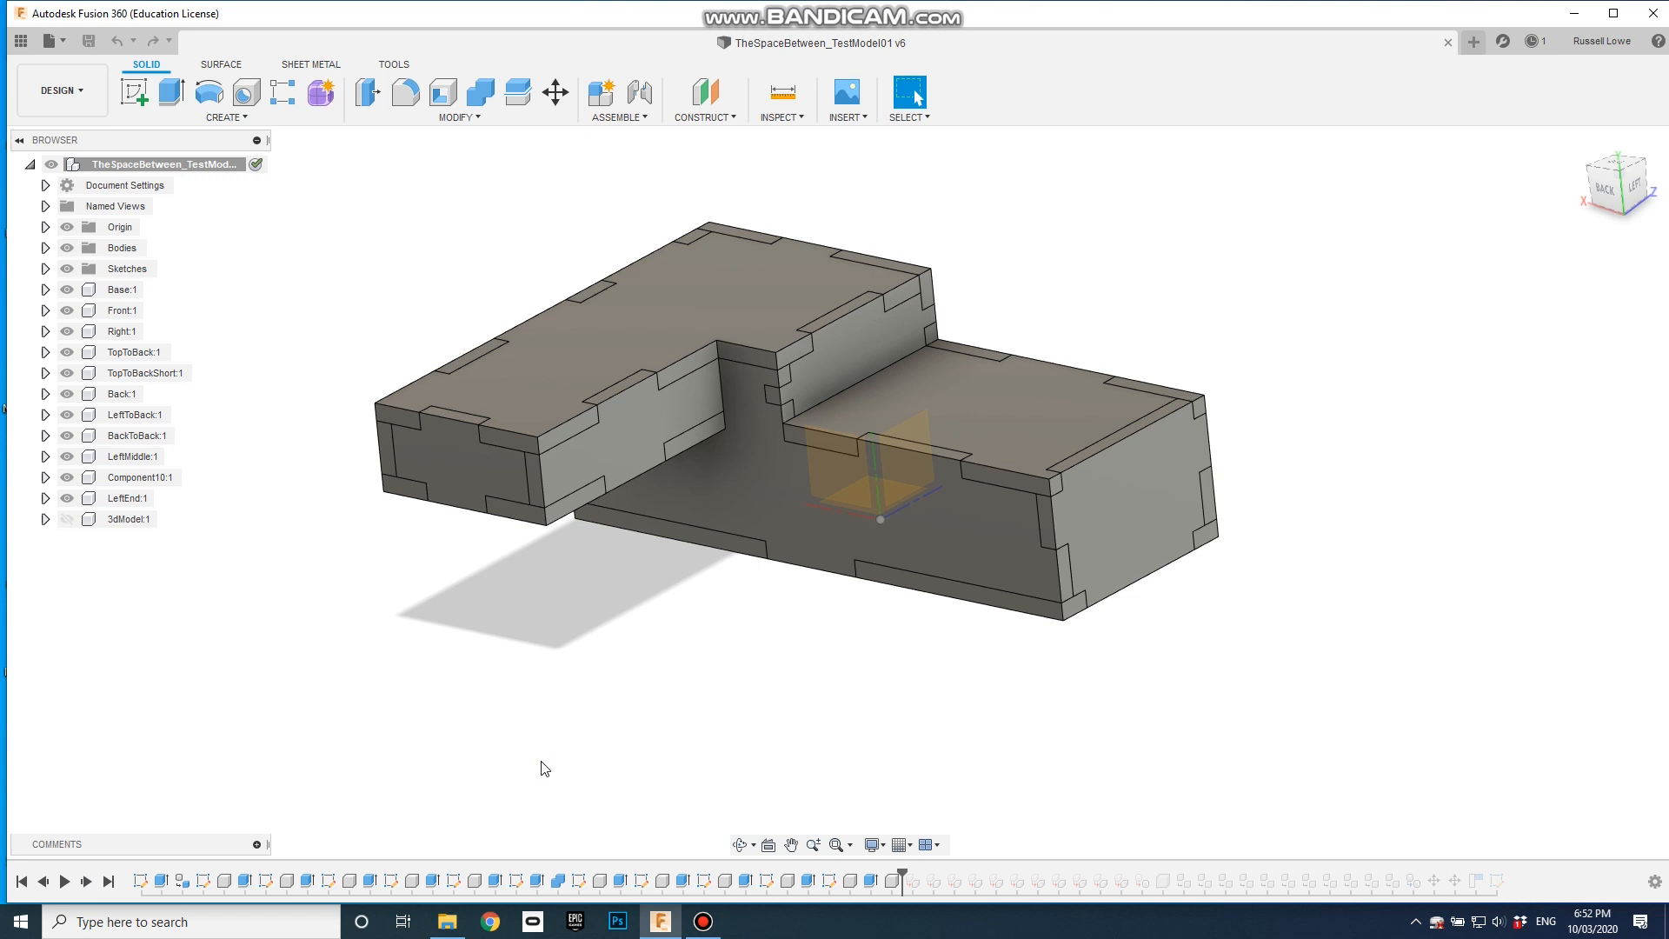
mouse_move(910, 881)
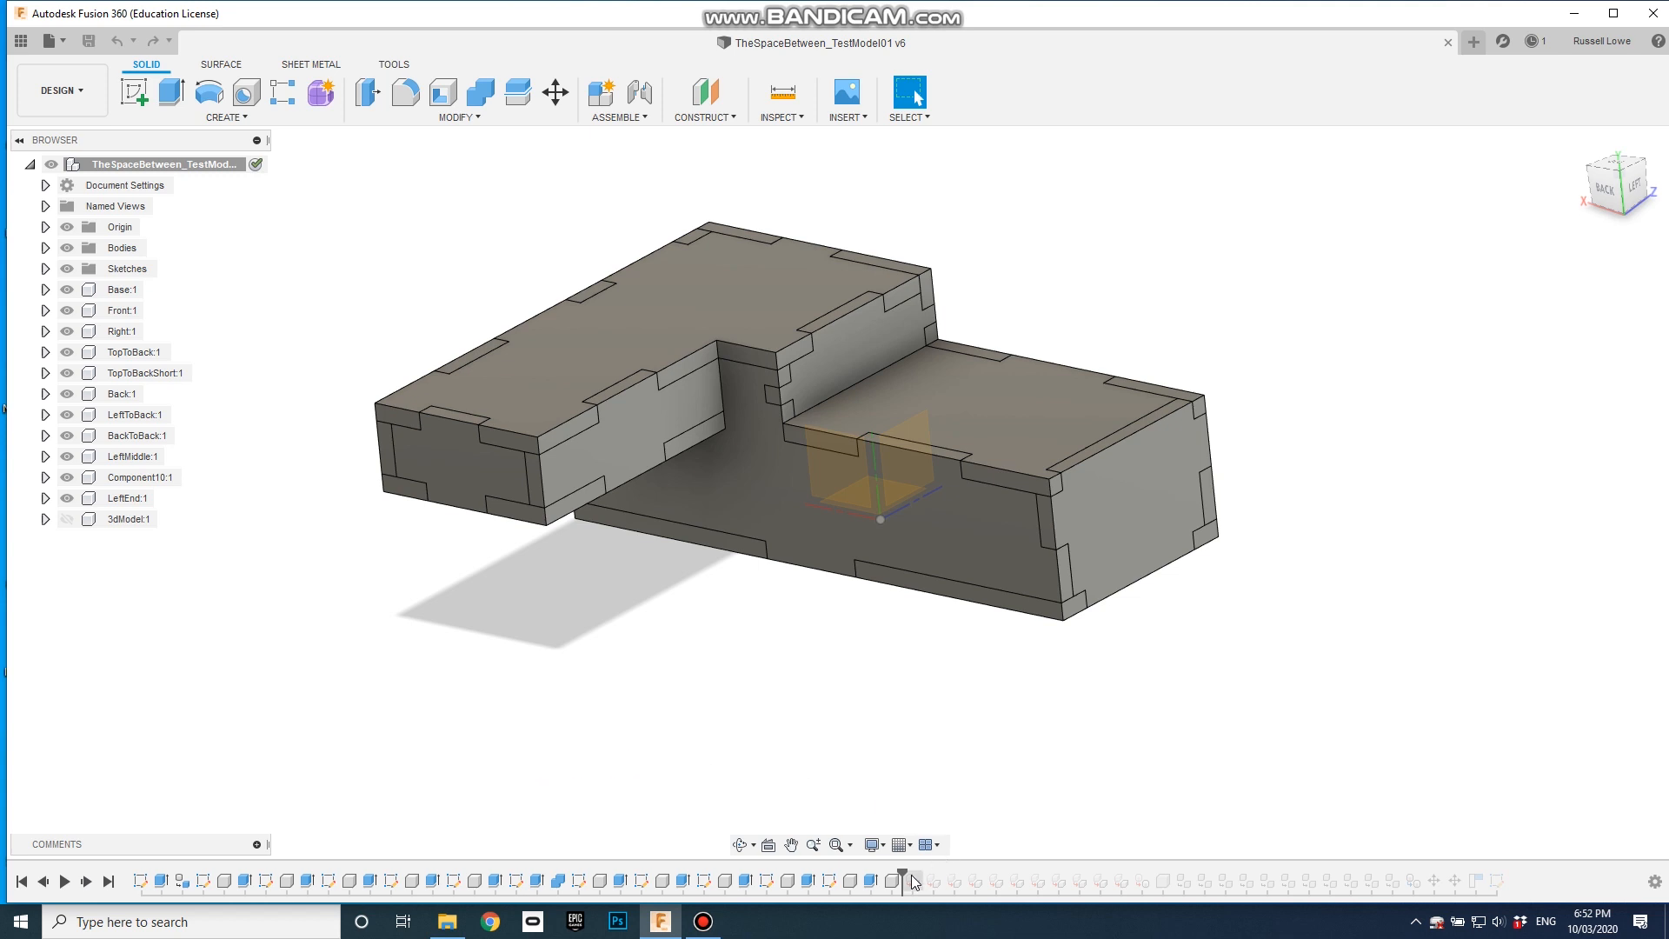
mouse_move(1310, 882)
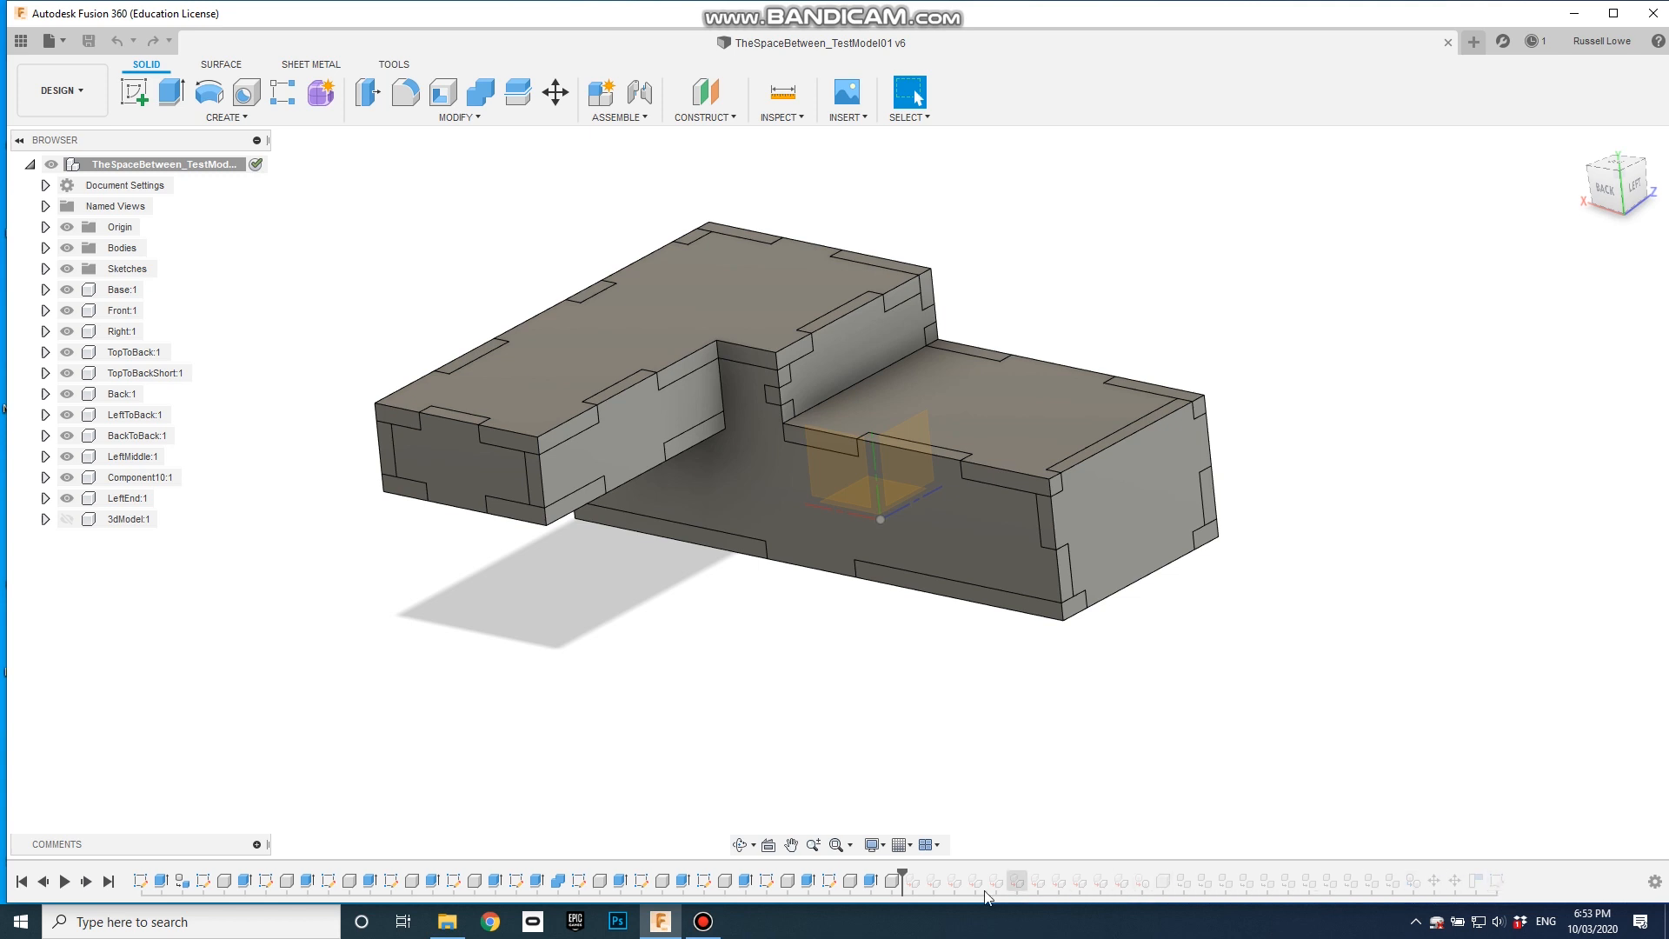
mouse_move(904, 872)
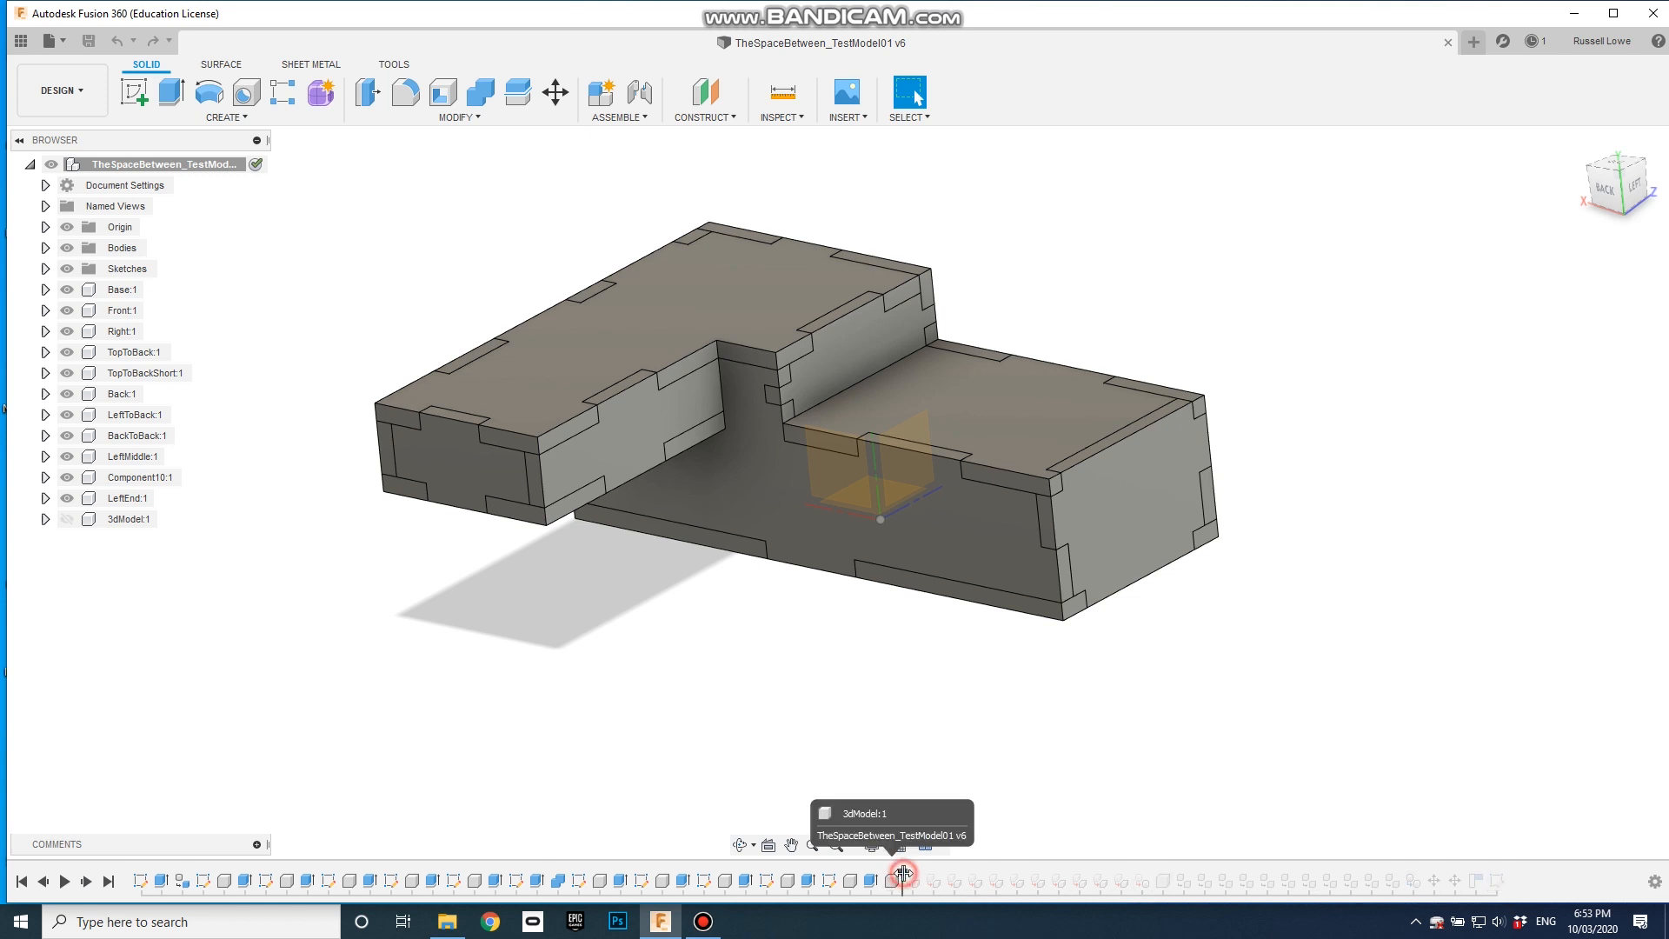
mouse_move(1176, 873)
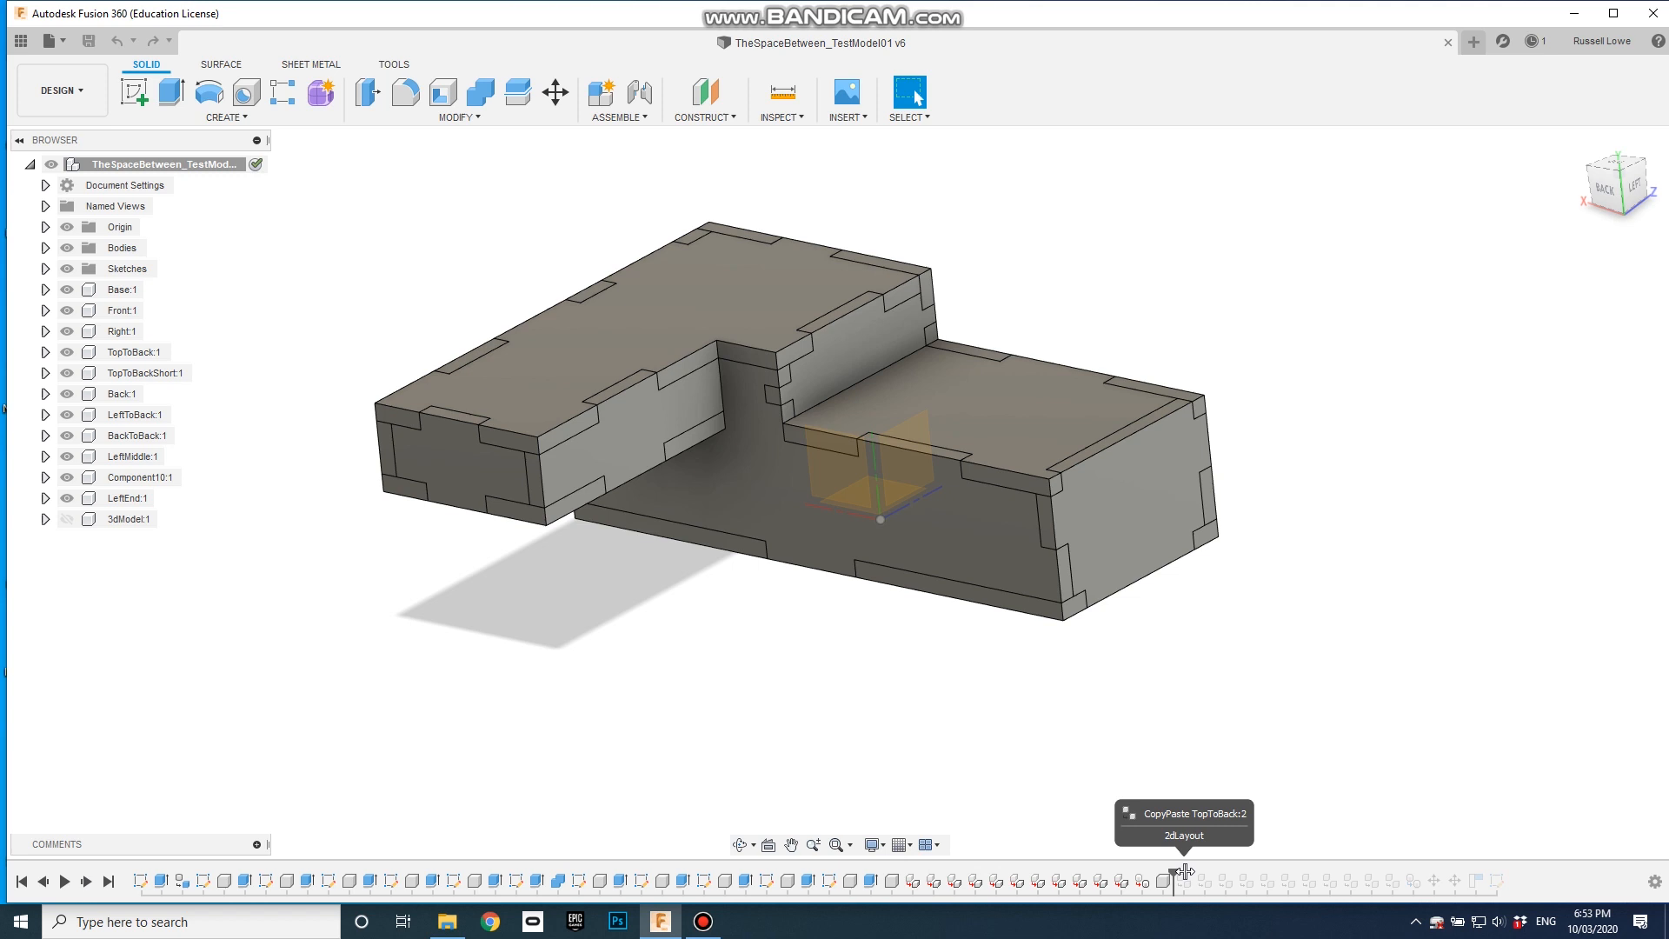
mouse_move(1501, 881)
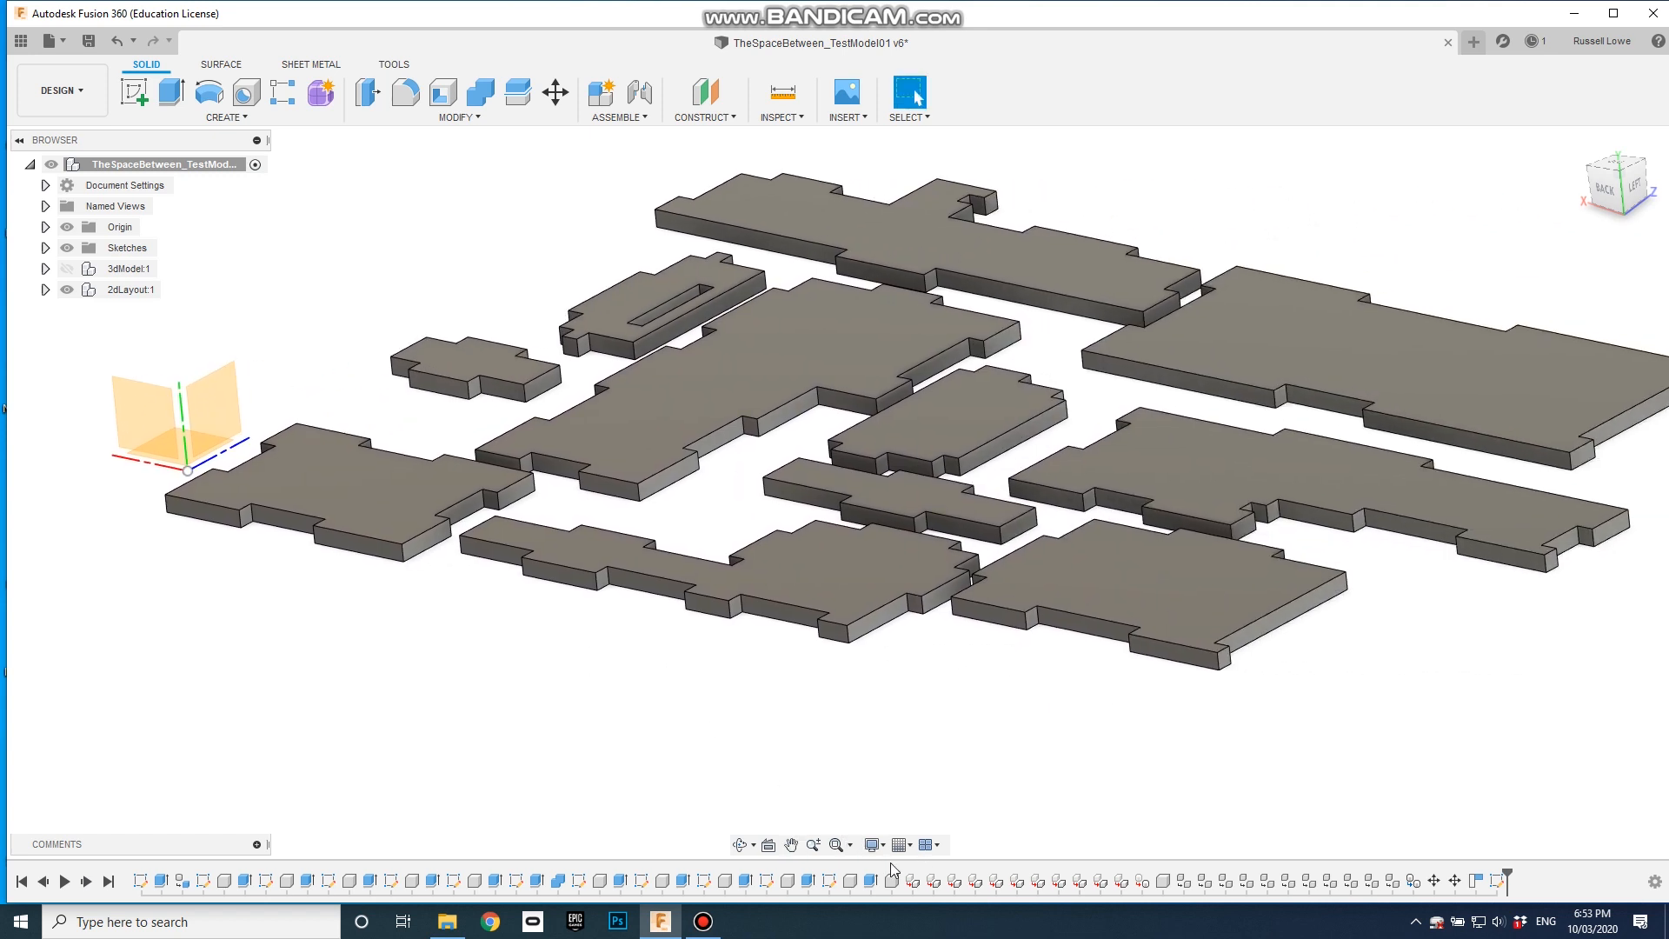
mouse_move(724, 622)
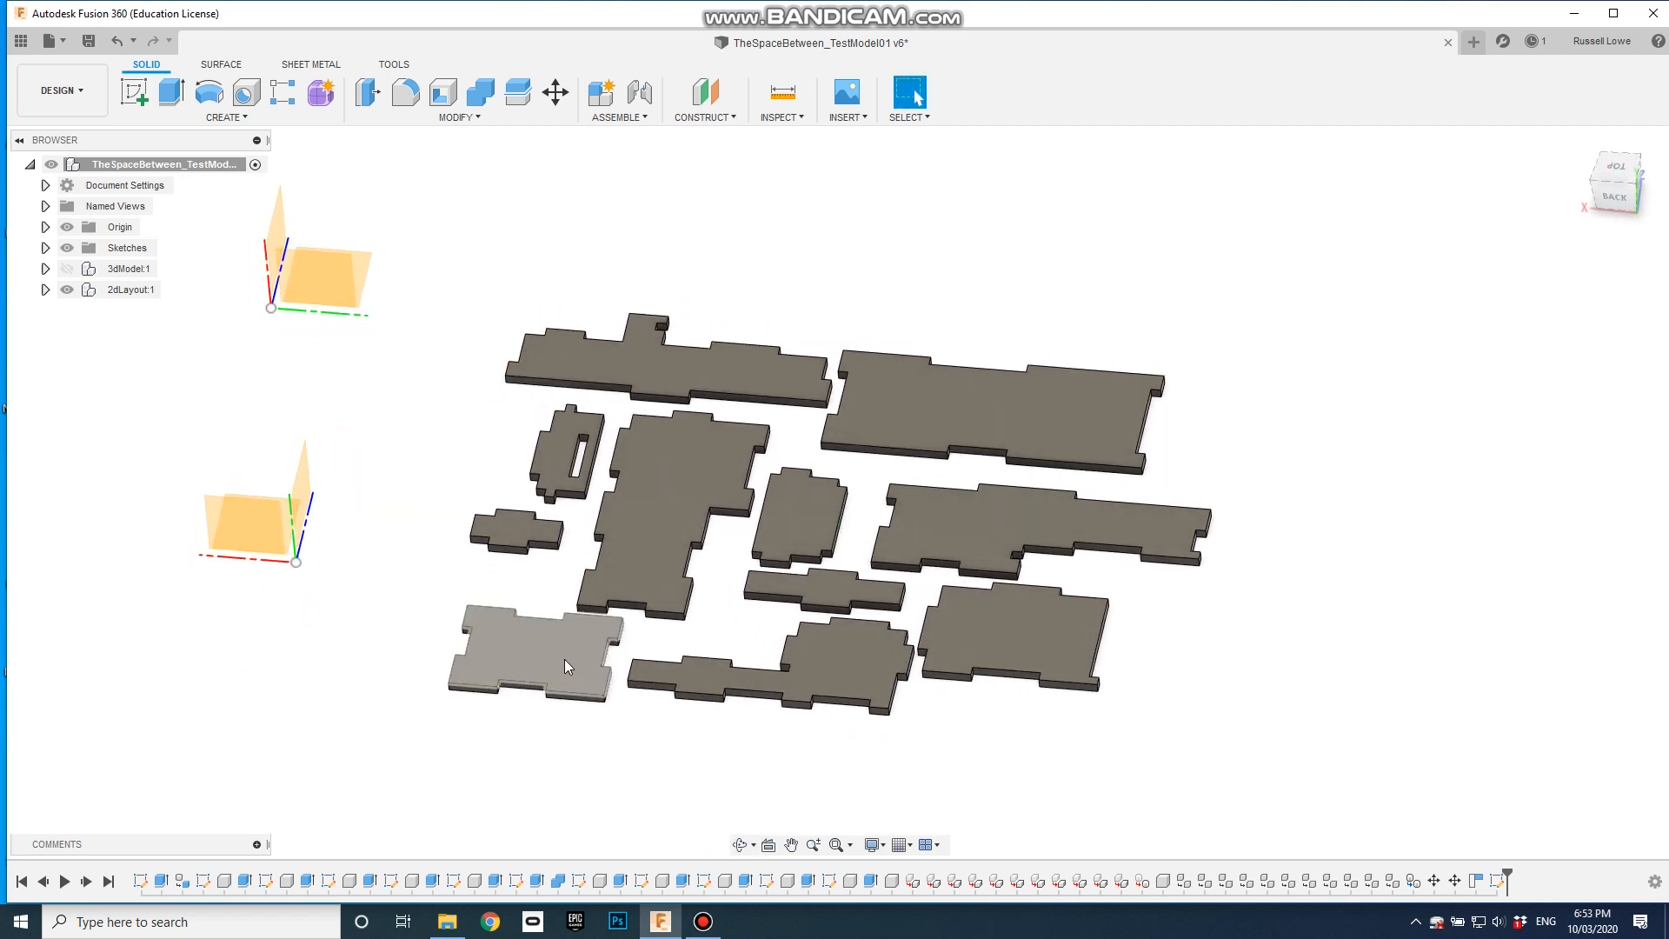
View the 2dLayout panels from the TOP in plan view and fit them
left_click(575, 735)
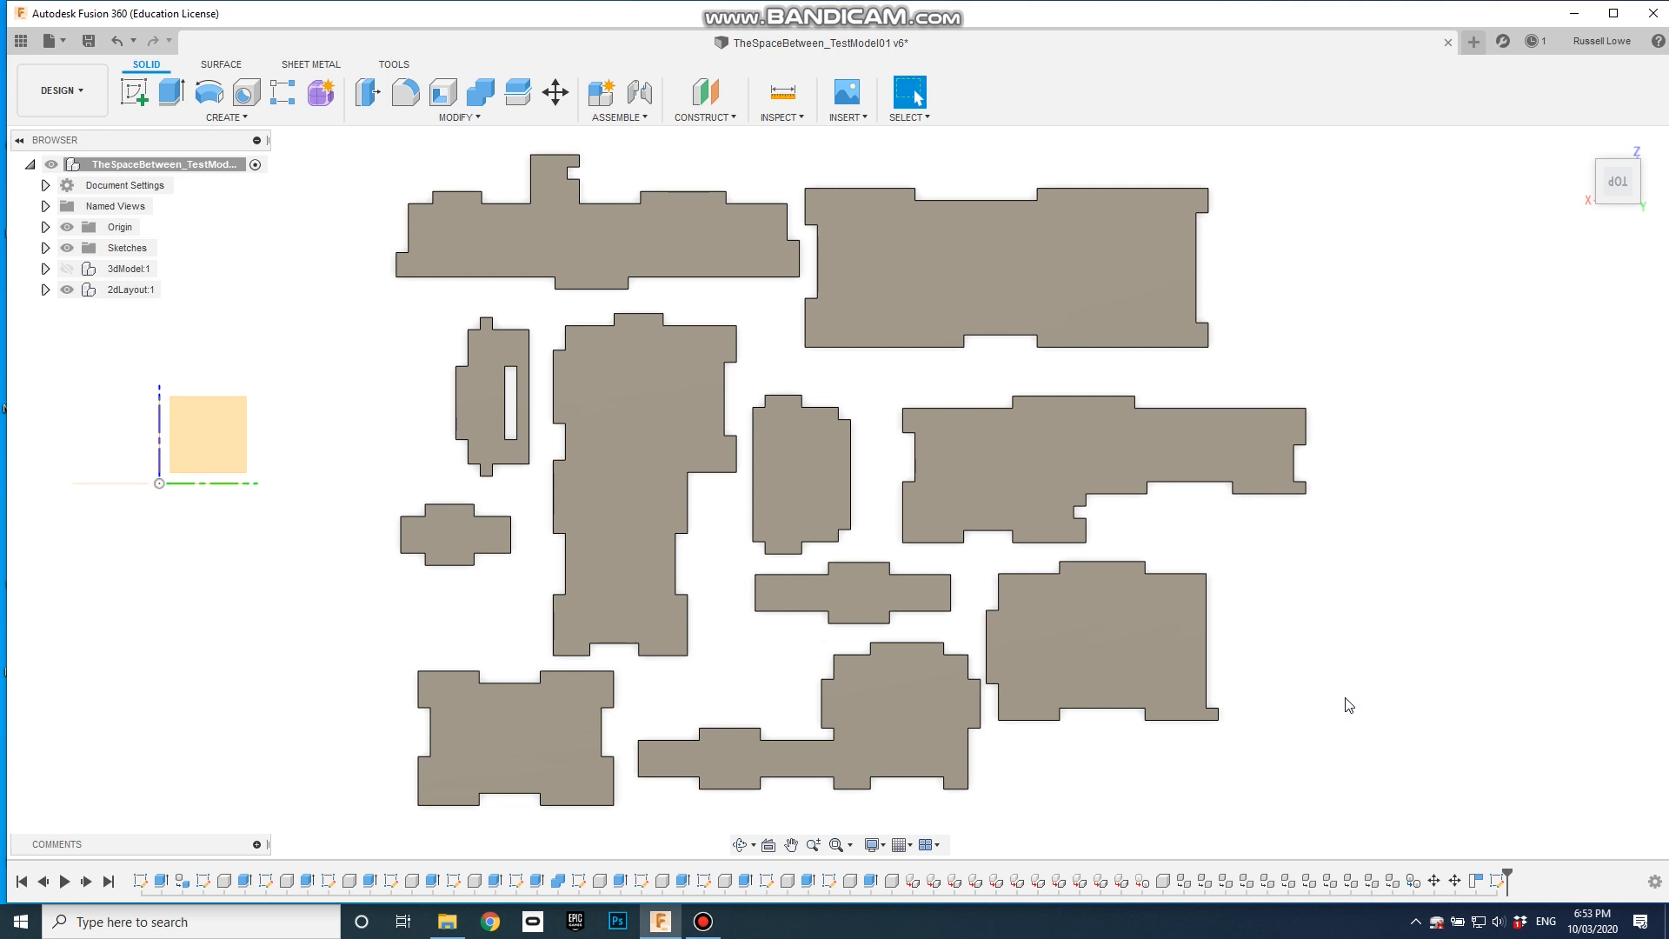
mouse_move(1327, 705)
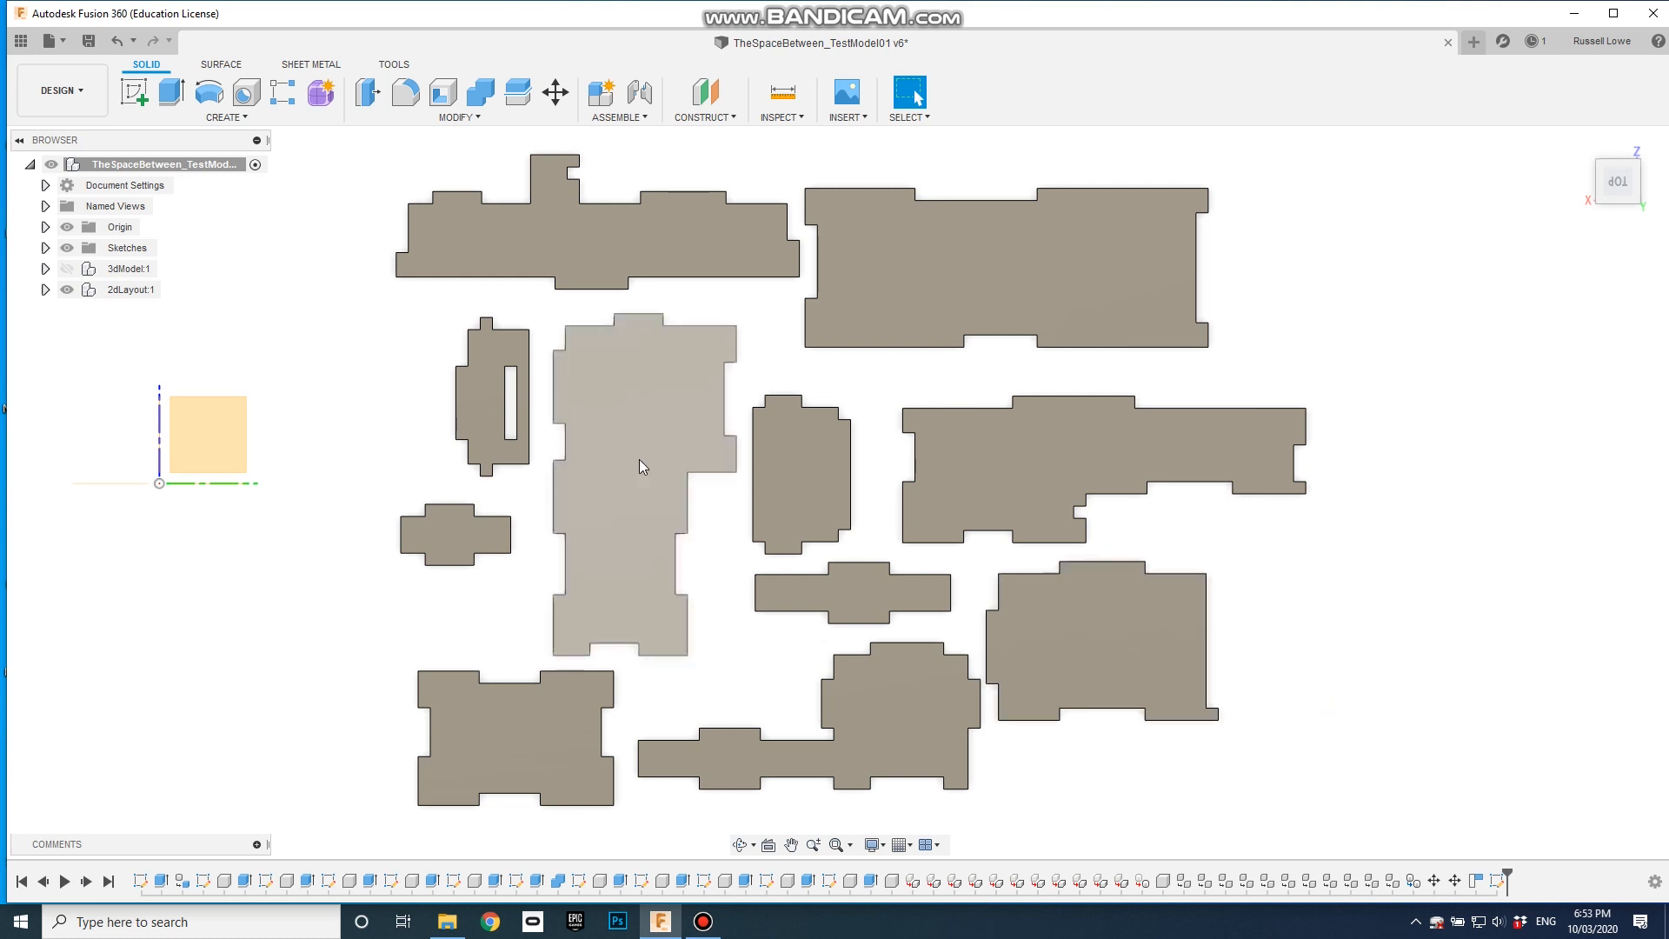
left_click(1101, 644)
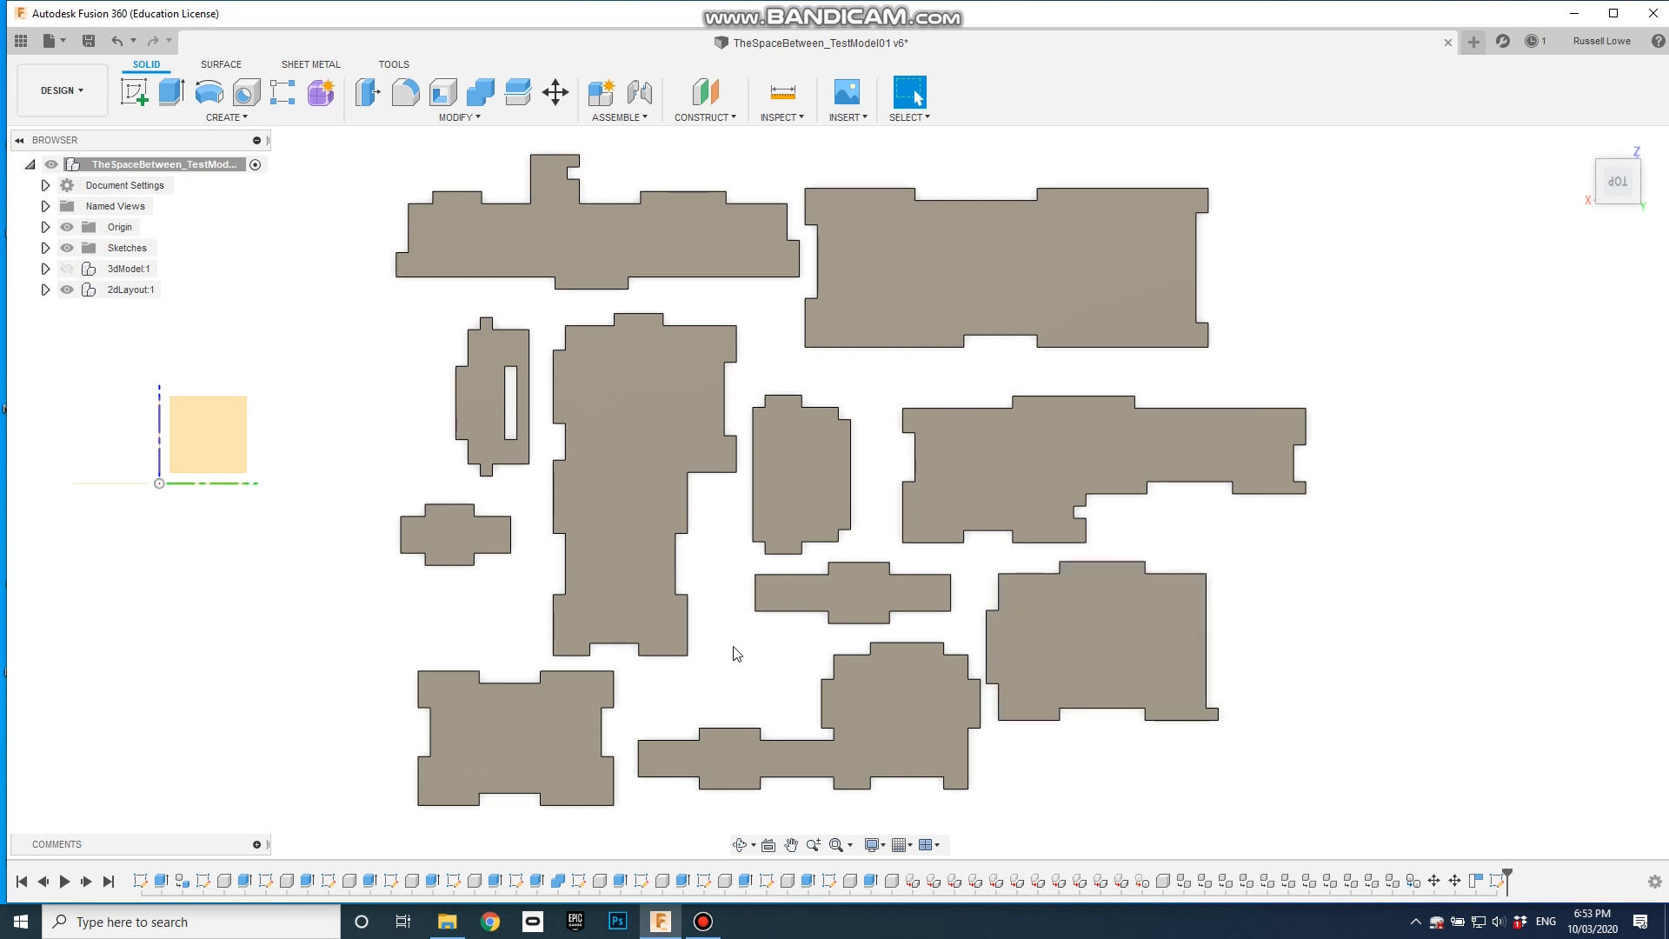
mouse_move(477, 471)
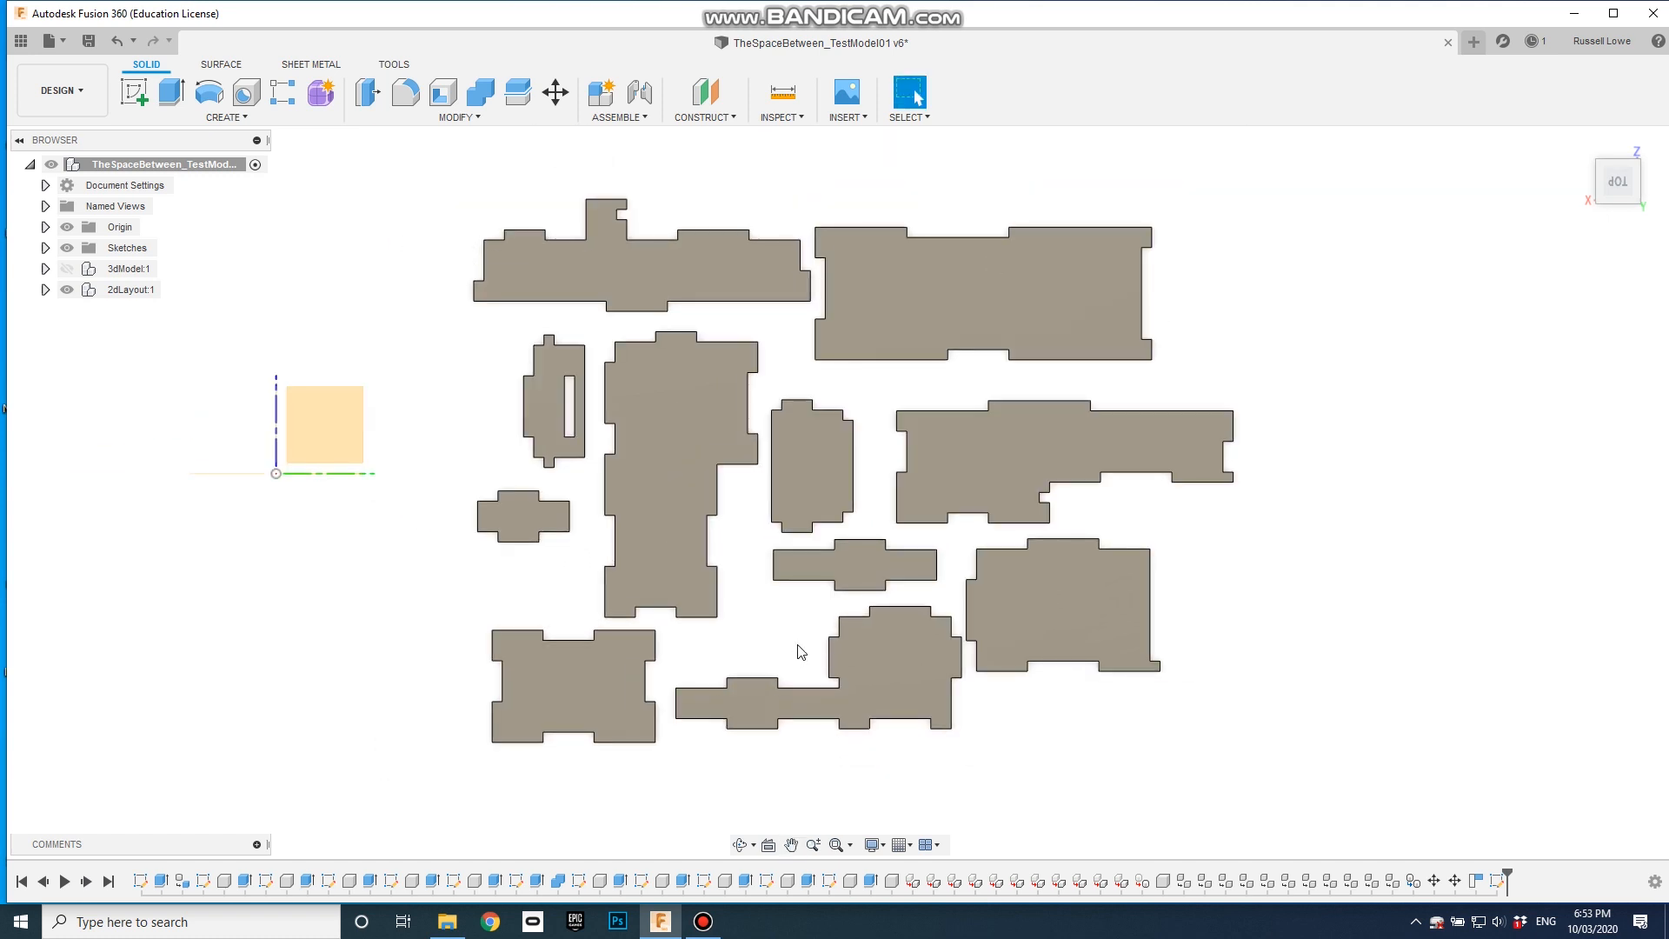
mouse_move(1274, 565)
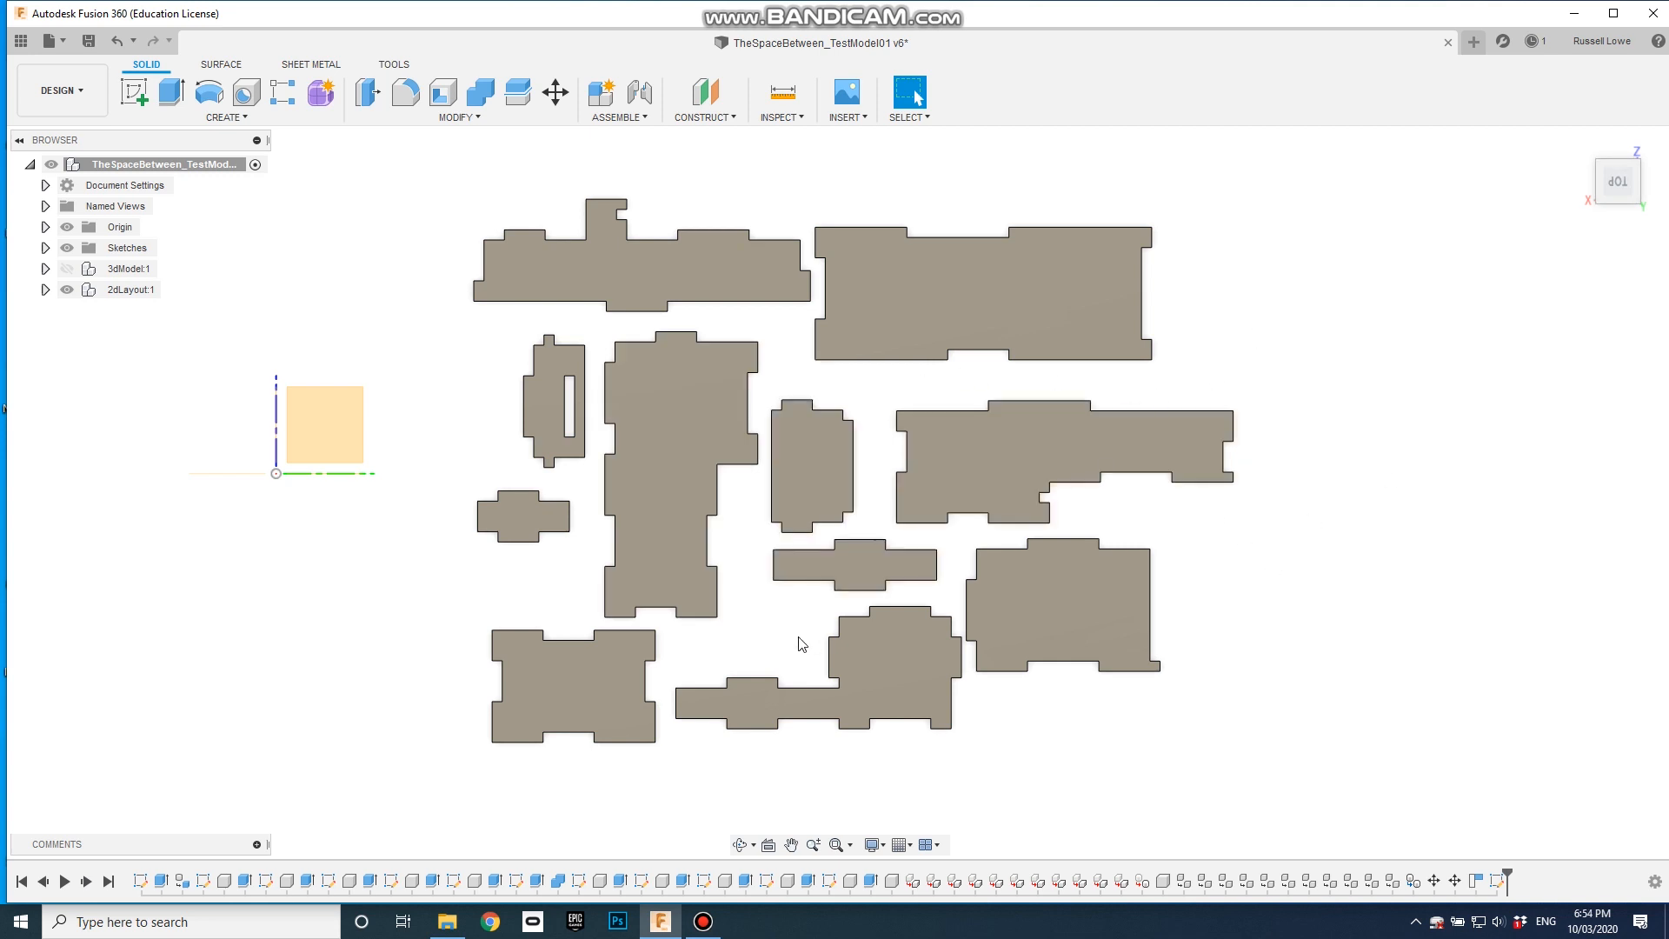
mouse_move(786, 647)
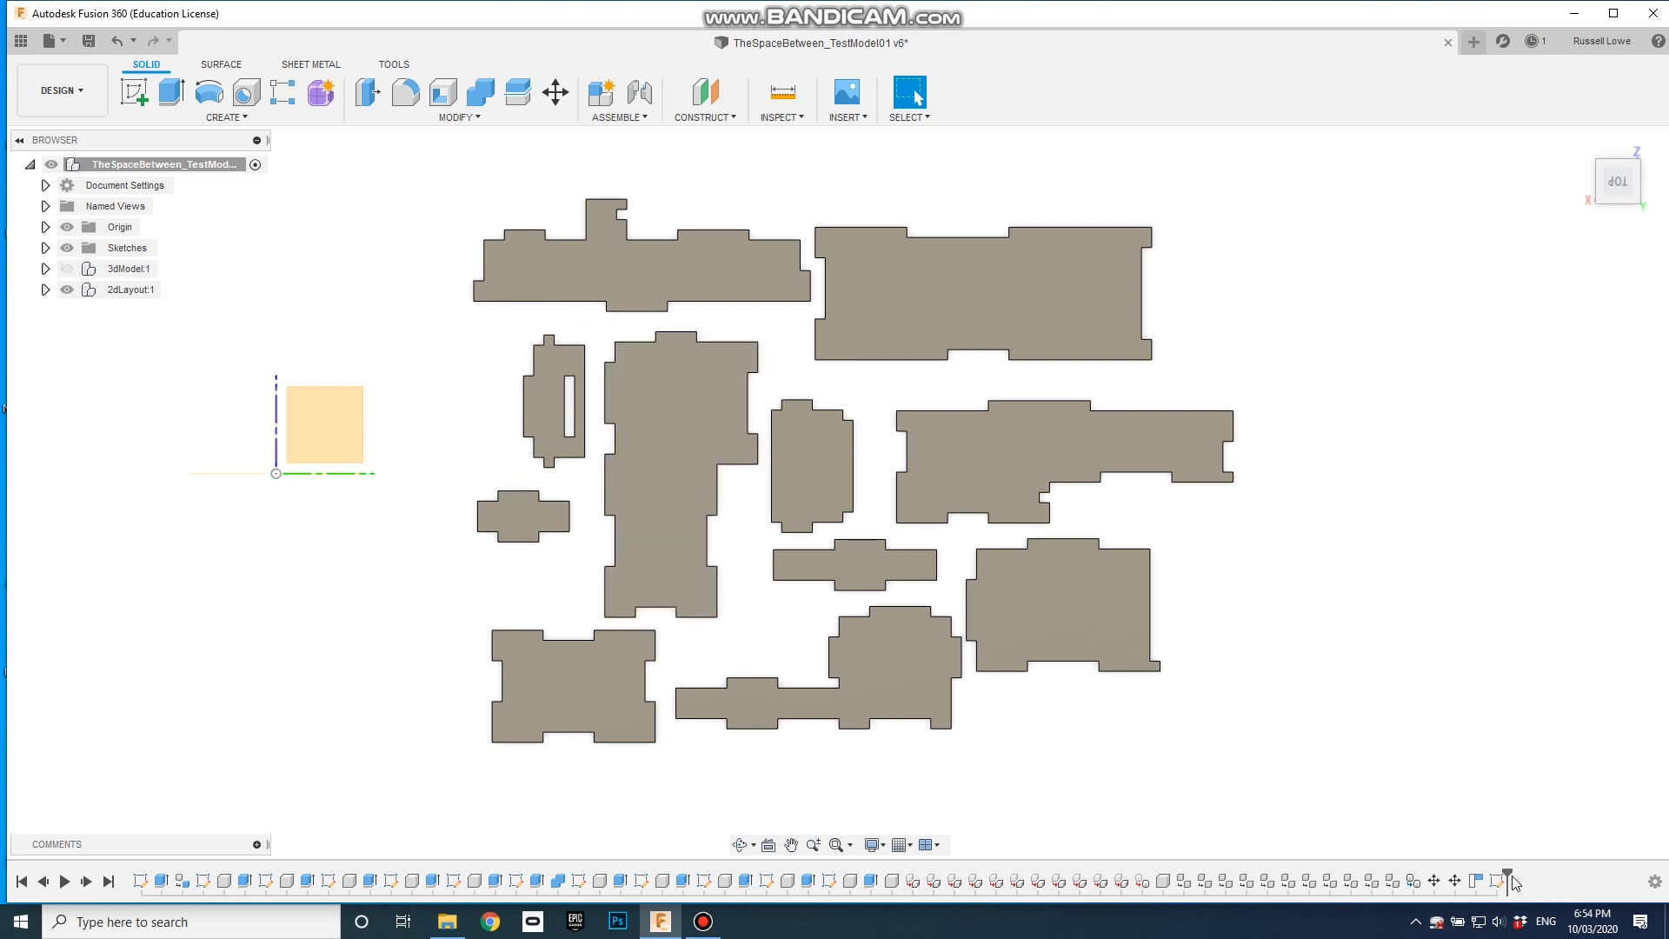
mouse_move(1018, 844)
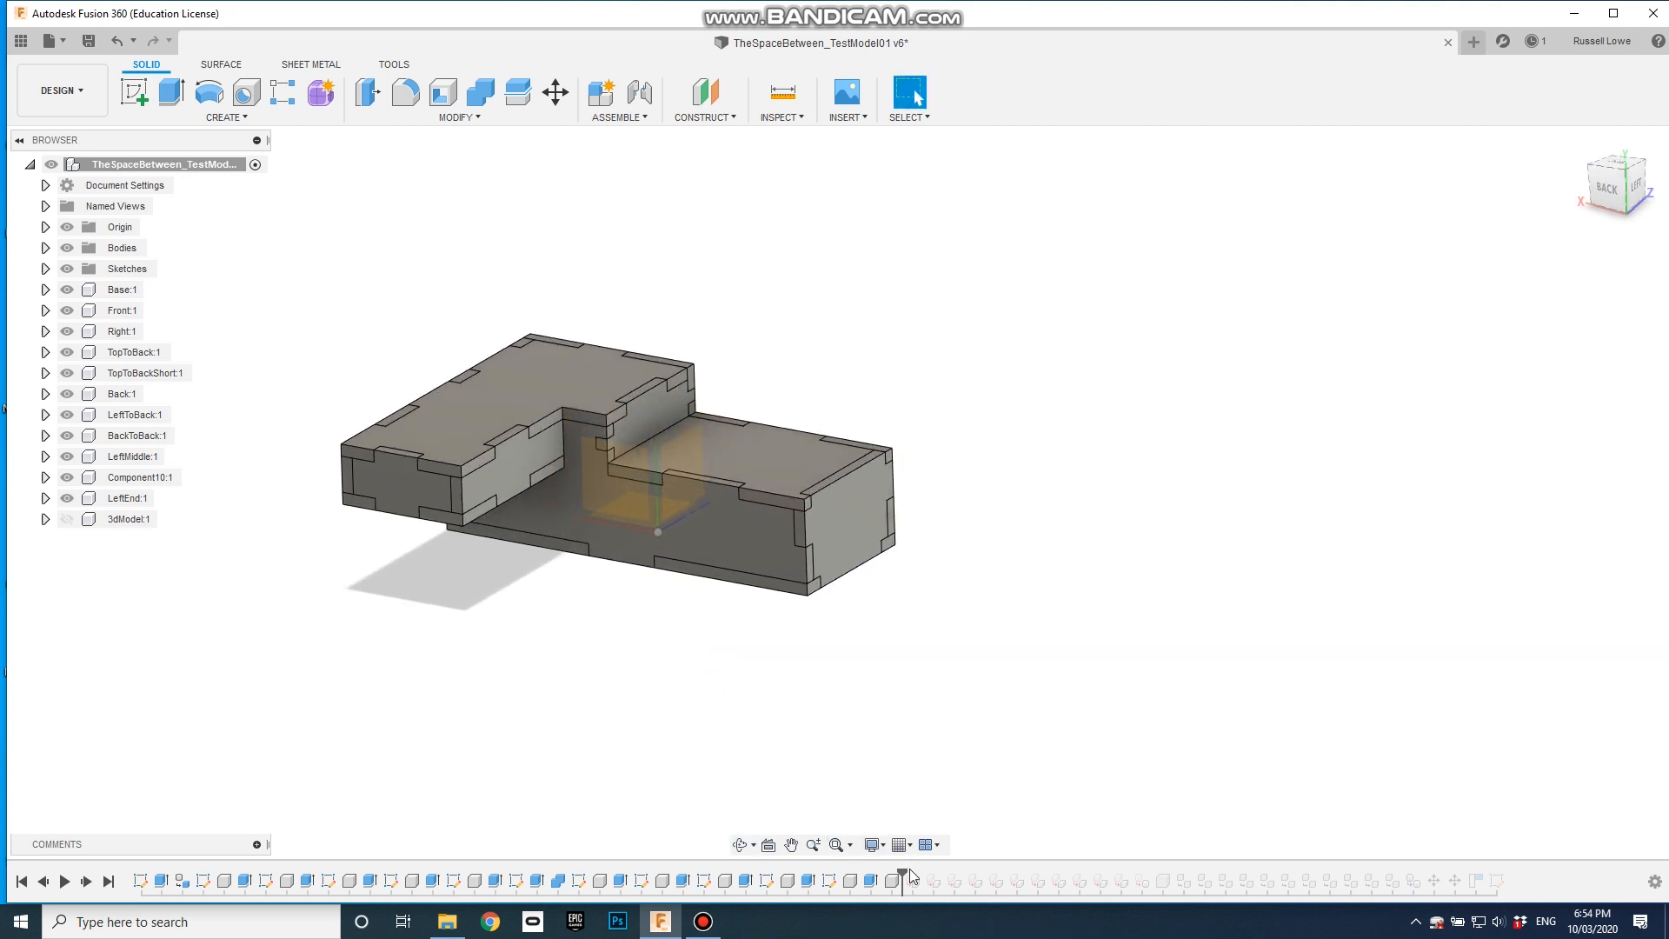
mouse_move(854, 878)
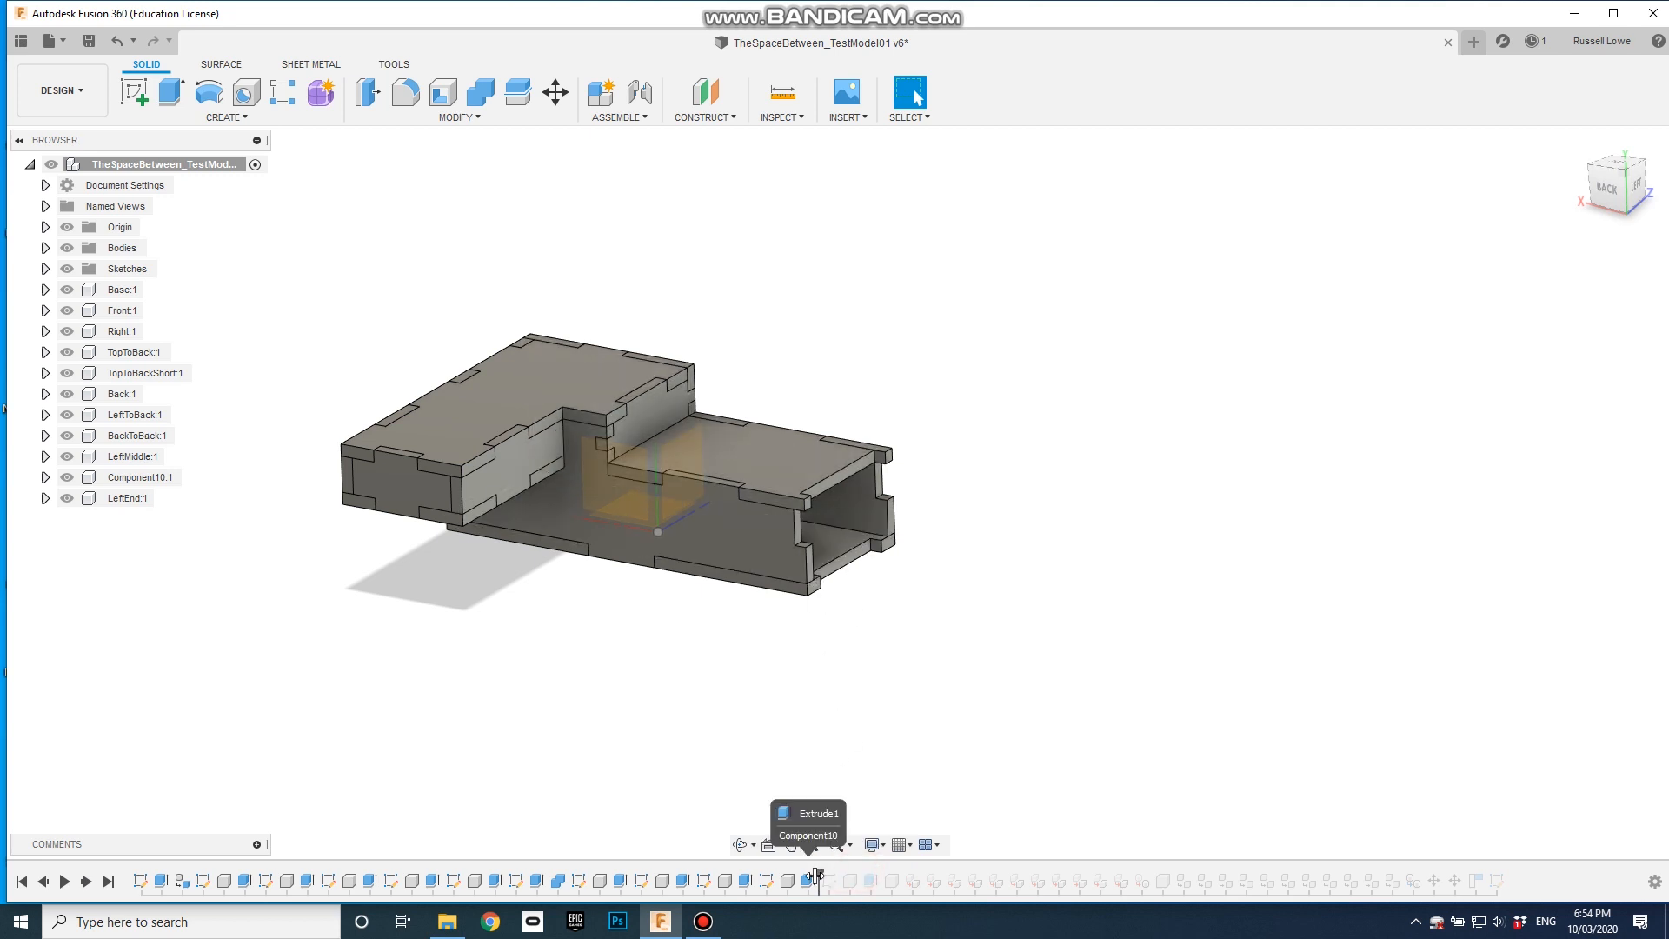
Roll the timeline back to Extrude1, leaving only the notched base panel
left_click(815, 872)
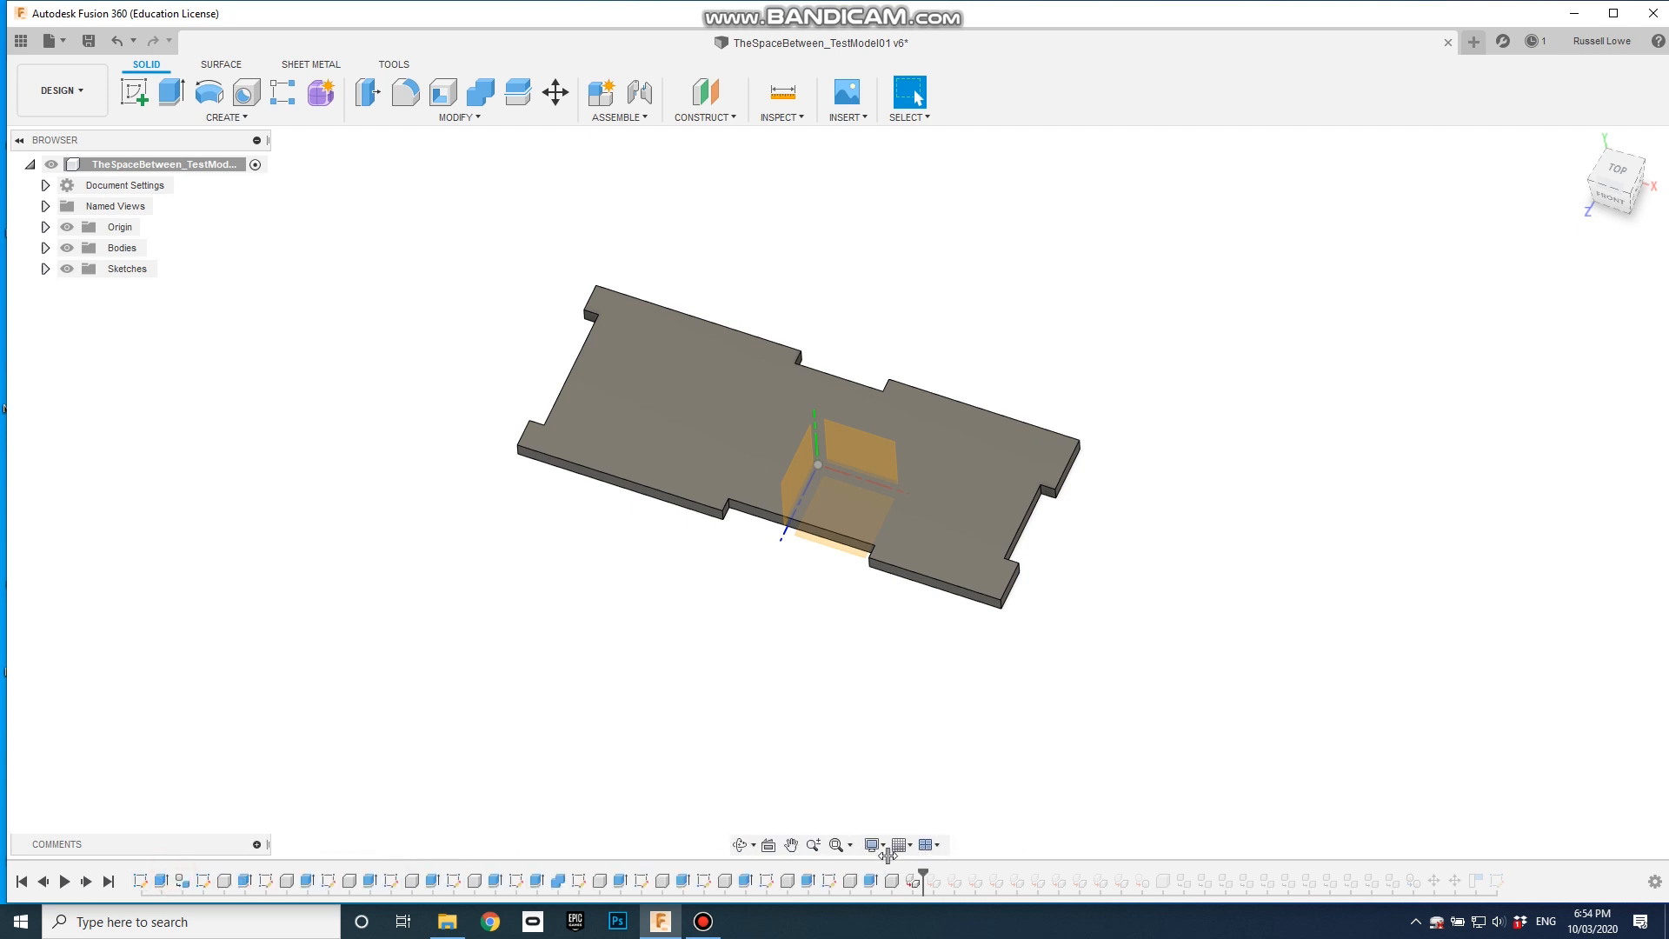
mouse_move(881, 862)
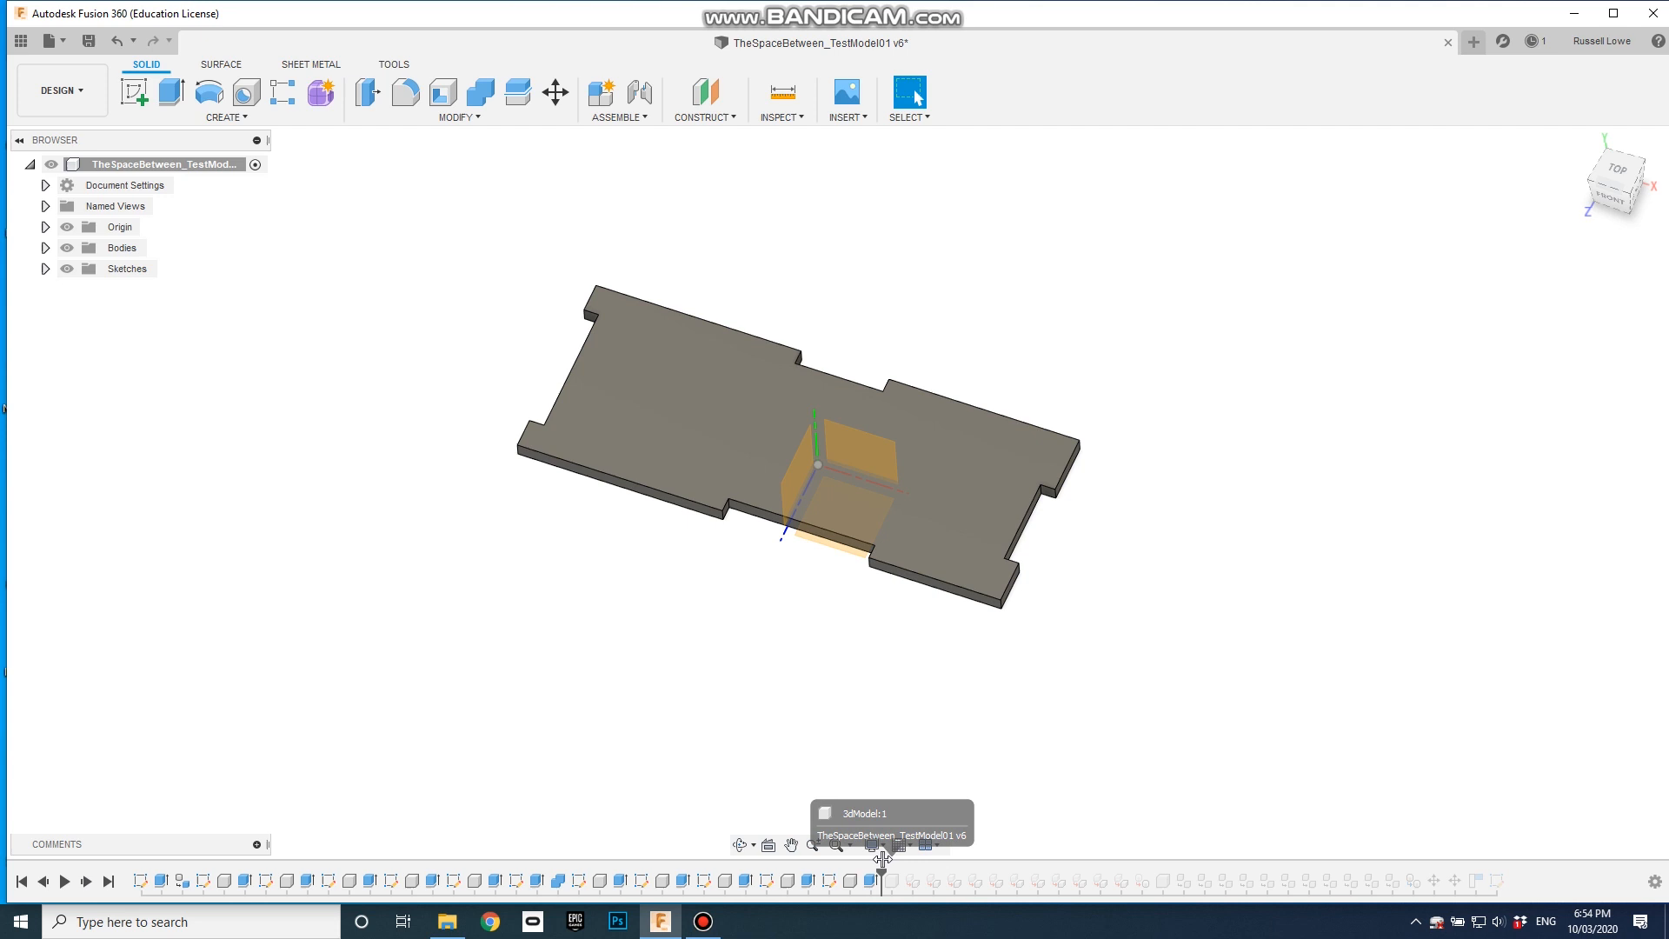
Play the timeline forward to 3dModel:1, showing the assembled box again
left_click(63, 881)
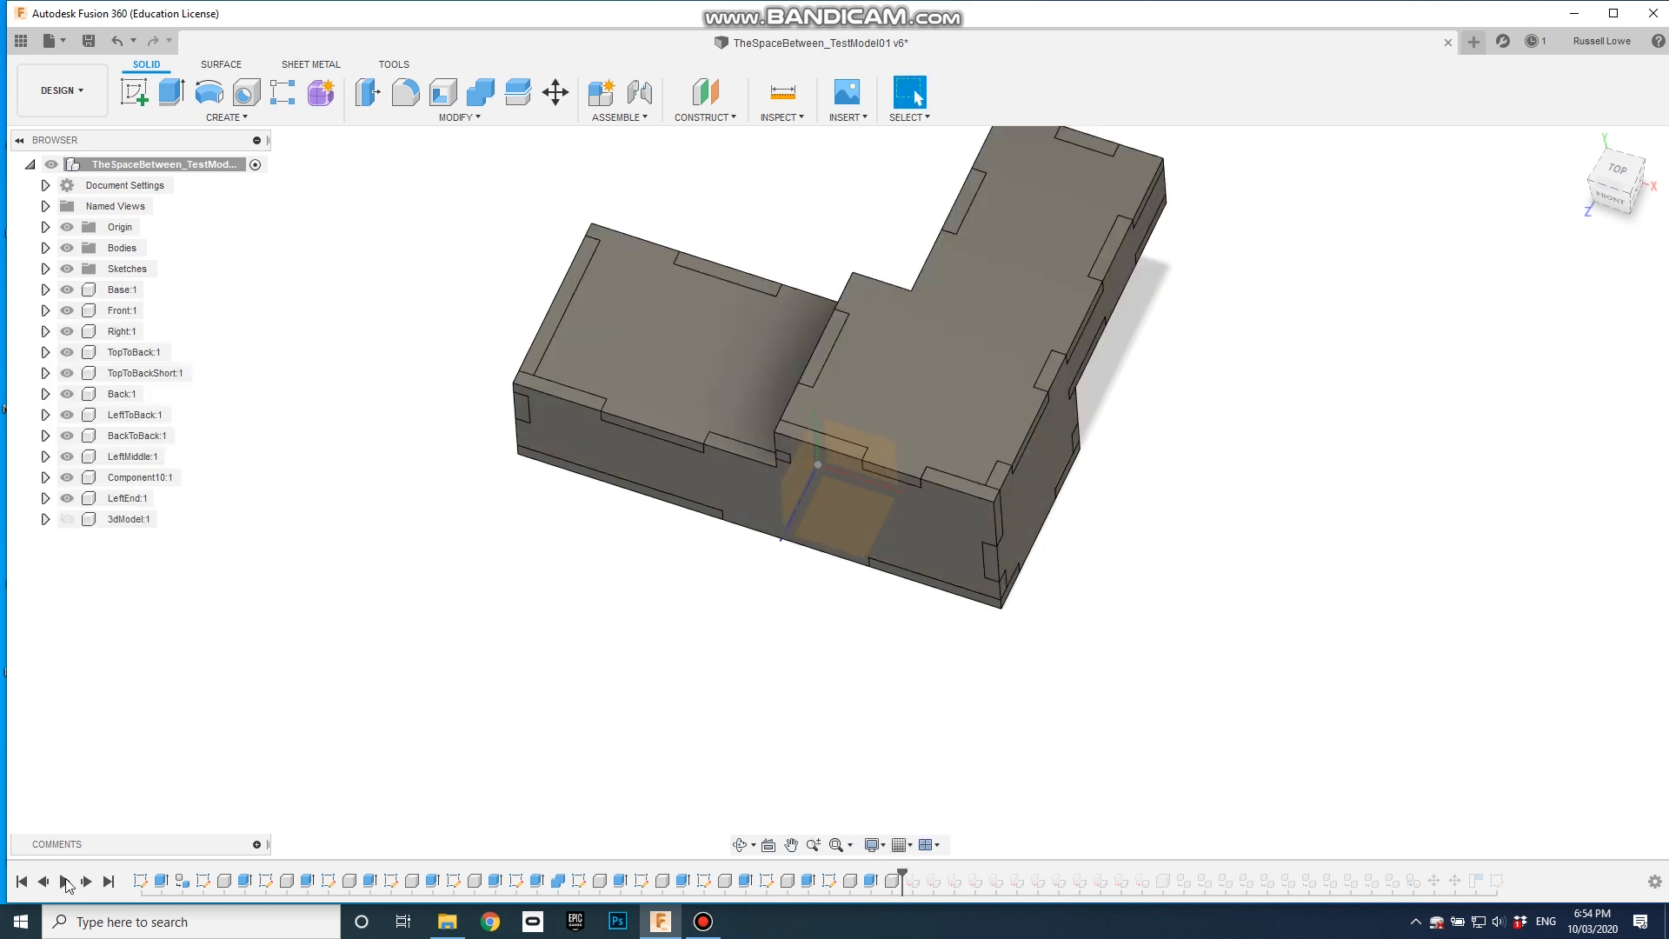
left_click(108, 880)
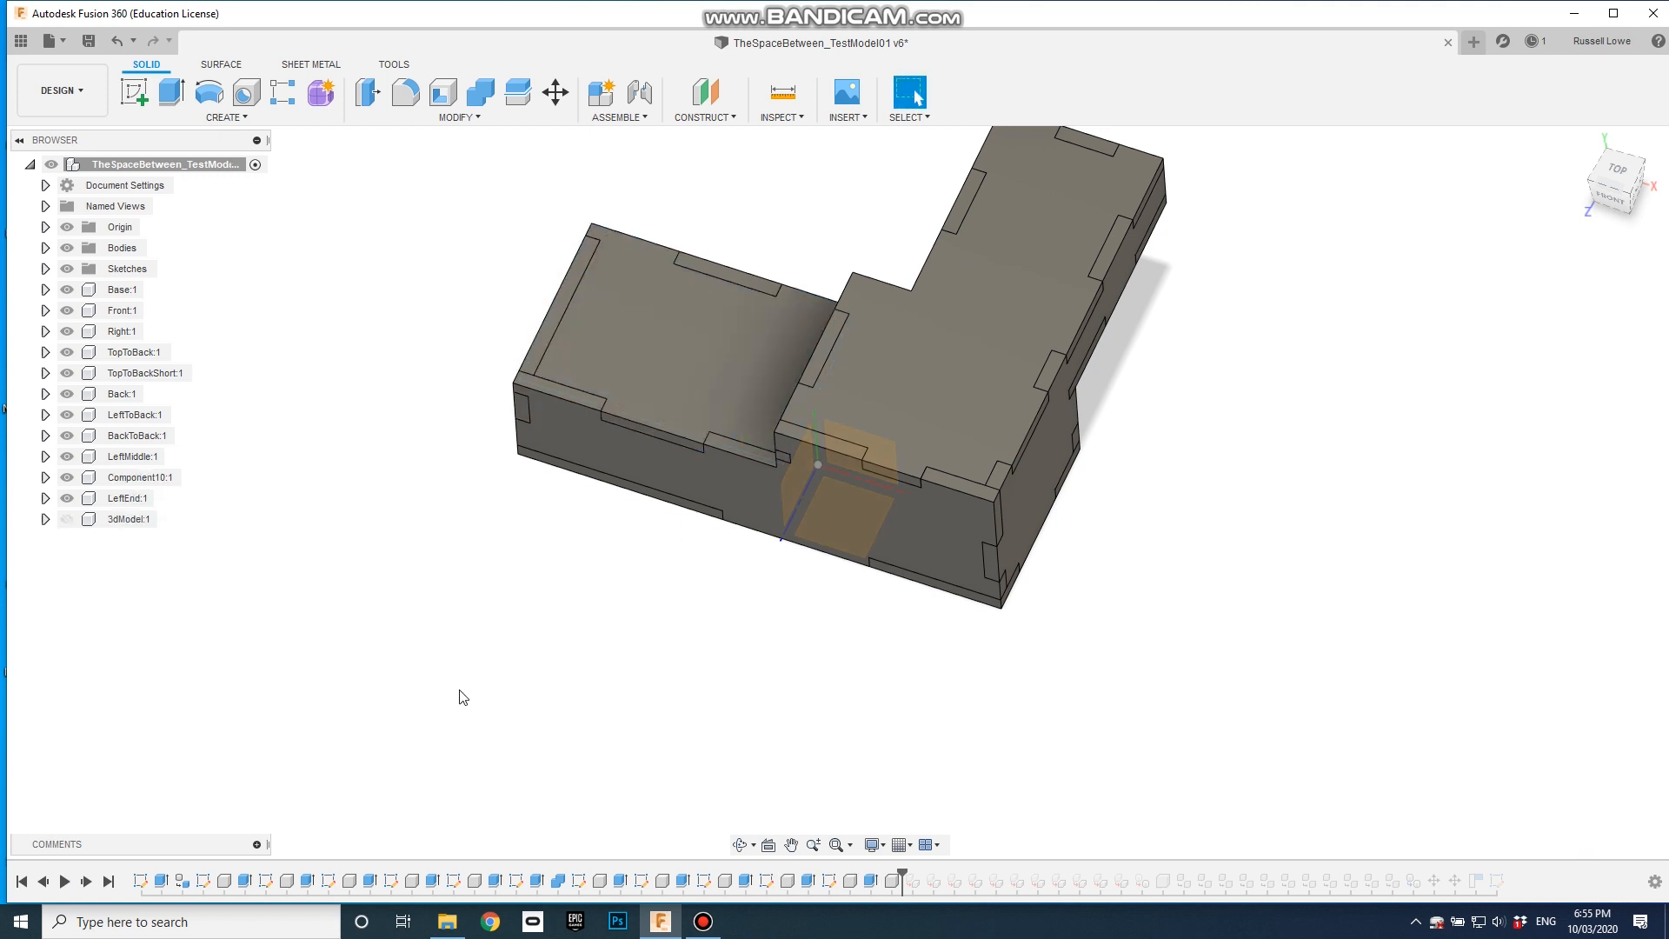
mouse_move(904, 872)
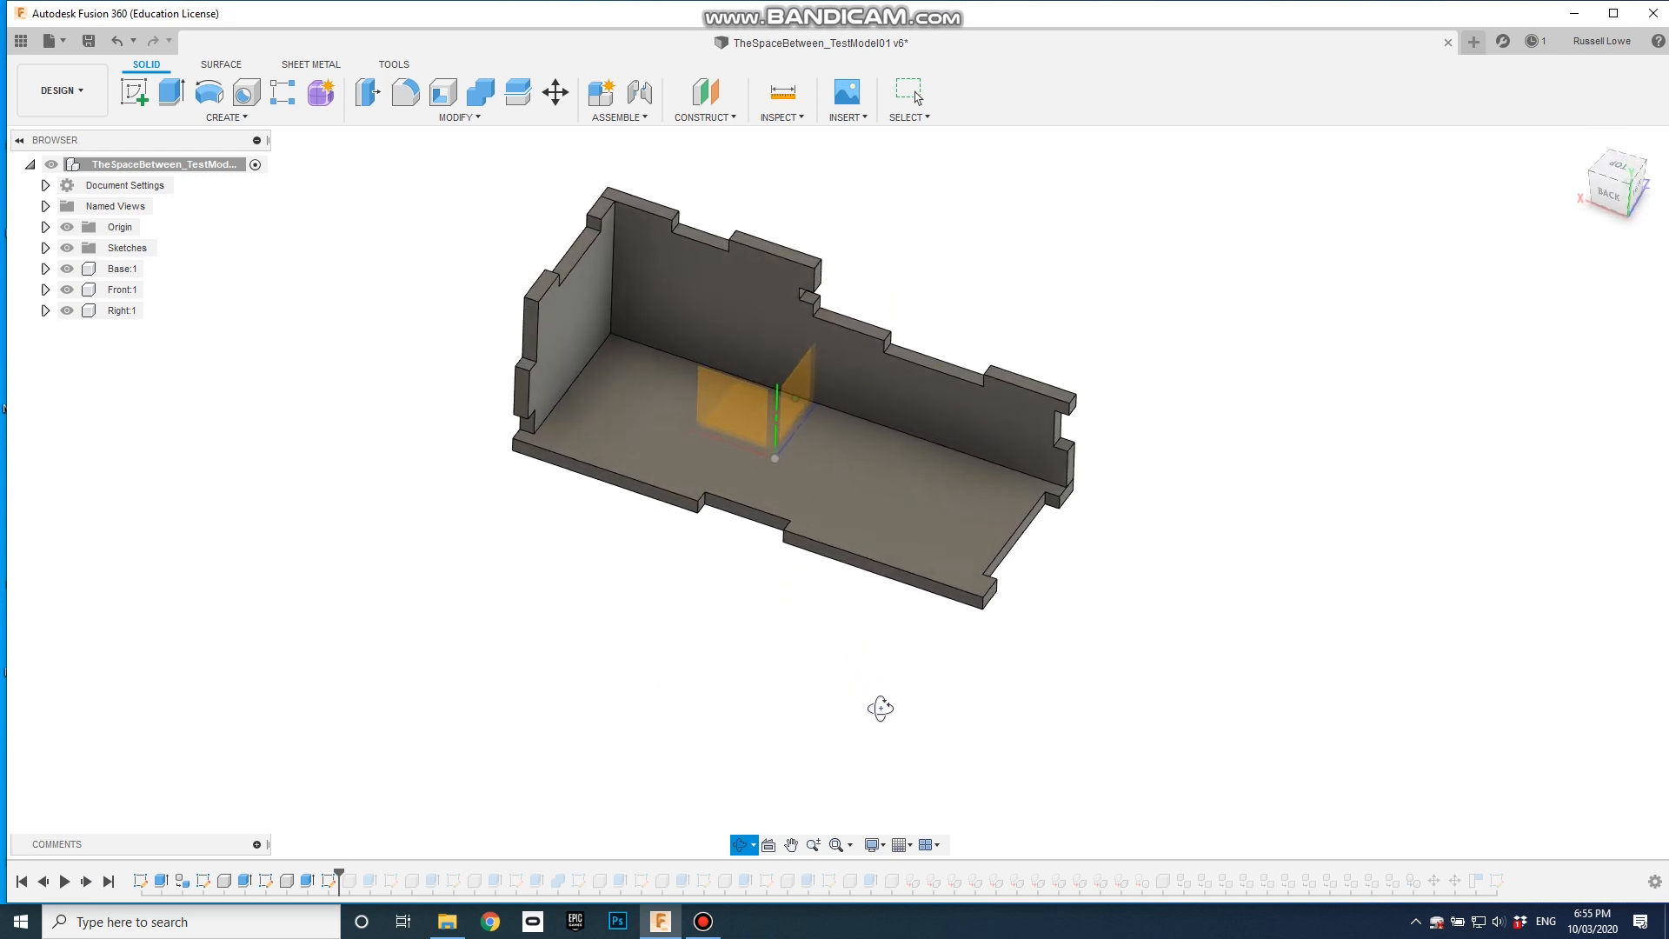
mouse_move(170, 93)
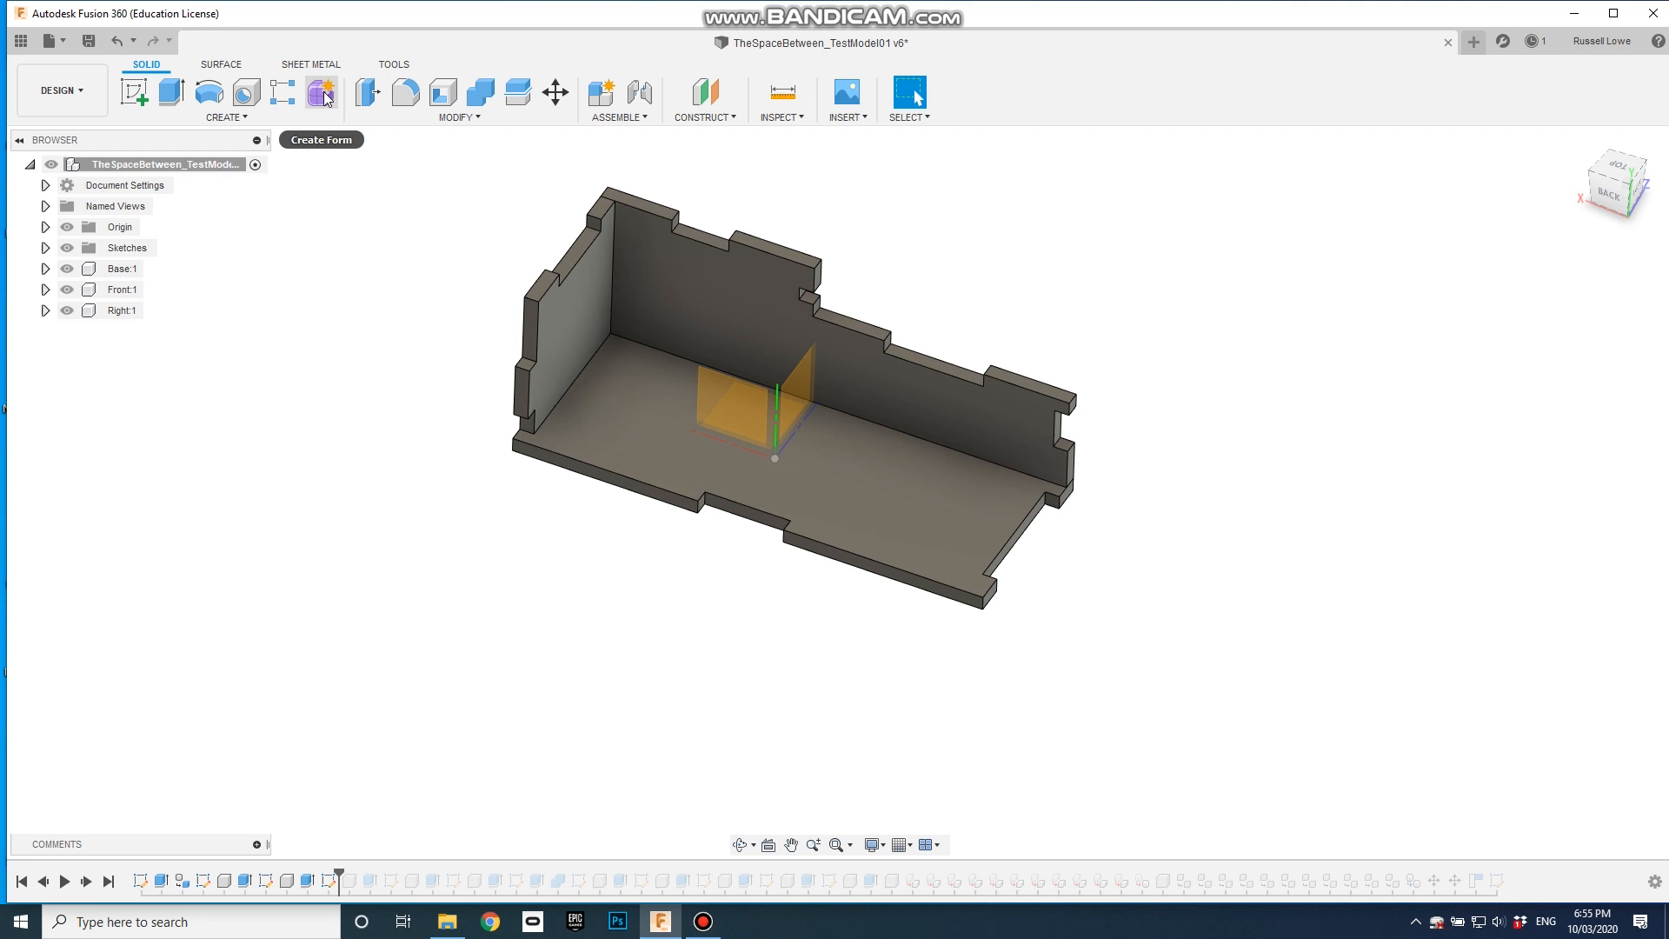
mouse_move(404, 93)
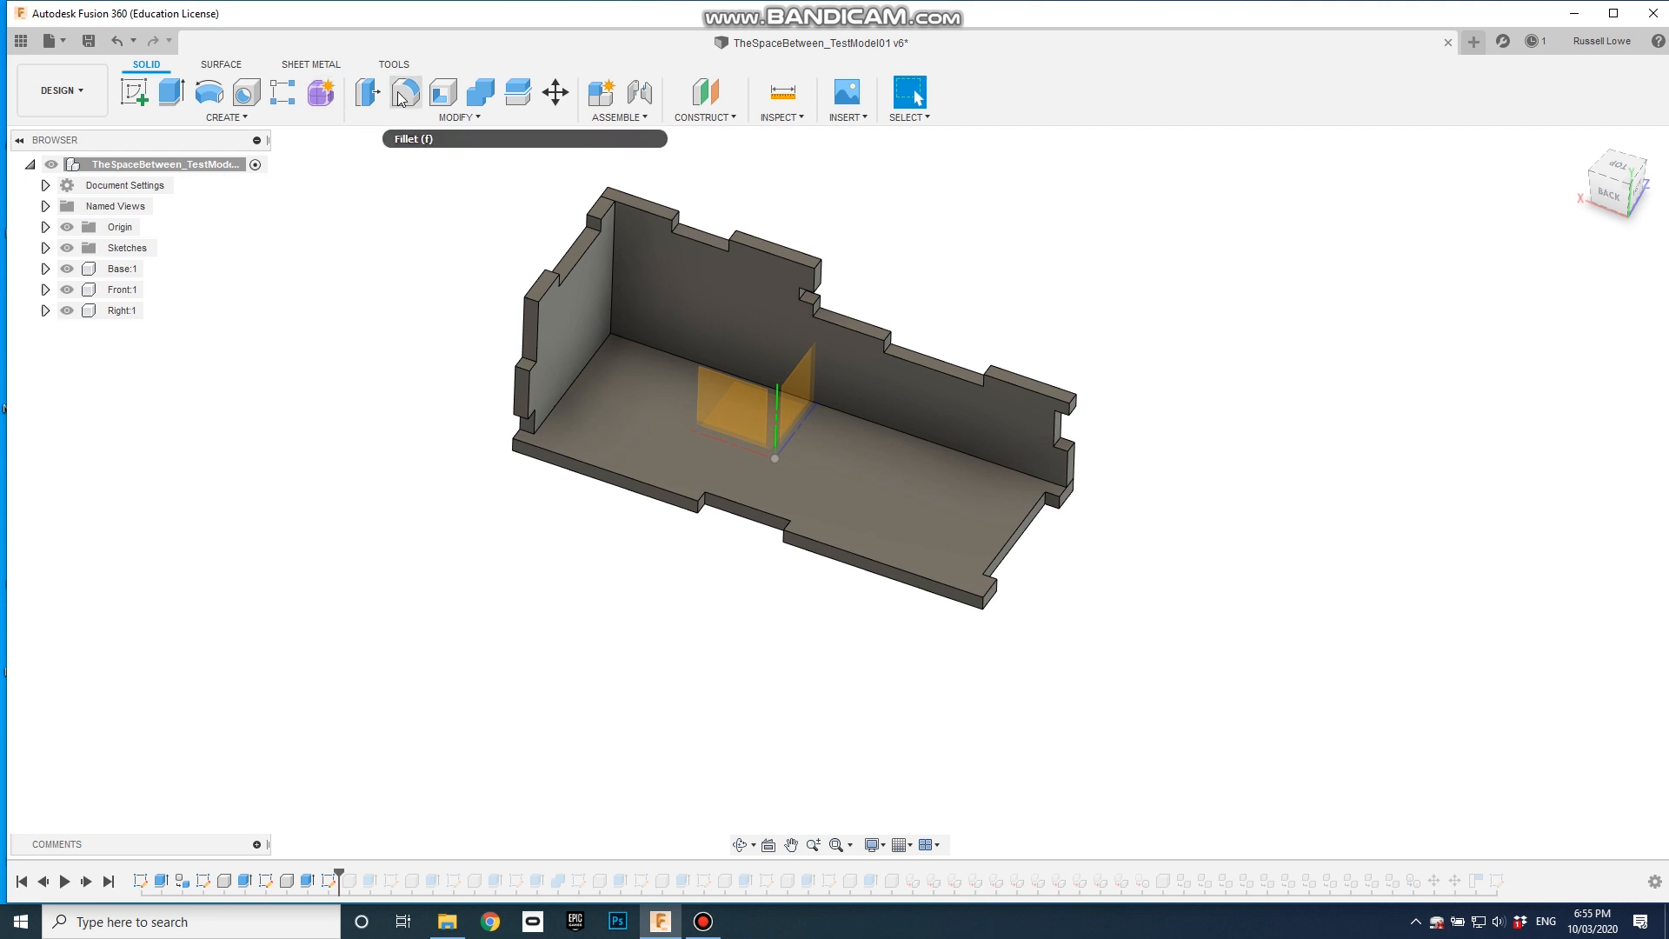
mouse_move(404, 95)
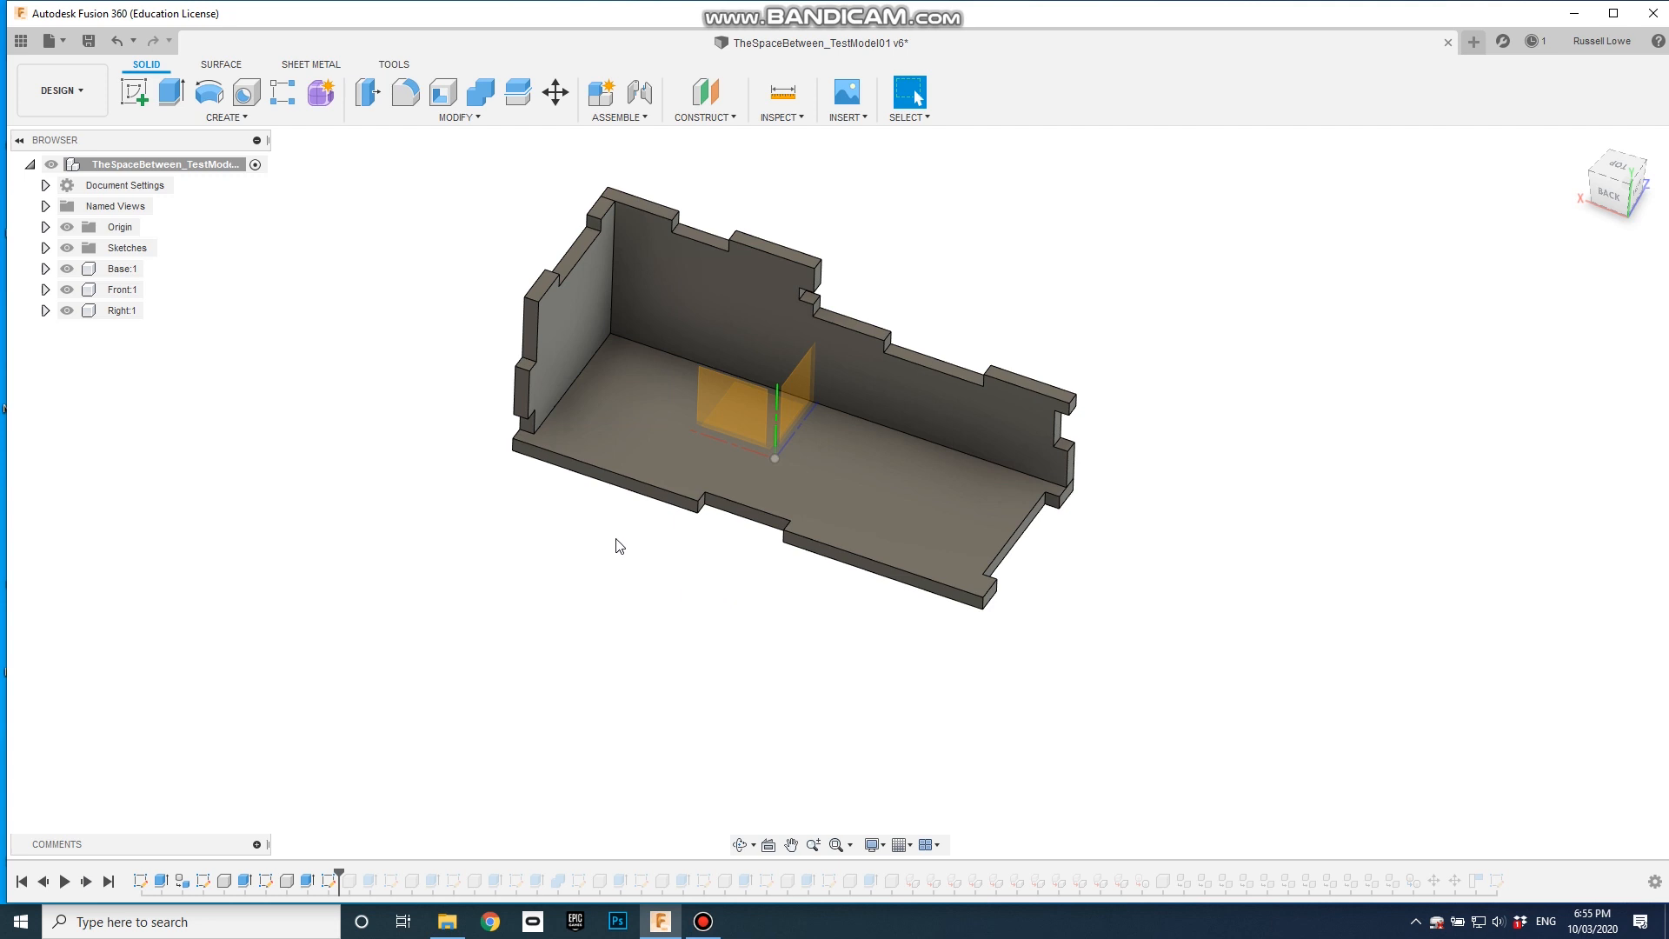
mouse_move(620, 532)
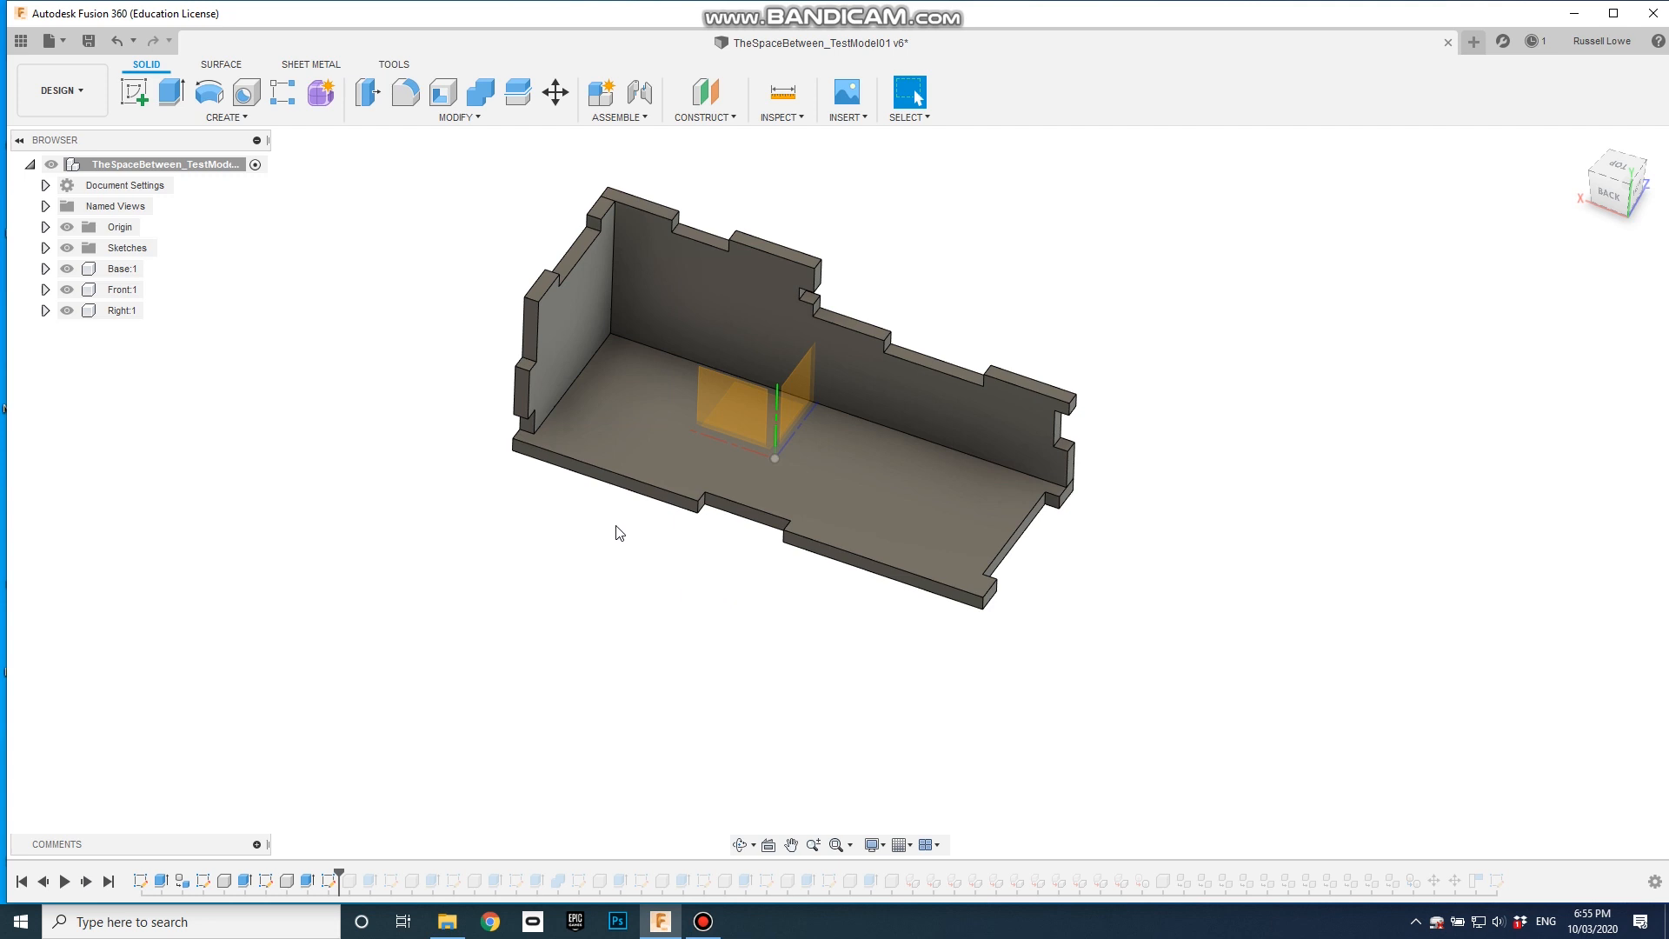
mouse_move(593, 662)
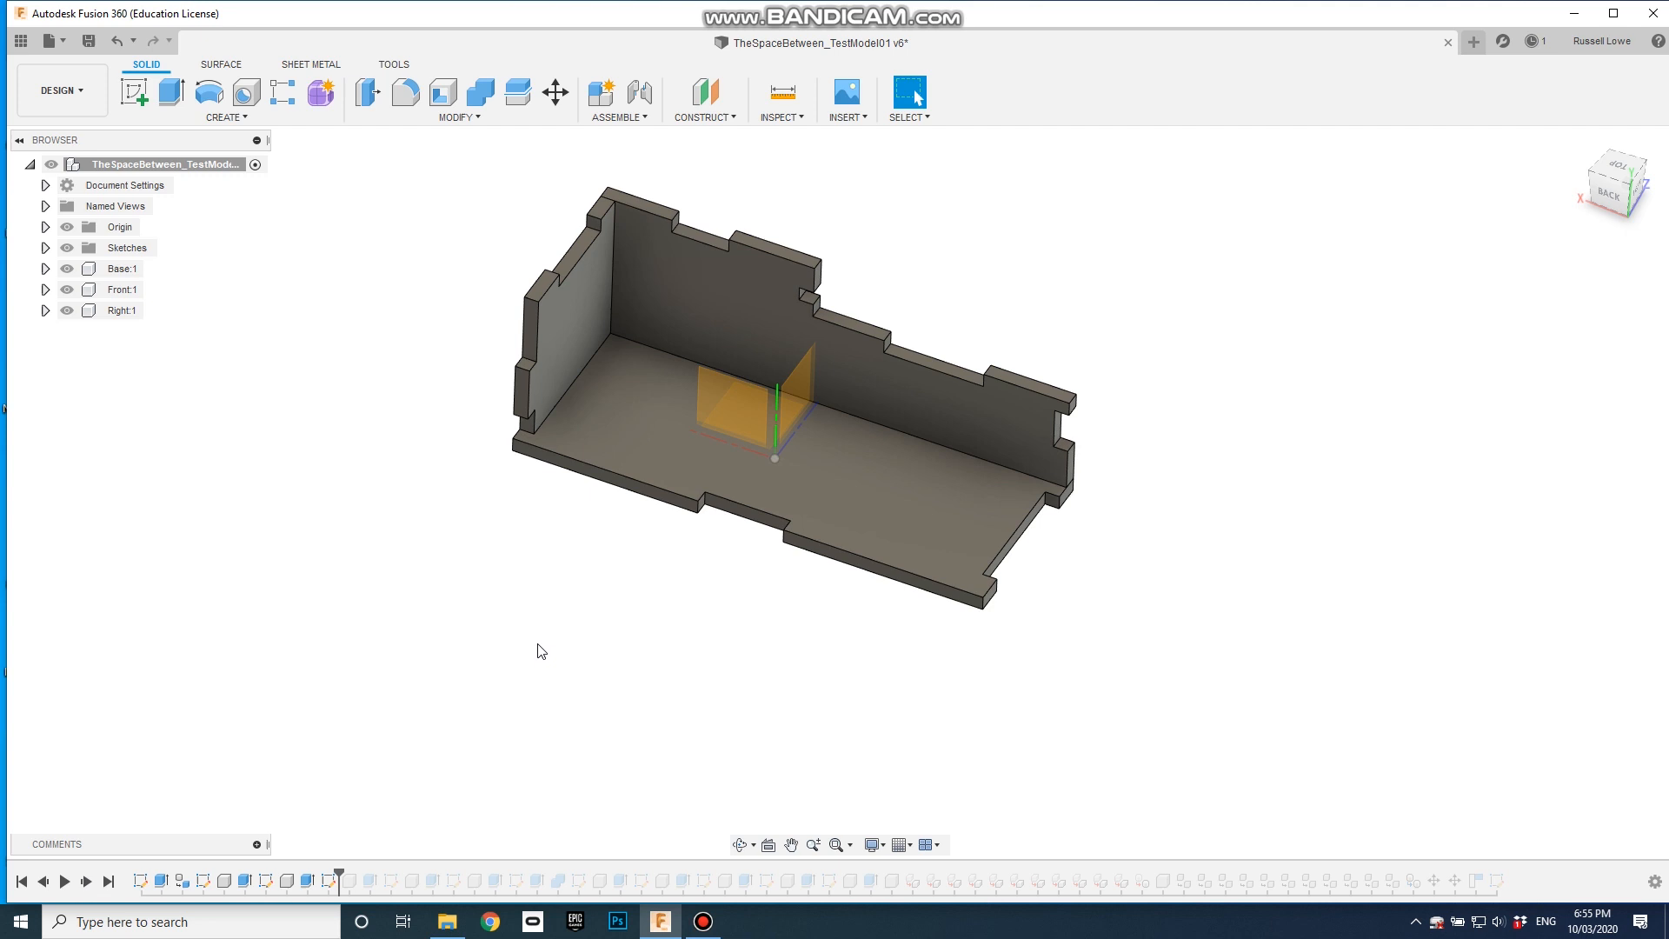
mouse_move(458, 758)
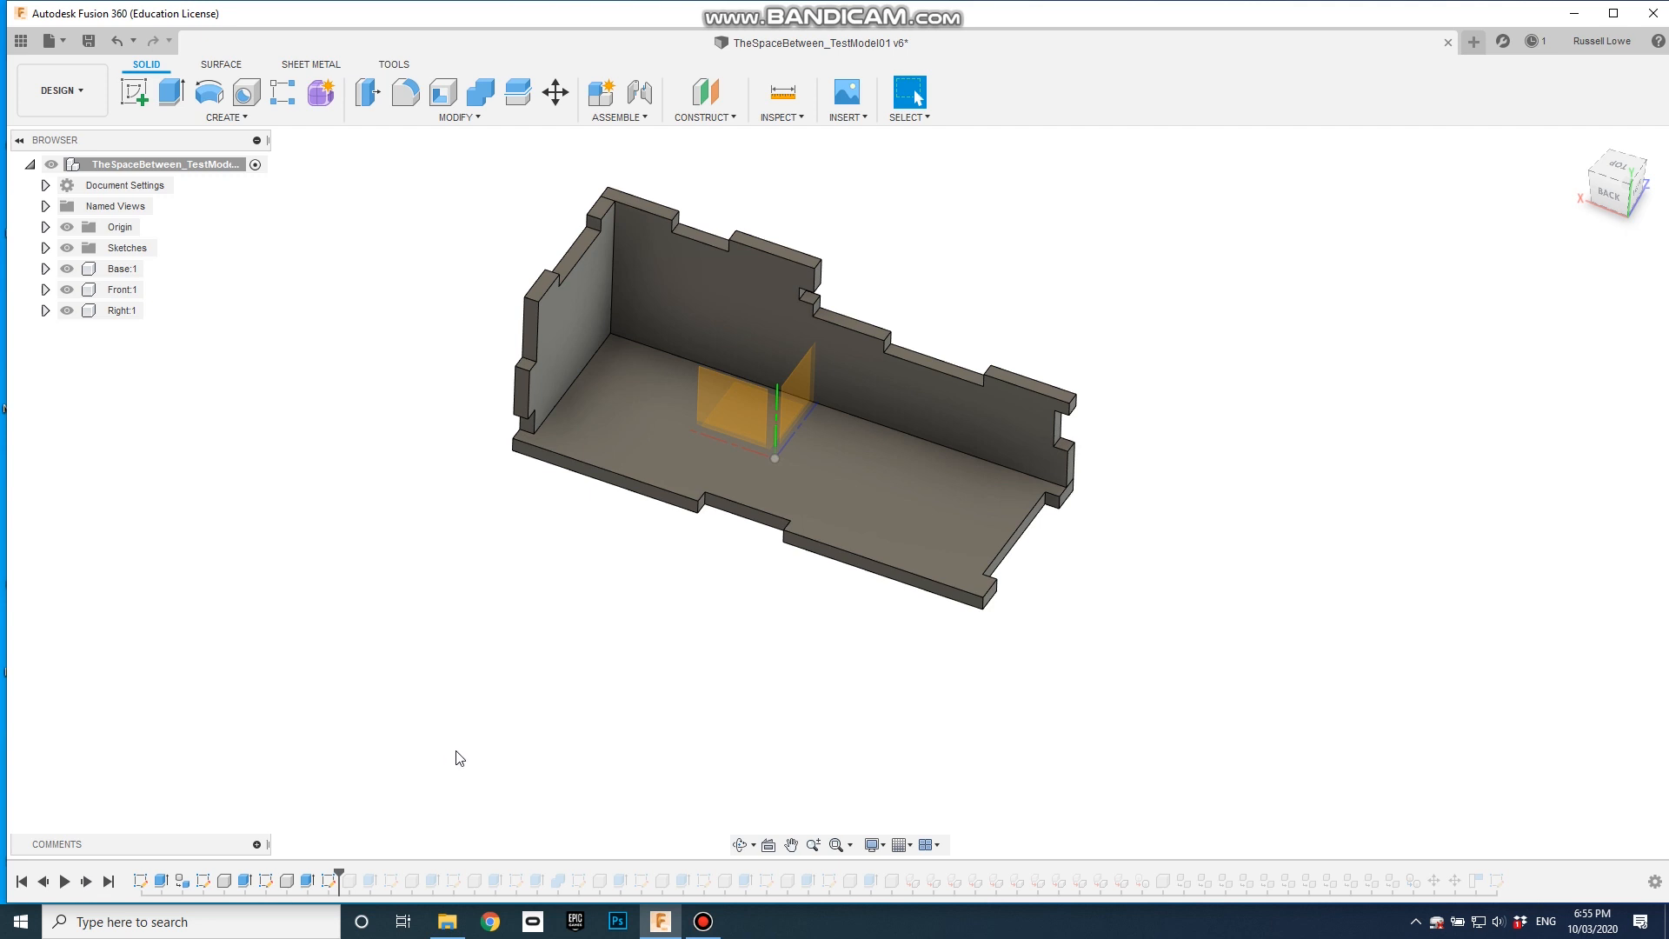